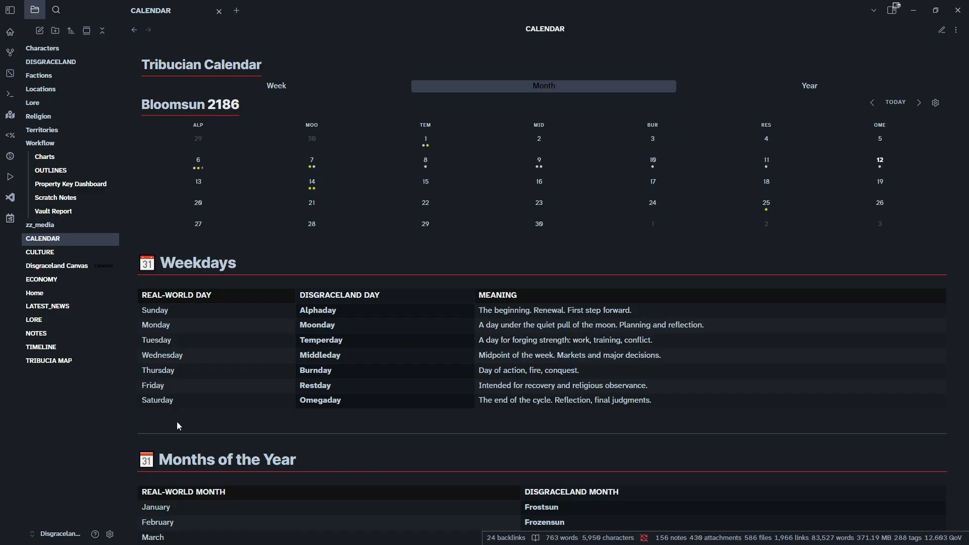
pyautogui.moveTo(253, 311)
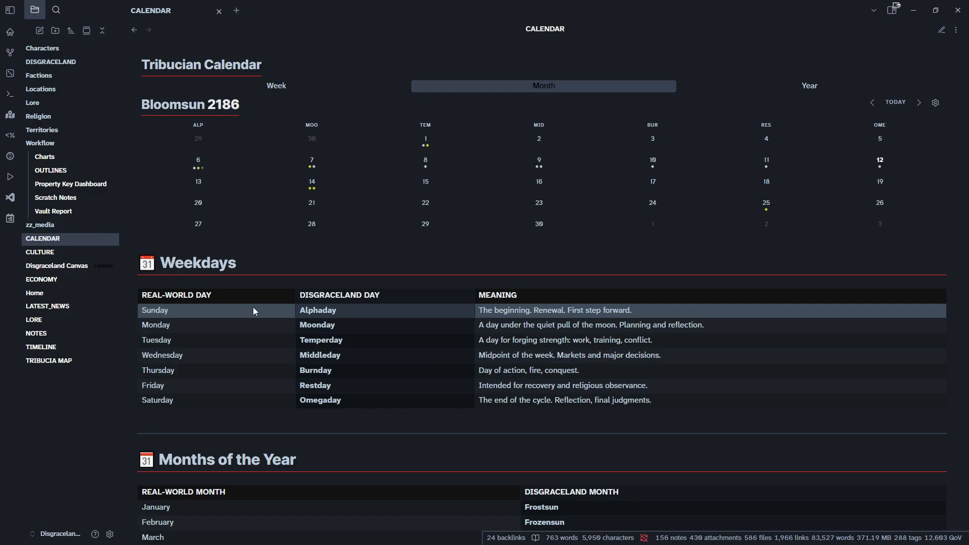
pyautogui.moveTo(515, 4)
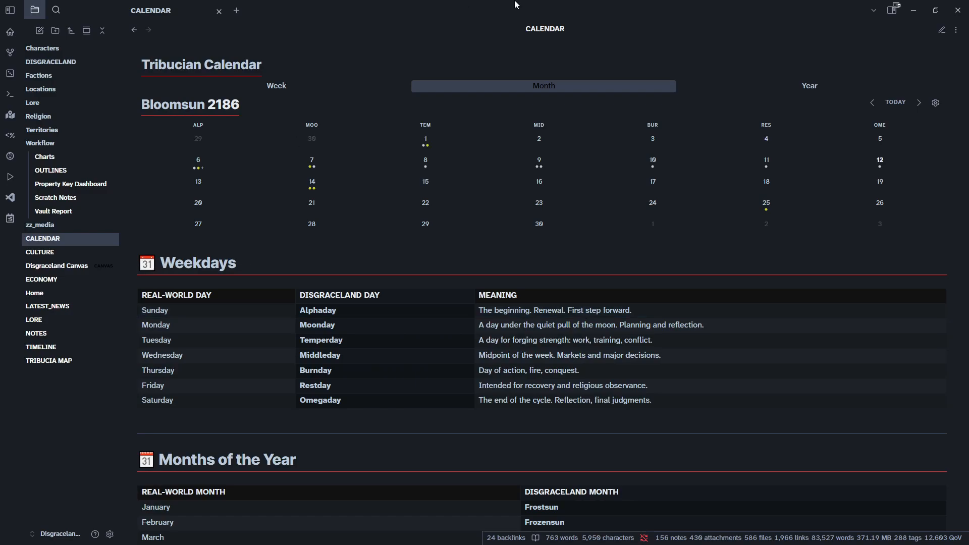
pyautogui.moveTo(945, 45)
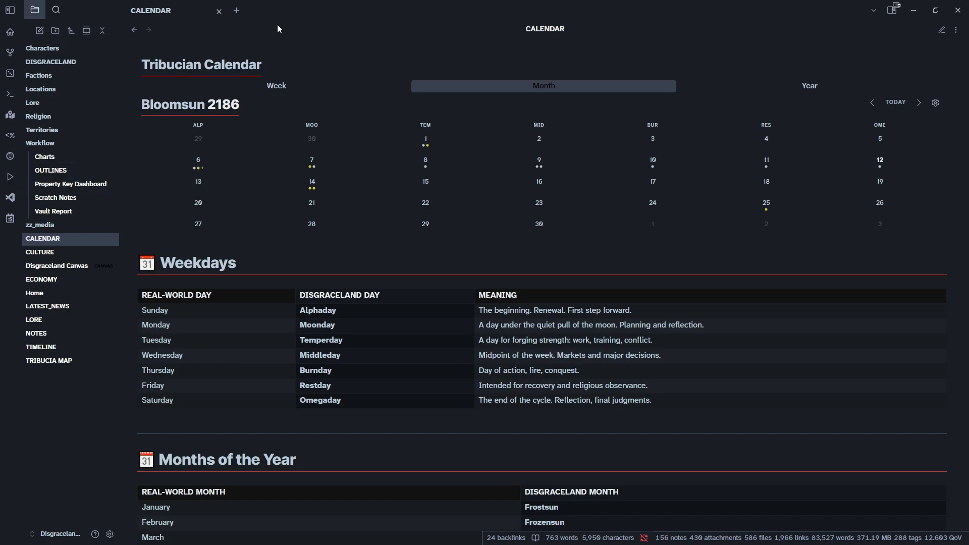
pyautogui.moveTo(338, 5)
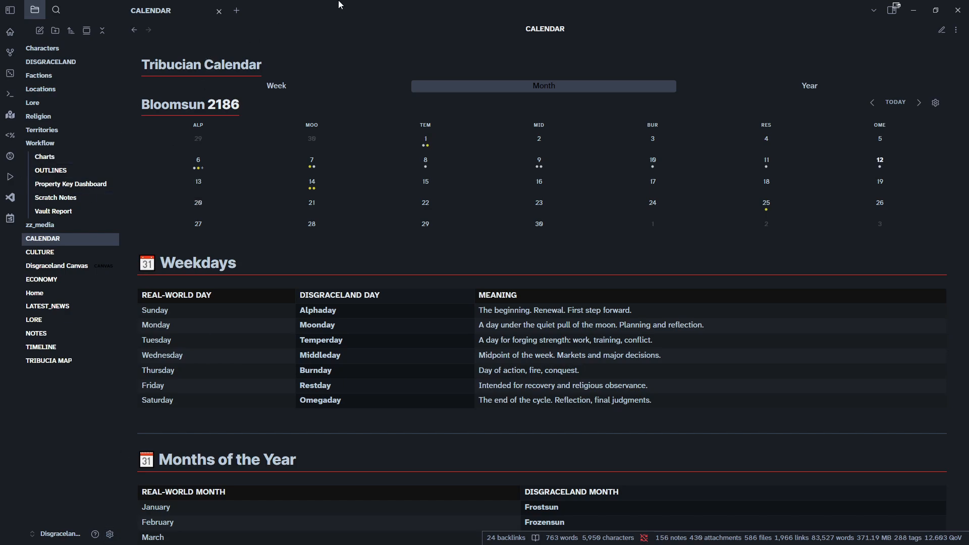
pyautogui.moveTo(381, 8)
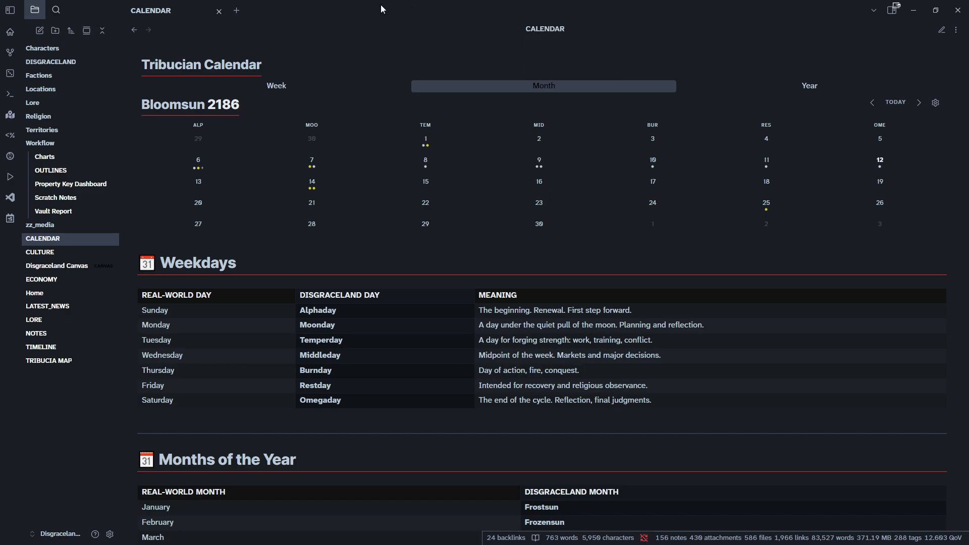
pyautogui.moveTo(264, 64)
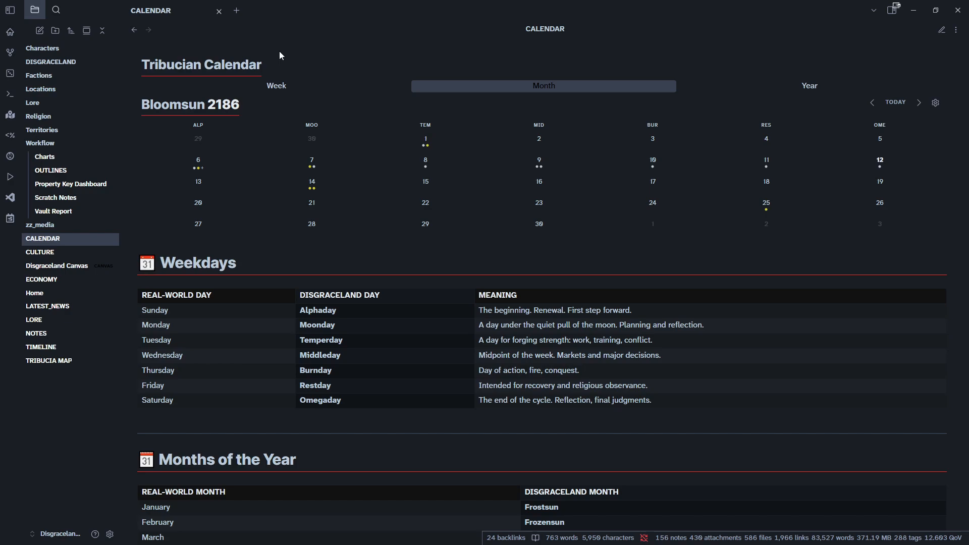
pyautogui.moveTo(384, 47)
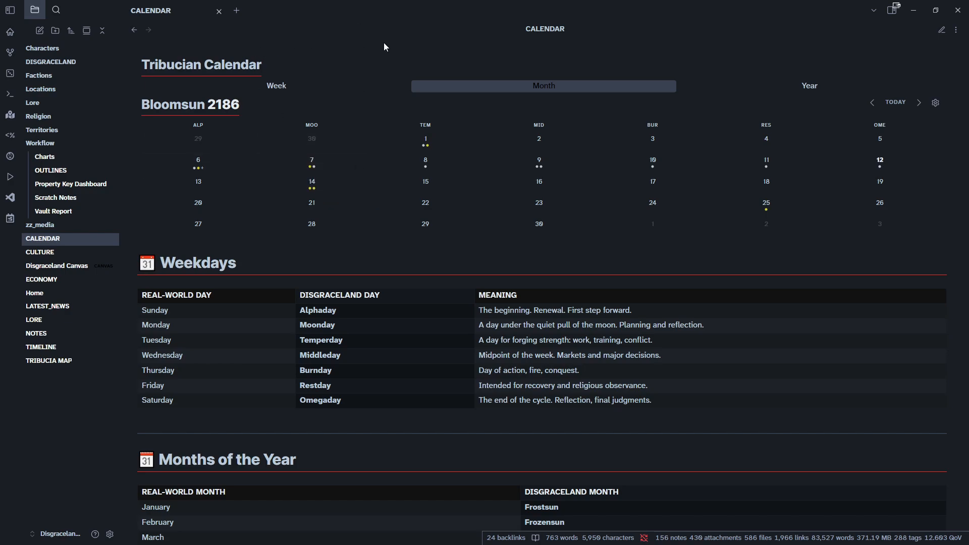
pyautogui.moveTo(444, 130)
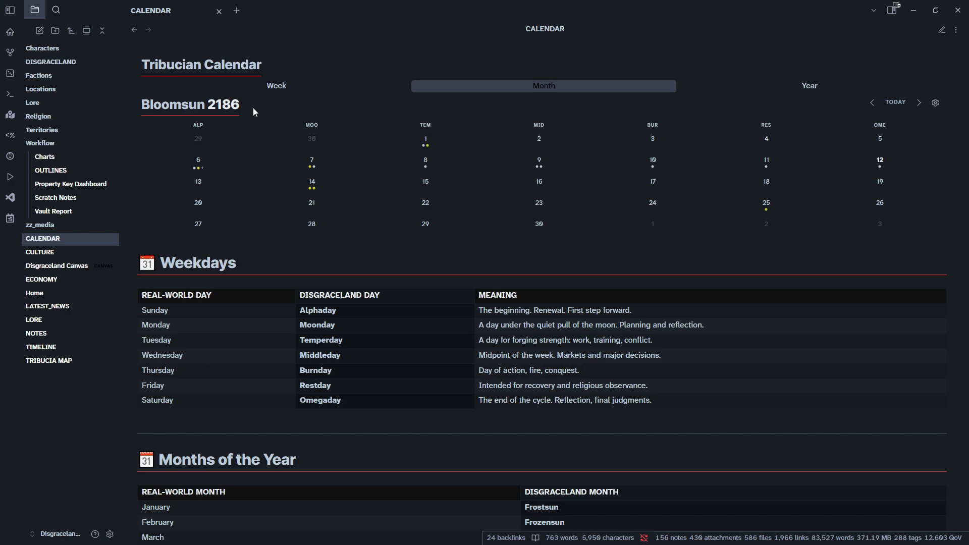
pyautogui.moveTo(538, 163)
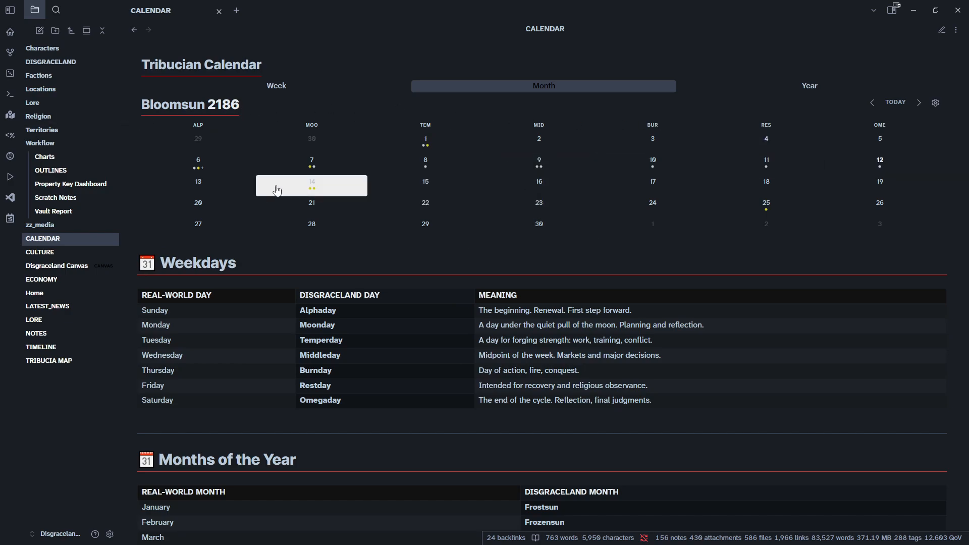
pyautogui.moveTo(476, 78)
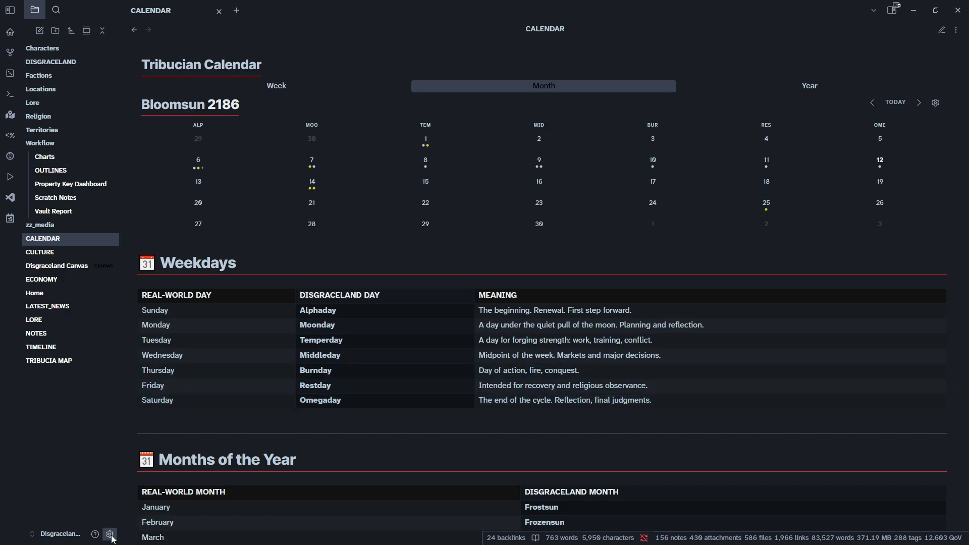
# Step: Open the Calendarium plugin settings and scroll through the community plugin list
pyautogui.click(110, 534)
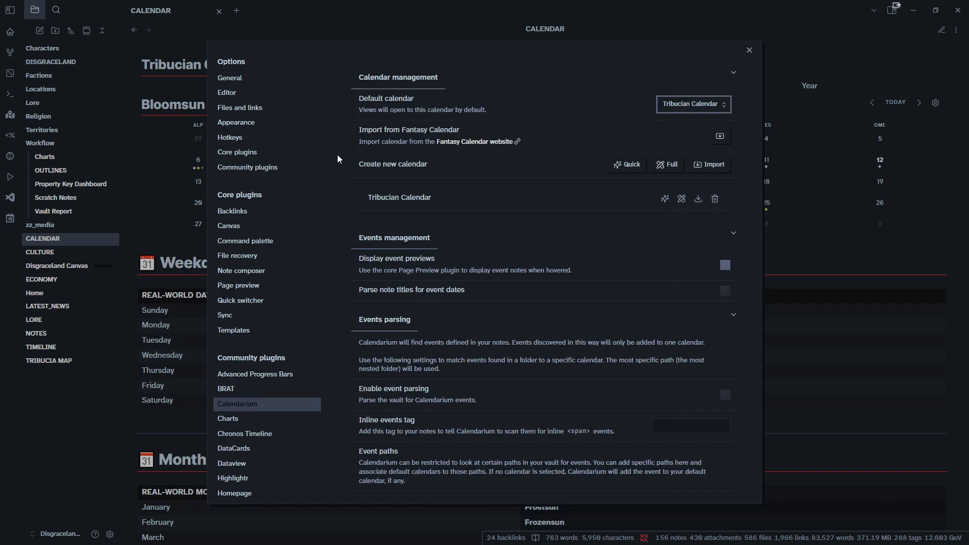
pyautogui.moveTo(244, 408)
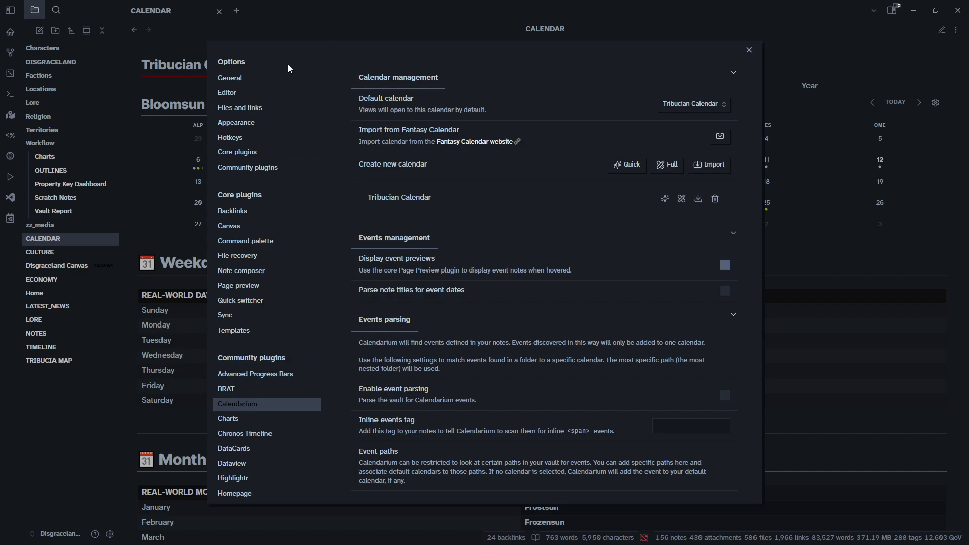
pyautogui.moveTo(237, 255)
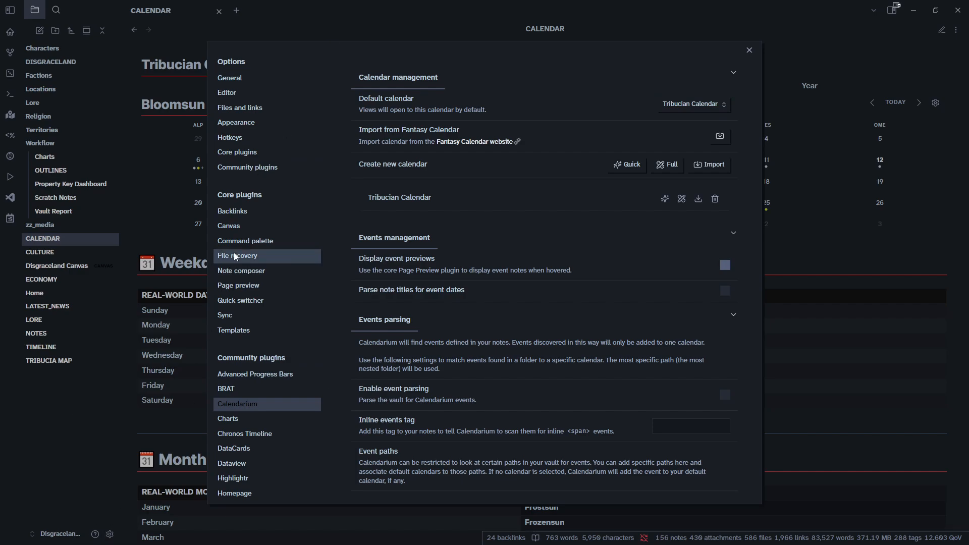
pyautogui.moveTo(334, 88)
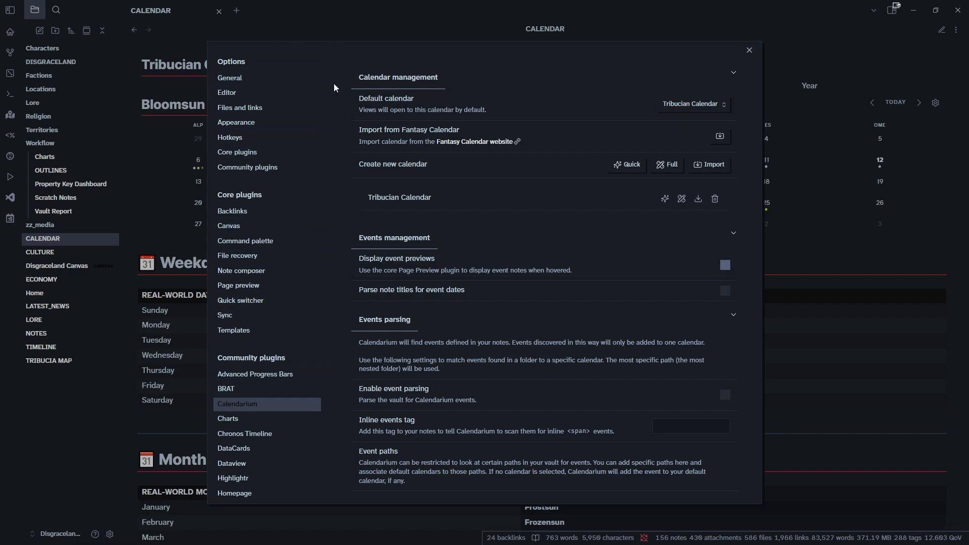
pyautogui.scroll(-3)
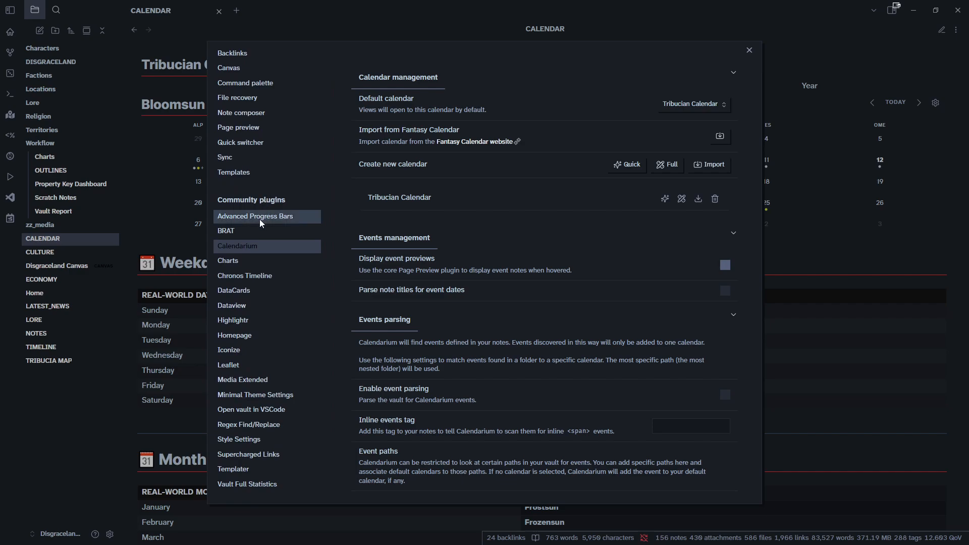
pyautogui.moveTo(247, 251)
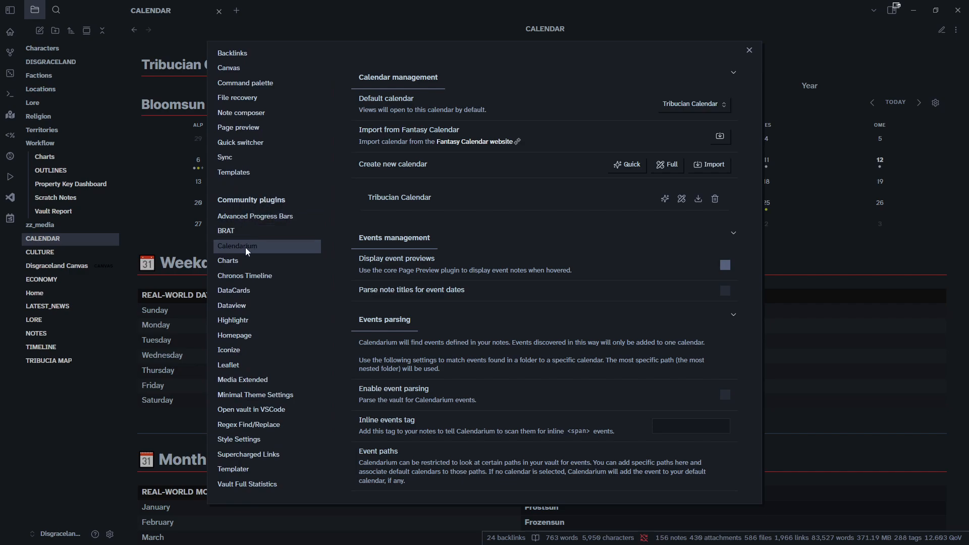
pyautogui.moveTo(490, 91)
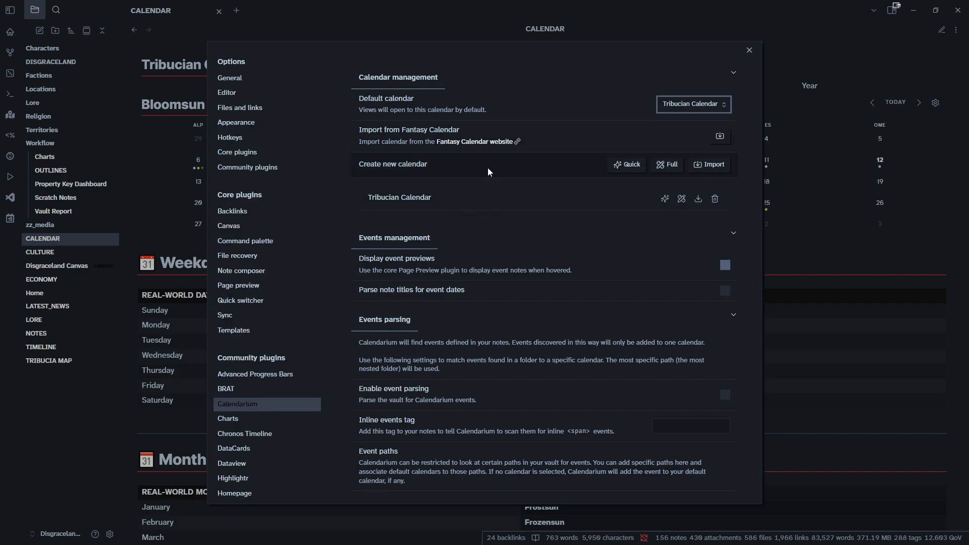
# Step: Create a Full calendar named 'Testtest' with the description 'A calendar test'
pyautogui.click(666, 165)
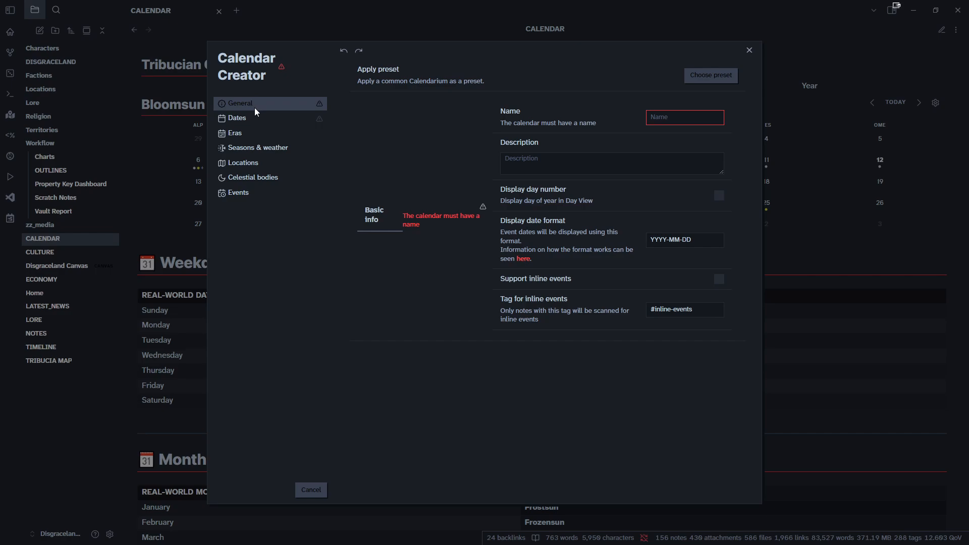
pyautogui.click(685, 118)
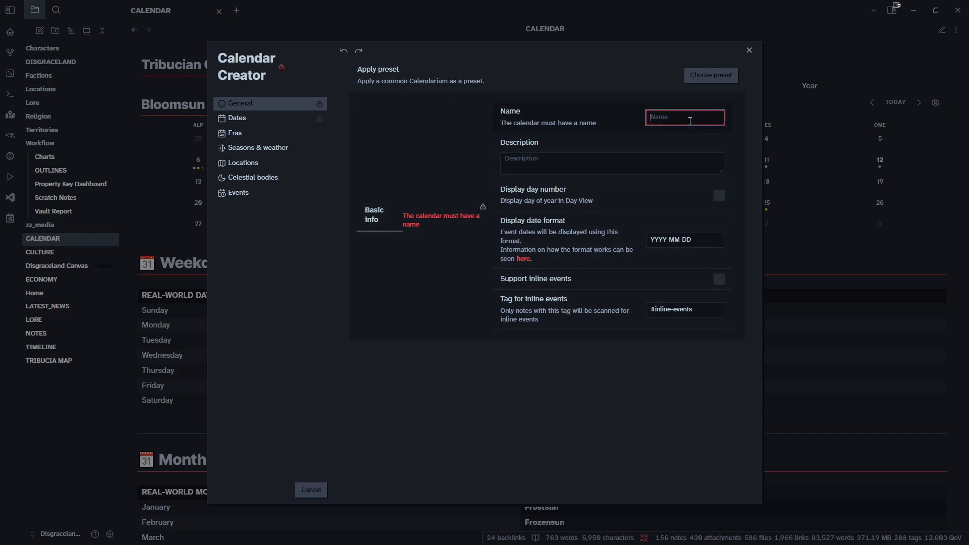
pyautogui.write('Testcal')
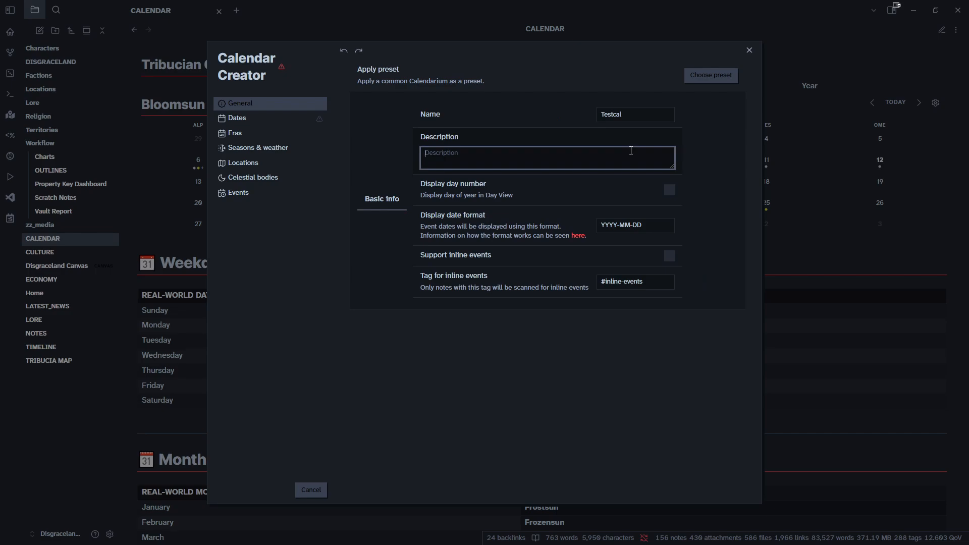
pyautogui.write('A')
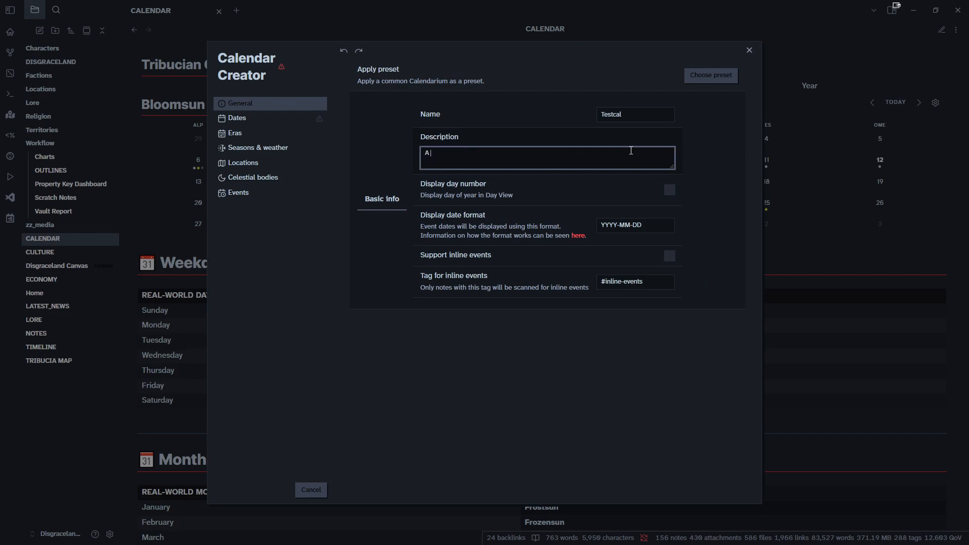
pyautogui.write('calendar')
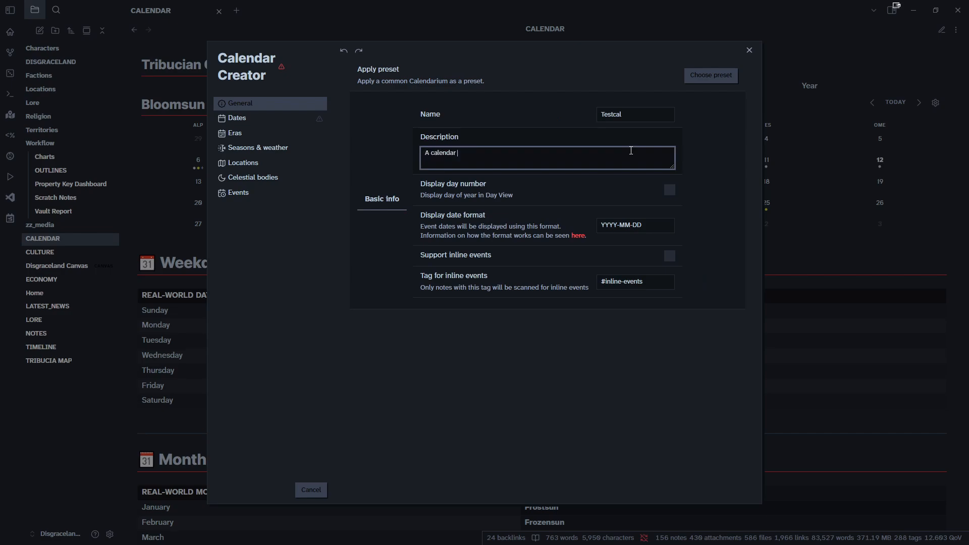
pyautogui.write('test')
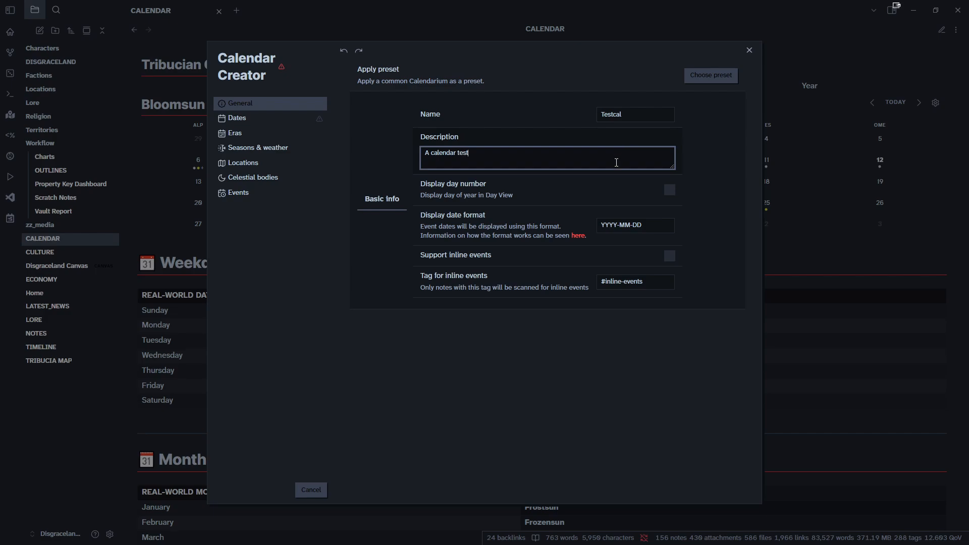
pyautogui.click(634, 115)
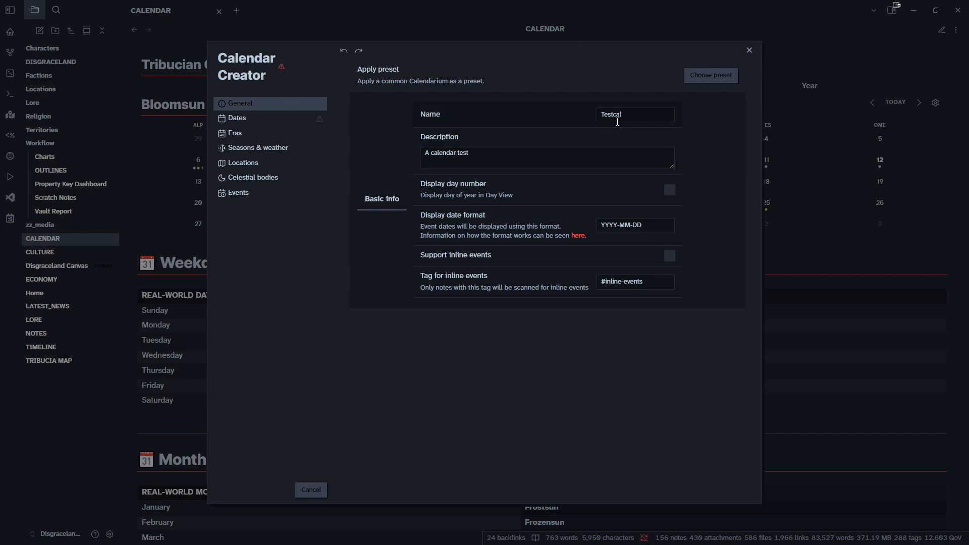
pyautogui.click(634, 114)
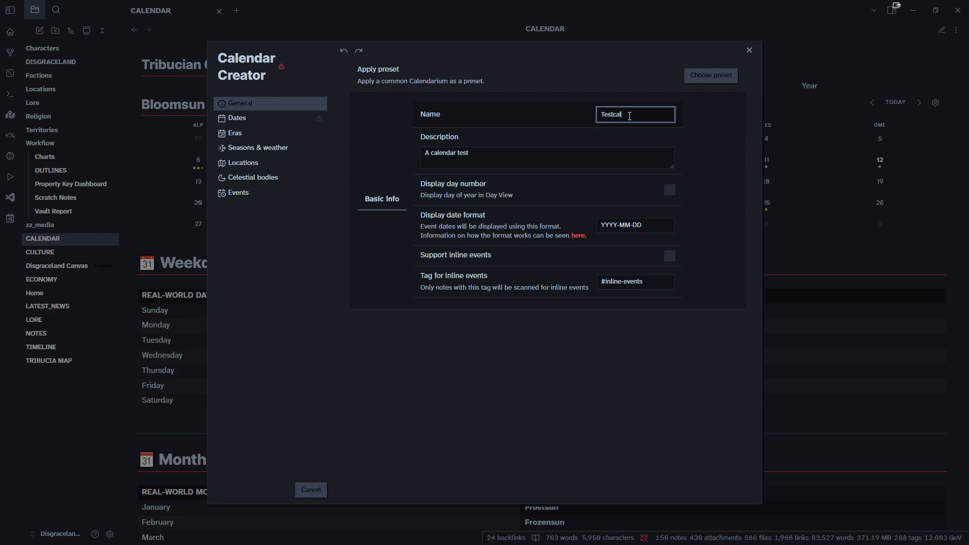
pyautogui.press('BackSpace')
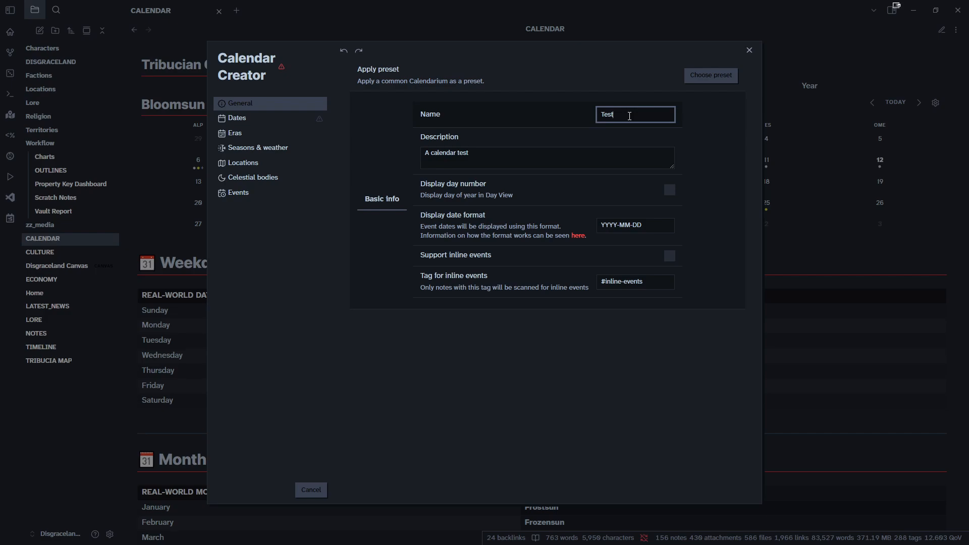
pyautogui.write('test')
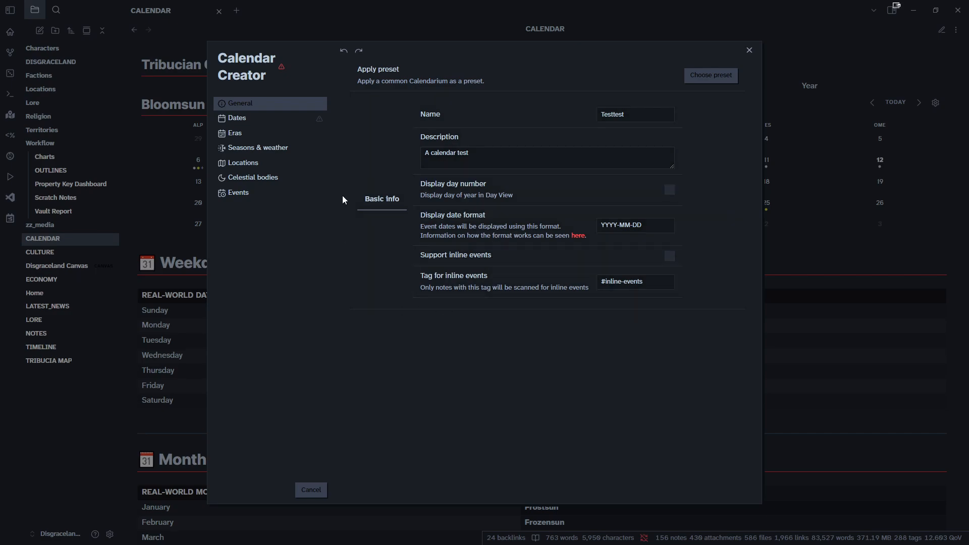
# Step: Under Dates, add the month MonthOne and start entering the next month name
pyautogui.click(237, 117)
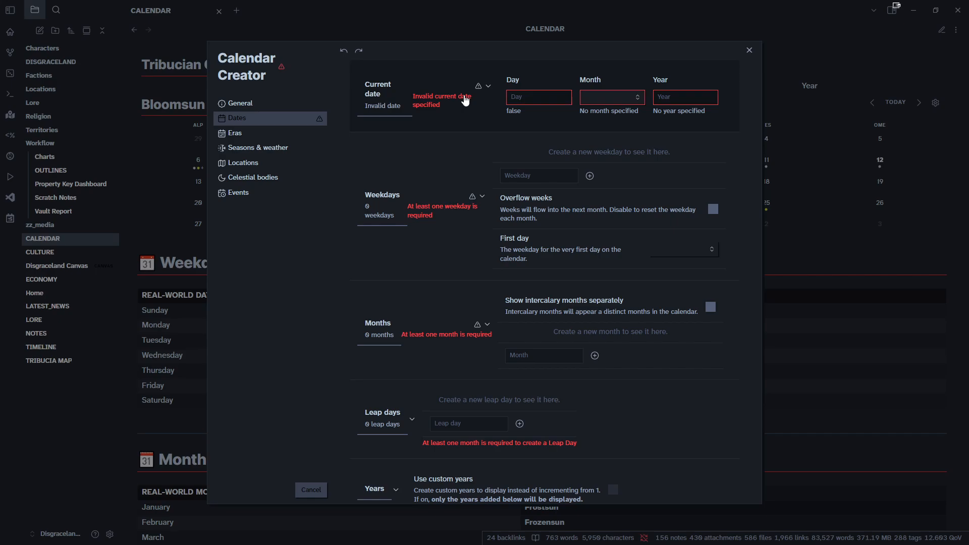
pyautogui.moveTo(440, 141)
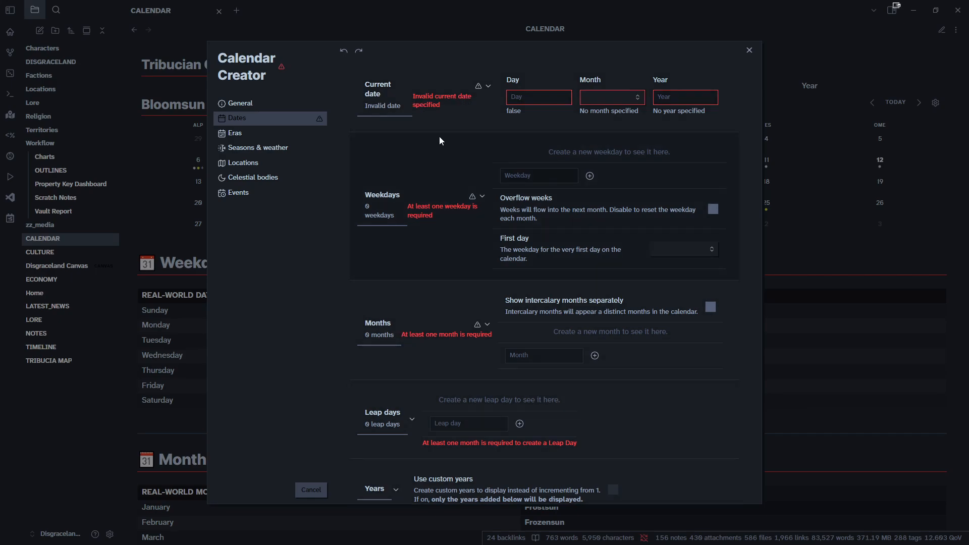
pyautogui.moveTo(465, 128)
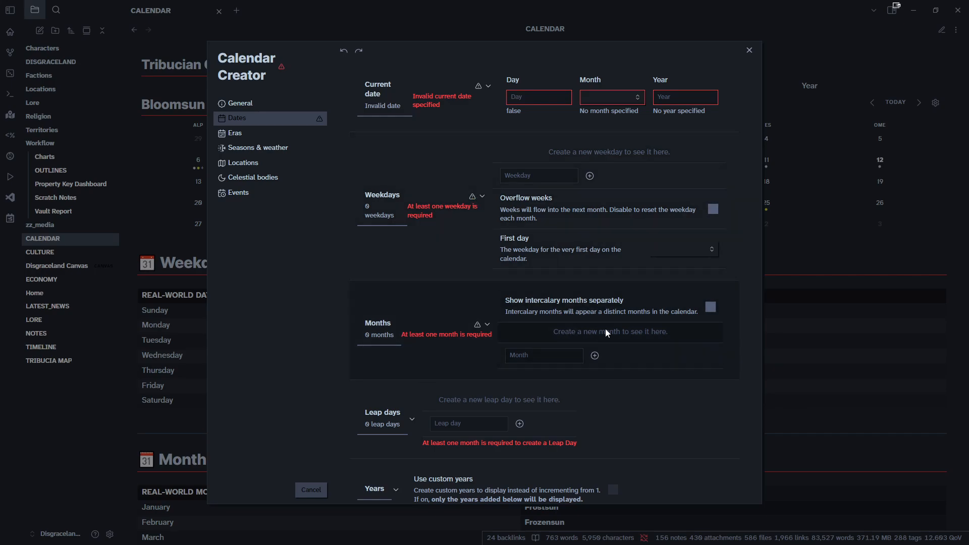
pyautogui.click(543, 355)
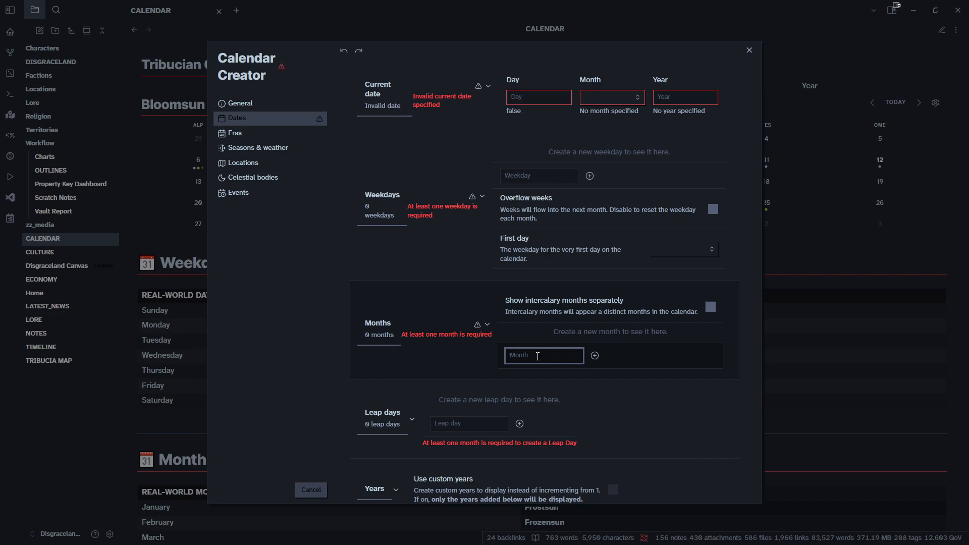
pyautogui.write('MonthOne')
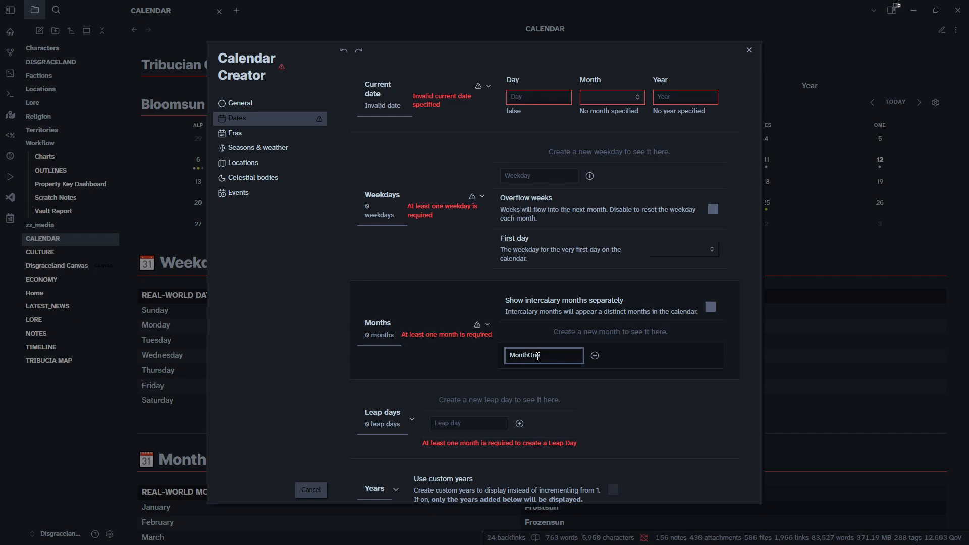
pyautogui.click(594, 355)
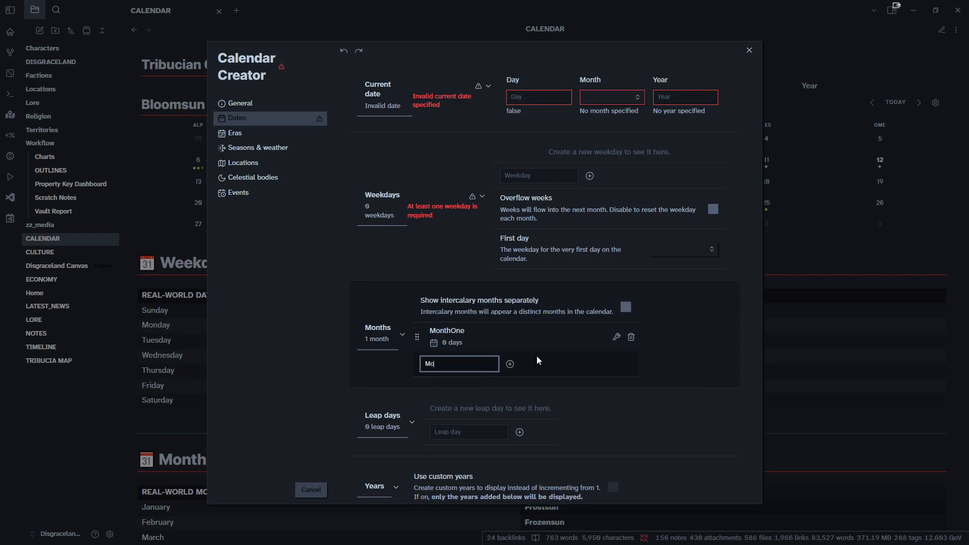
pyautogui.click(509, 363)
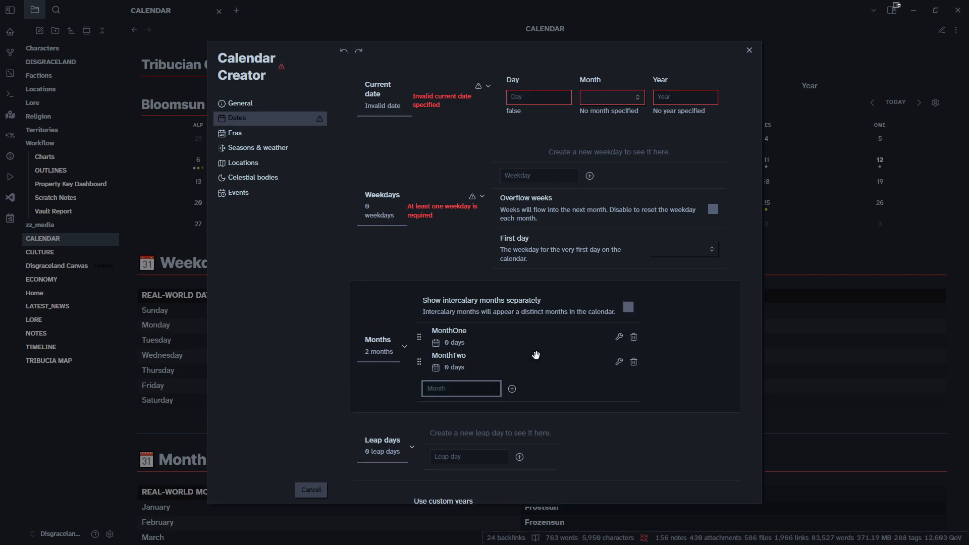
pyautogui.write('Month')
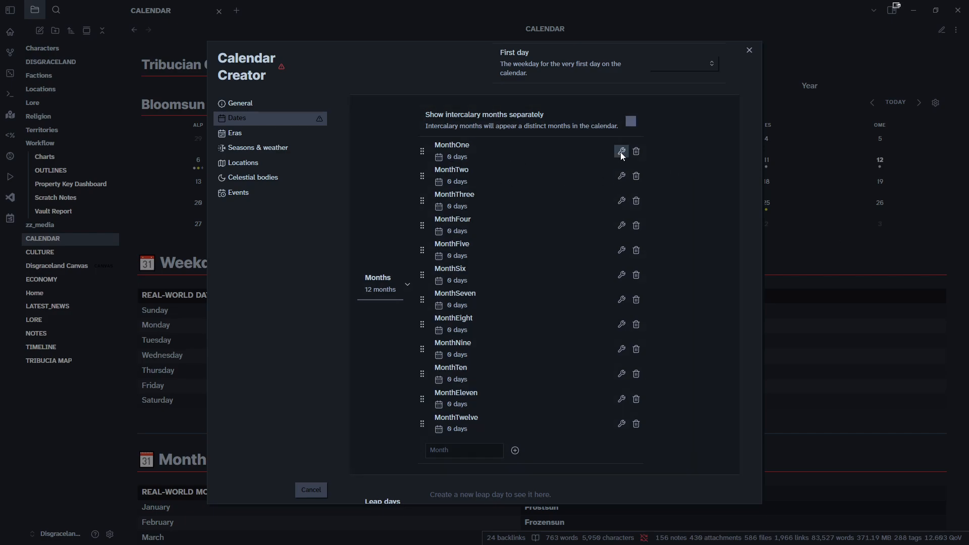
# Step: Set MonthOne's length to 30 days, then edit the next month
pyautogui.click(621, 151)
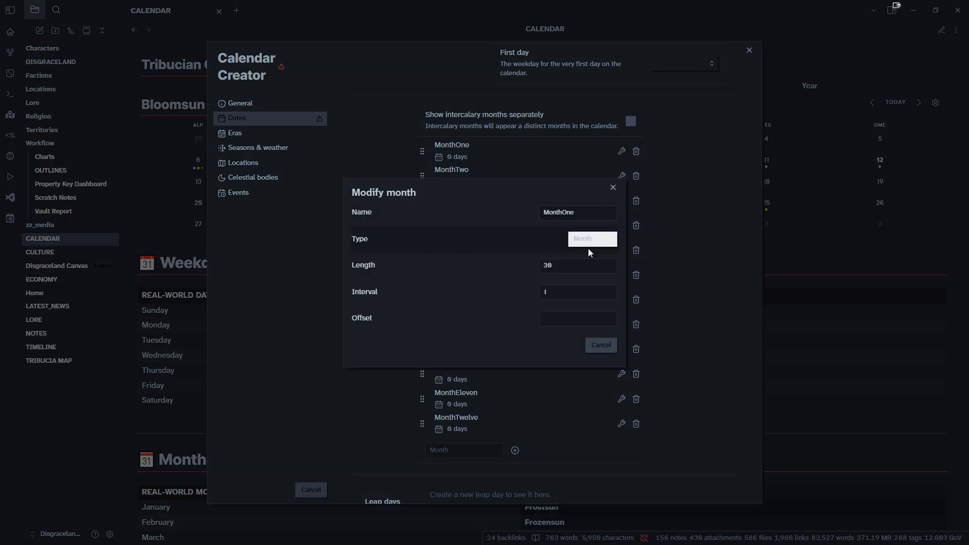
pyautogui.click(577, 264)
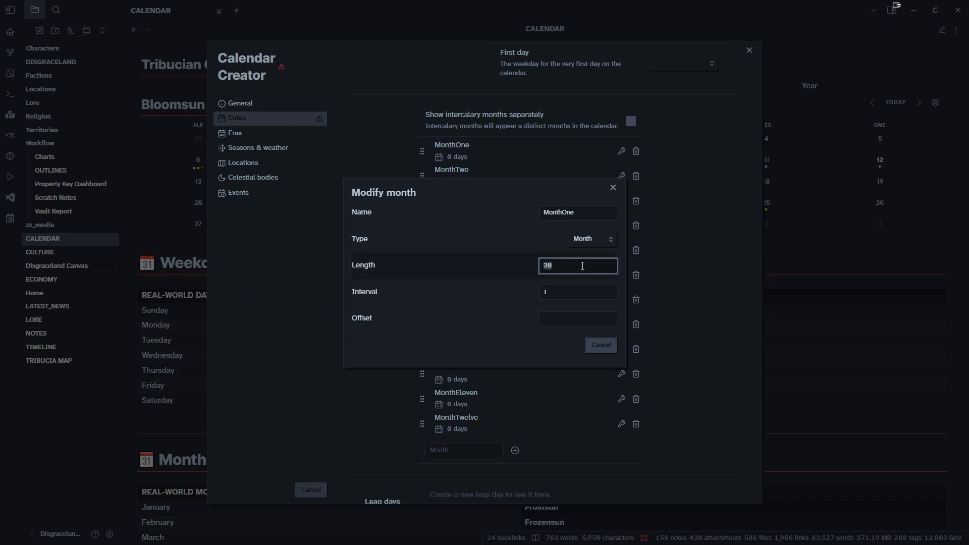
pyautogui.click(600, 344)
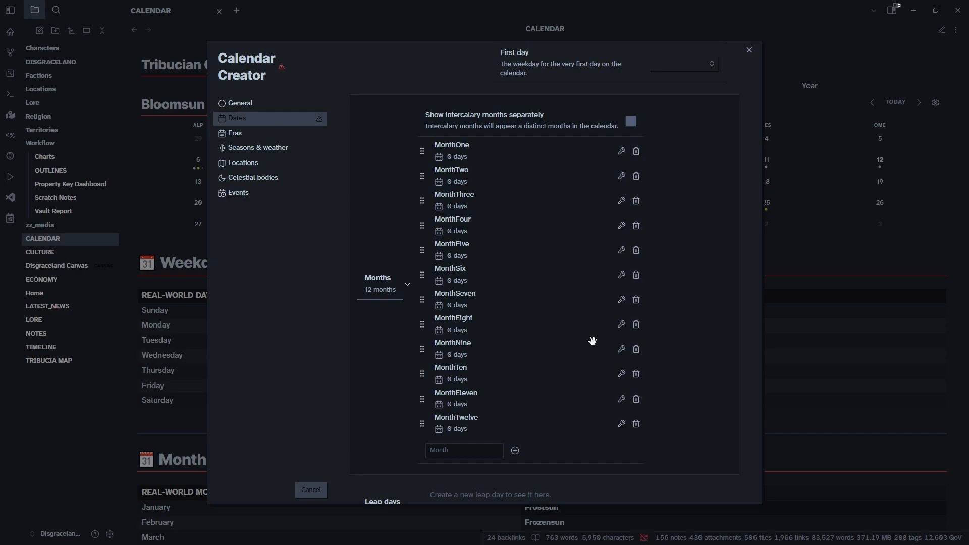
pyautogui.click(620, 151)
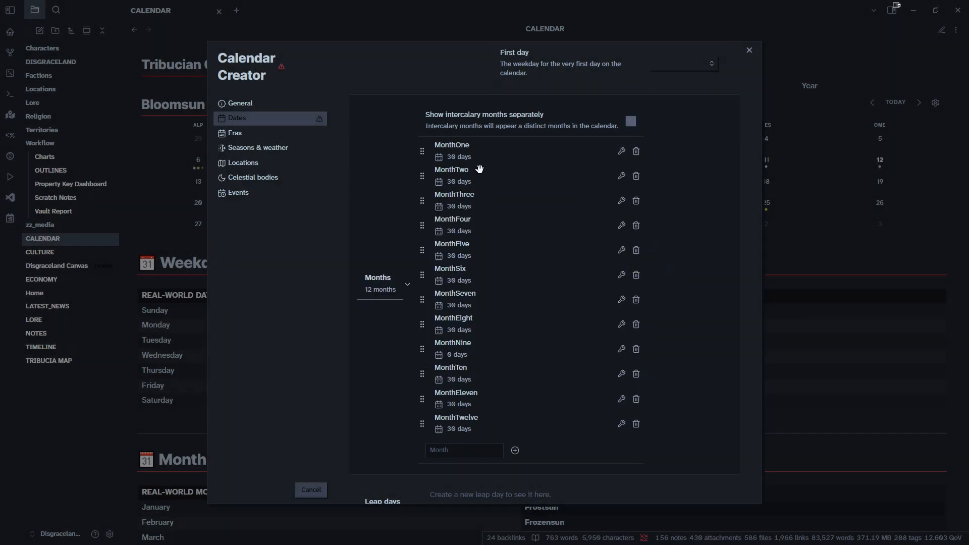
pyautogui.moveTo(515, 126)
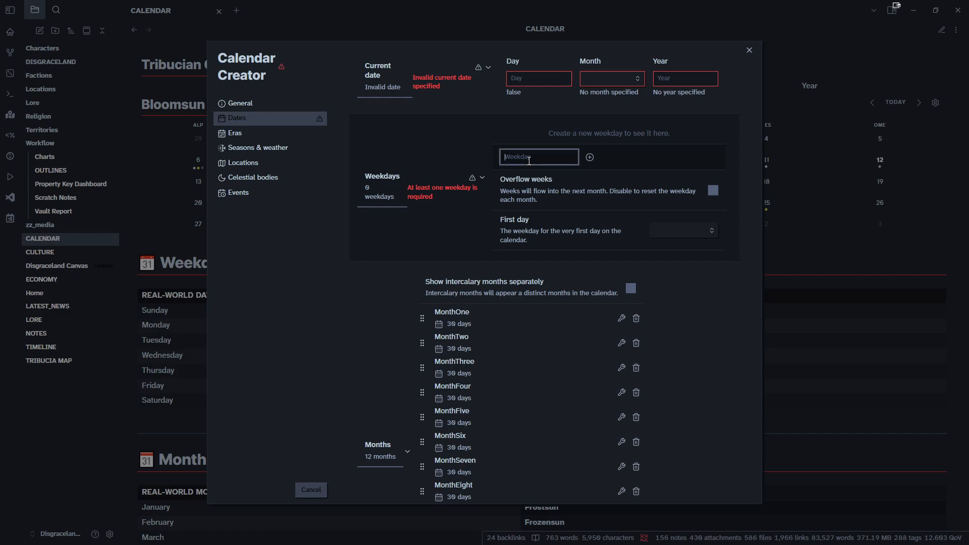
# Step: Add weekdays Oneday through Sevenday and keep Oneday as the first day
pyautogui.write('Oneday')
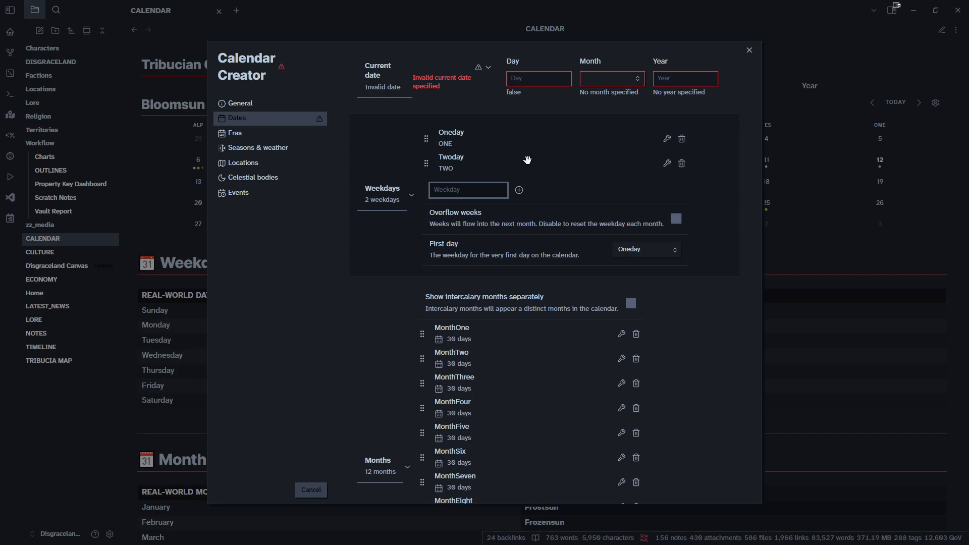
pyautogui.write('Five')
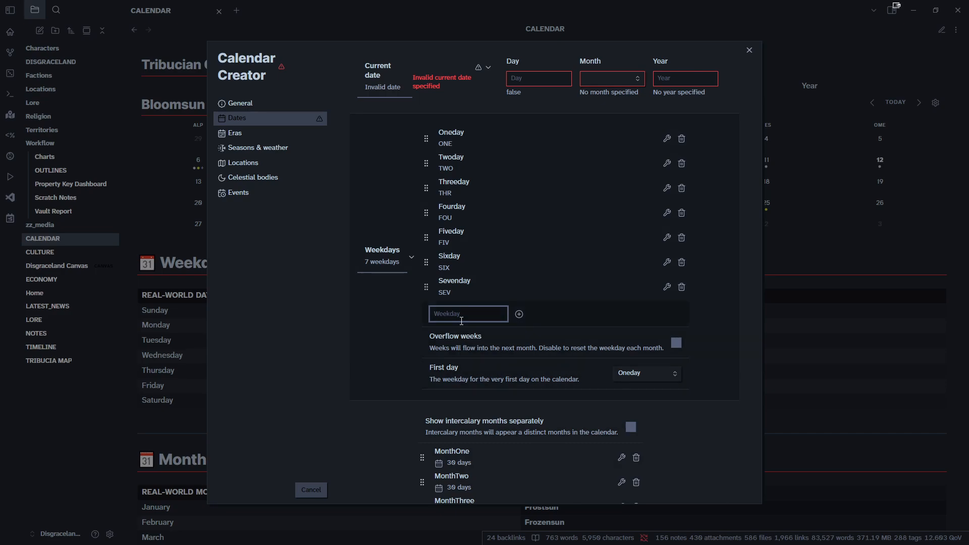
pyautogui.click(645, 372)
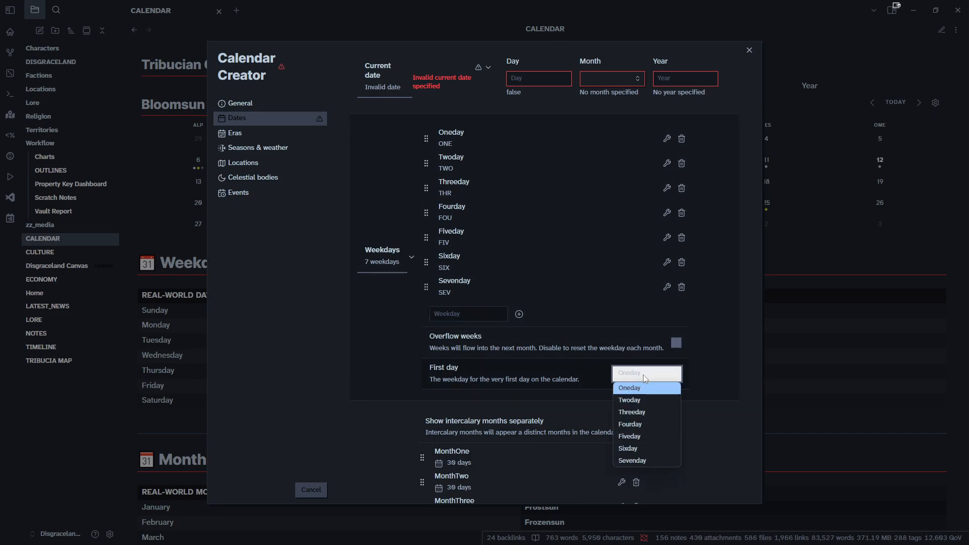
pyautogui.click(628, 388)
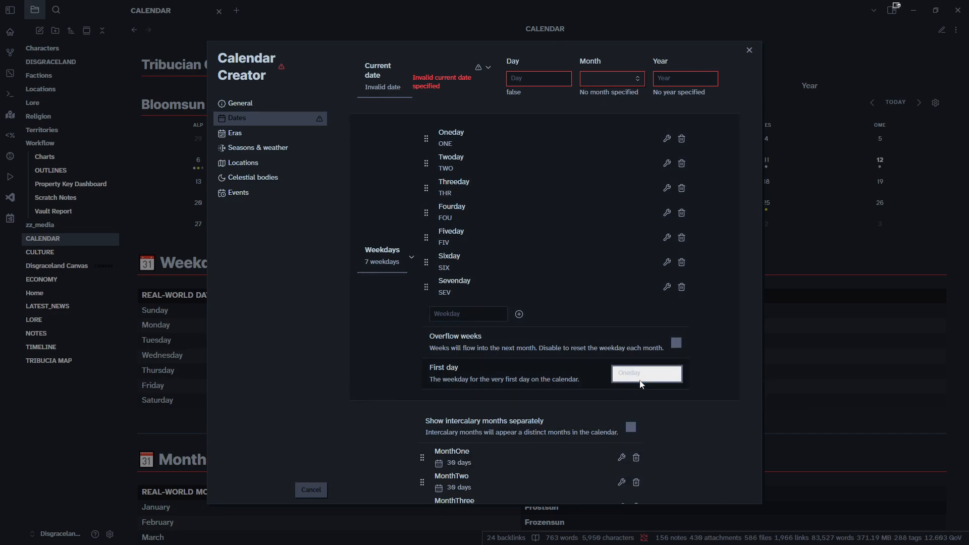
# Step: Enable custom years and add the year 2300
pyautogui.scroll(-3)
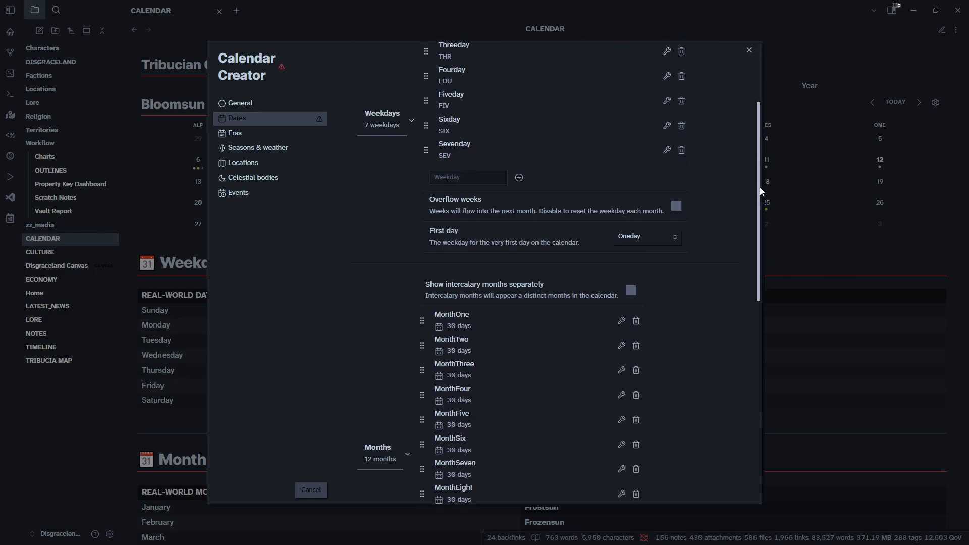
pyautogui.scroll(-3)
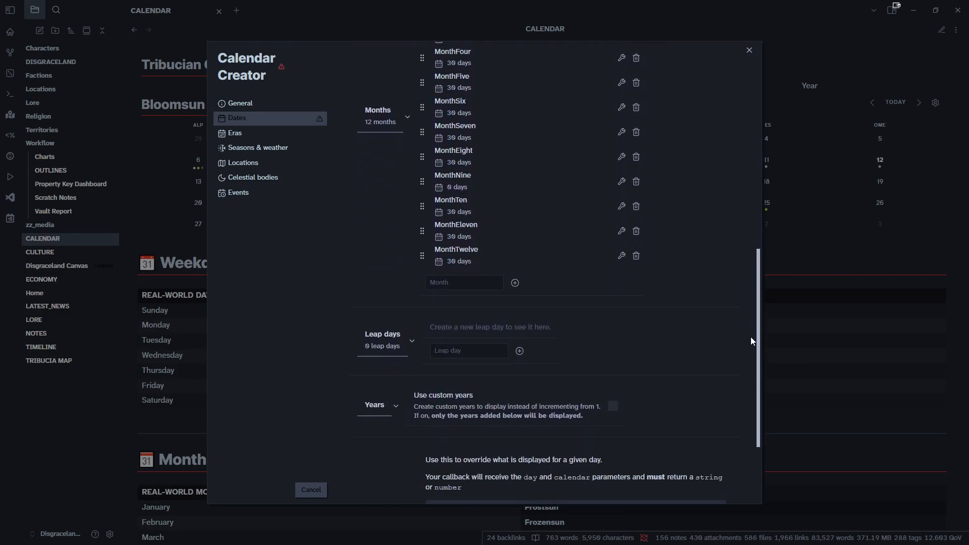
pyautogui.scroll(-3)
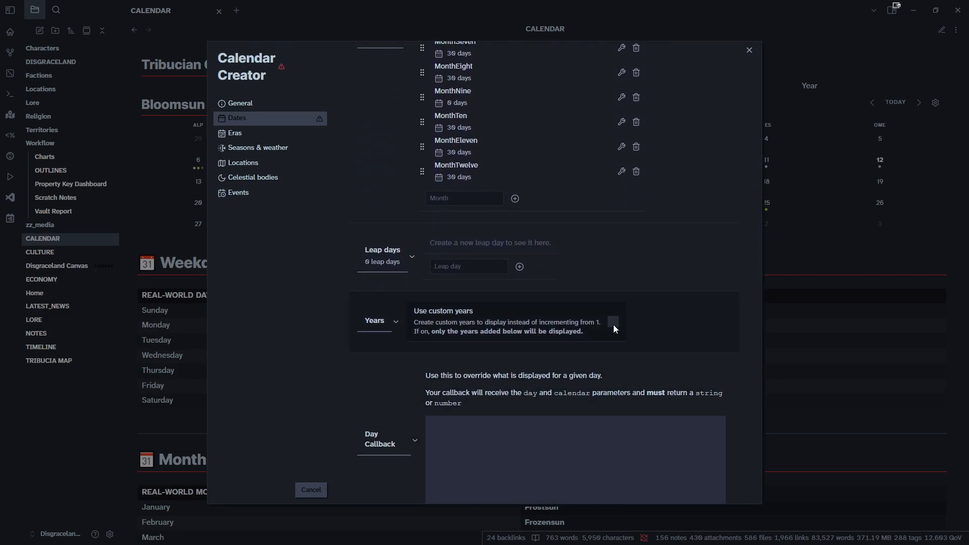
pyautogui.click(612, 328)
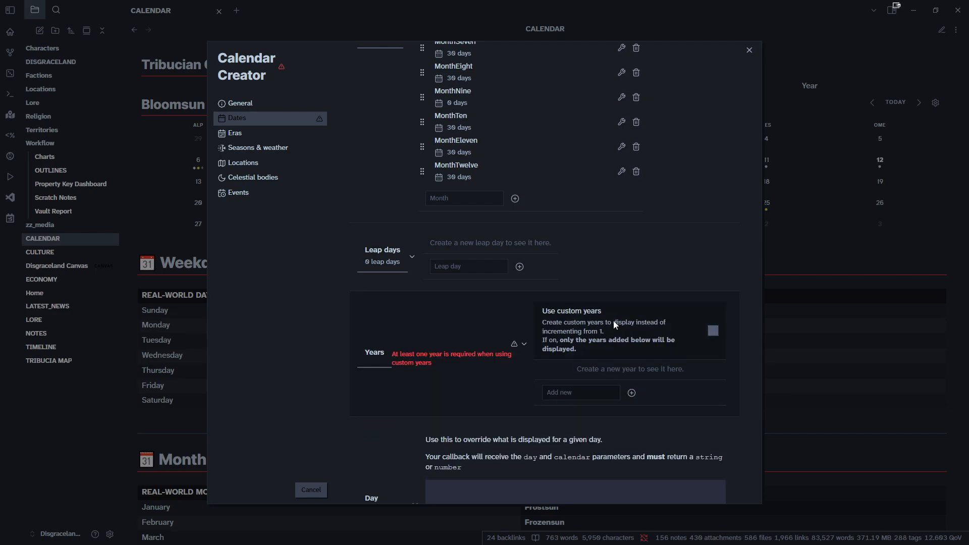
pyautogui.click(579, 392)
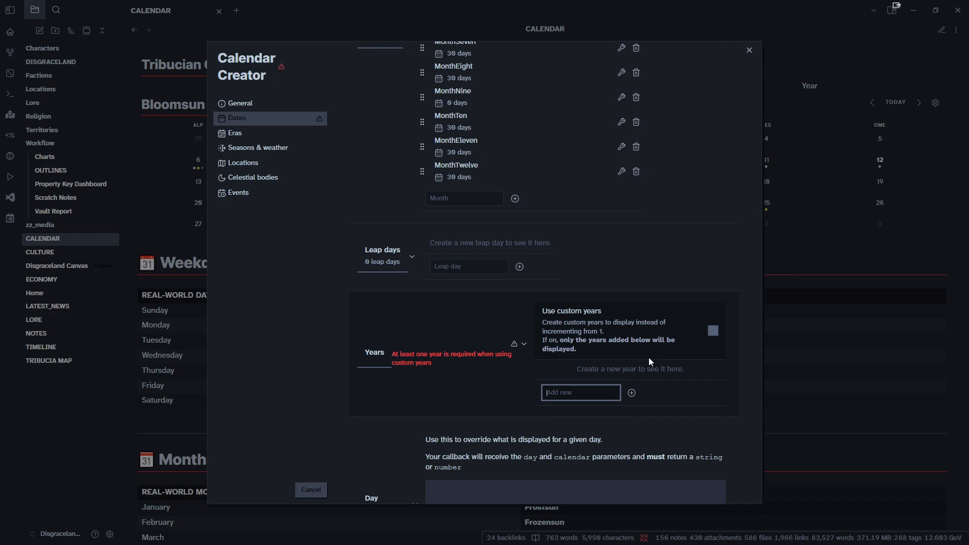
pyautogui.write('2300')
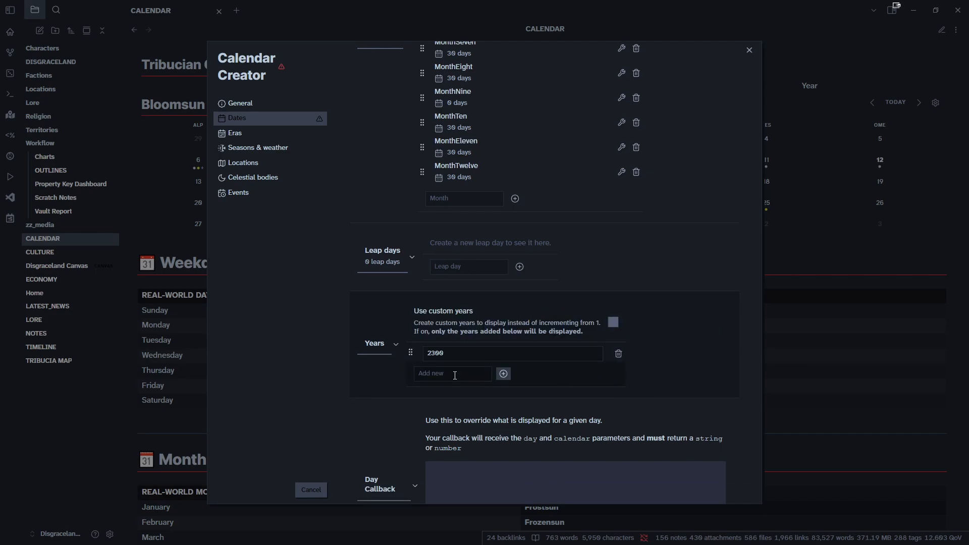
pyautogui.scroll(-3)
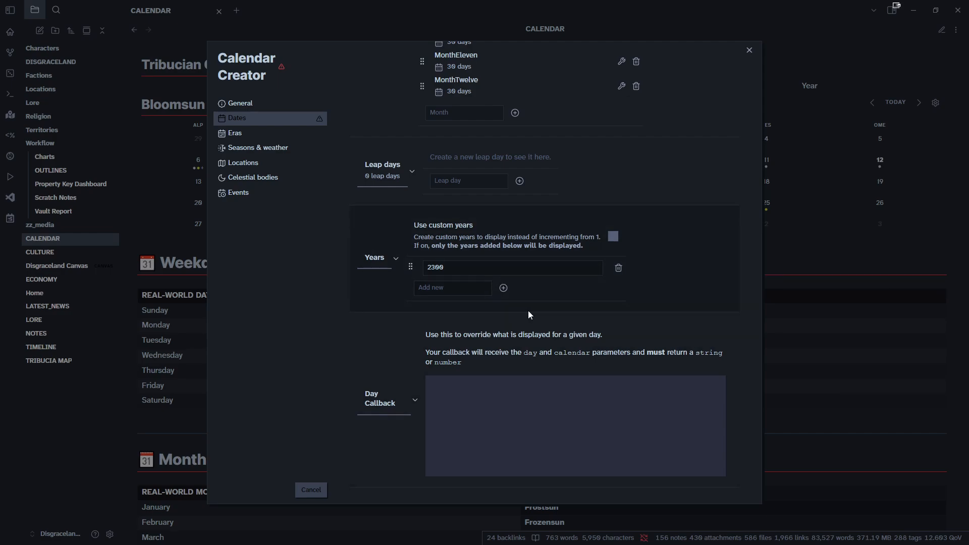
pyautogui.moveTo(390, 264)
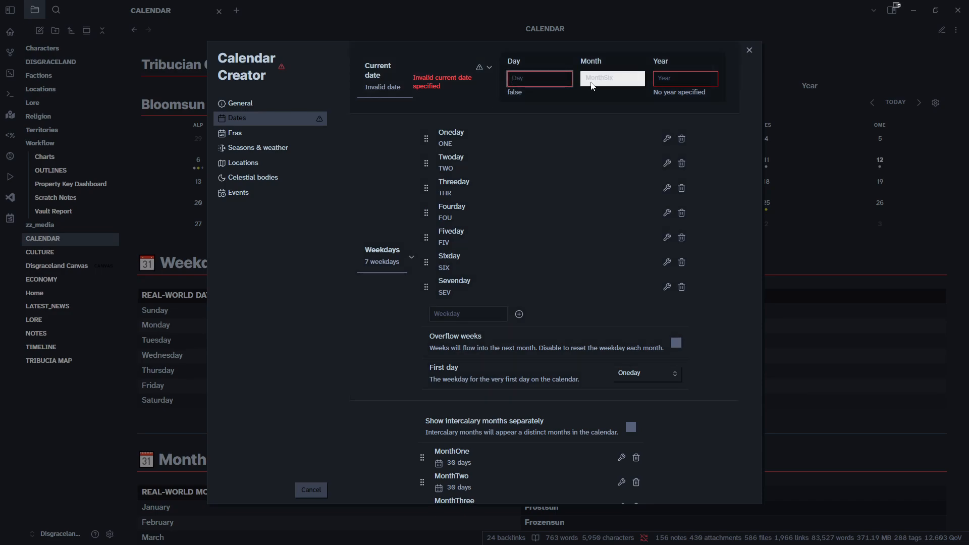
# Step: Set the current date to day 23 of MonthSix, year 2300
pyautogui.write('23')
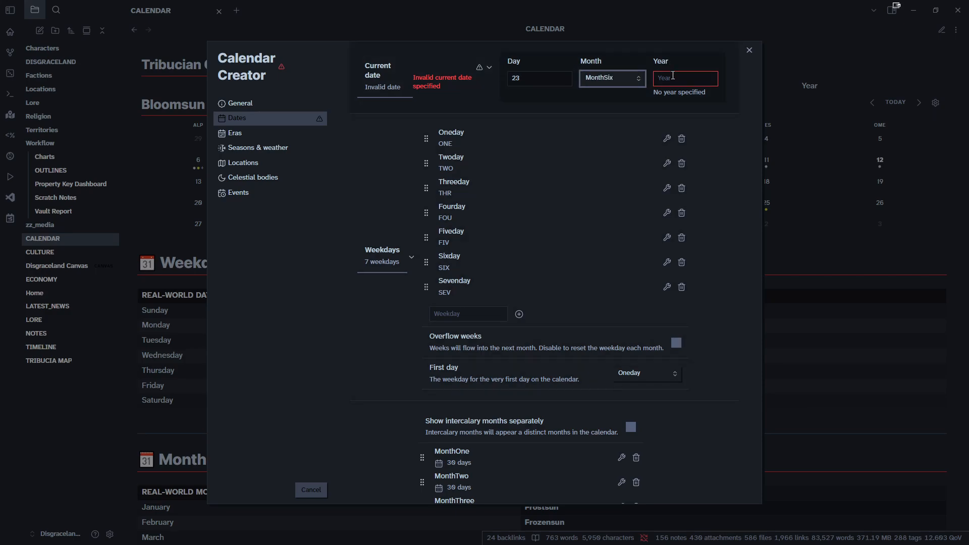
pyautogui.write('2300')
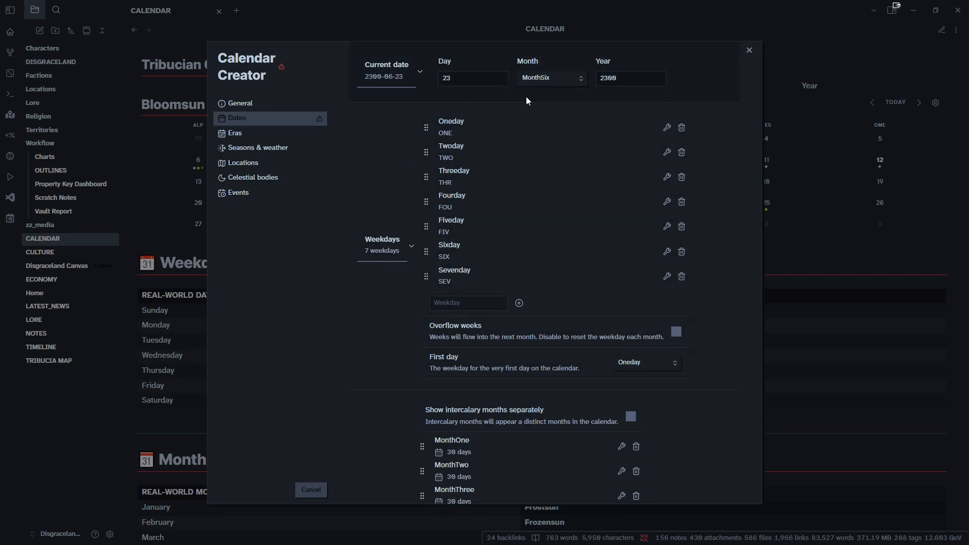
pyautogui.moveTo(525, 254)
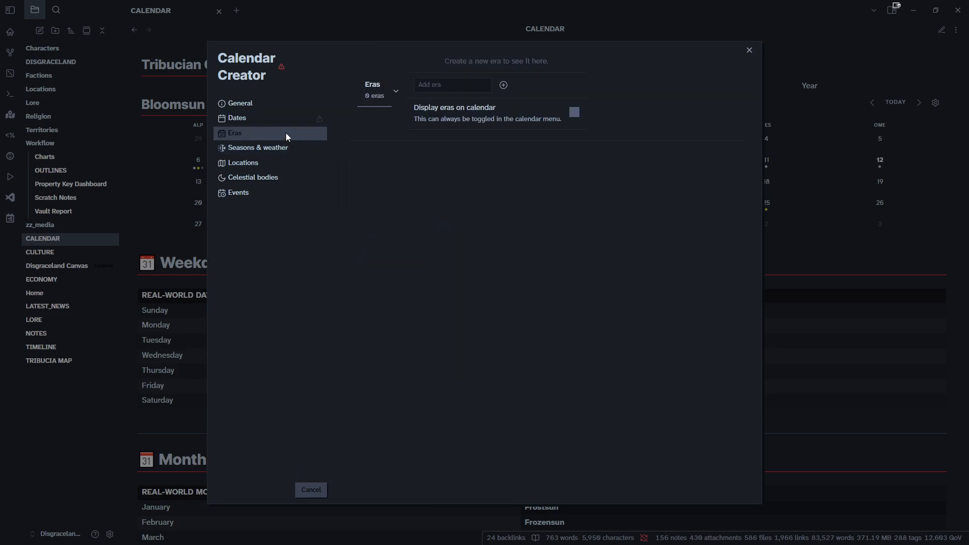
pyautogui.moveTo(638, 318)
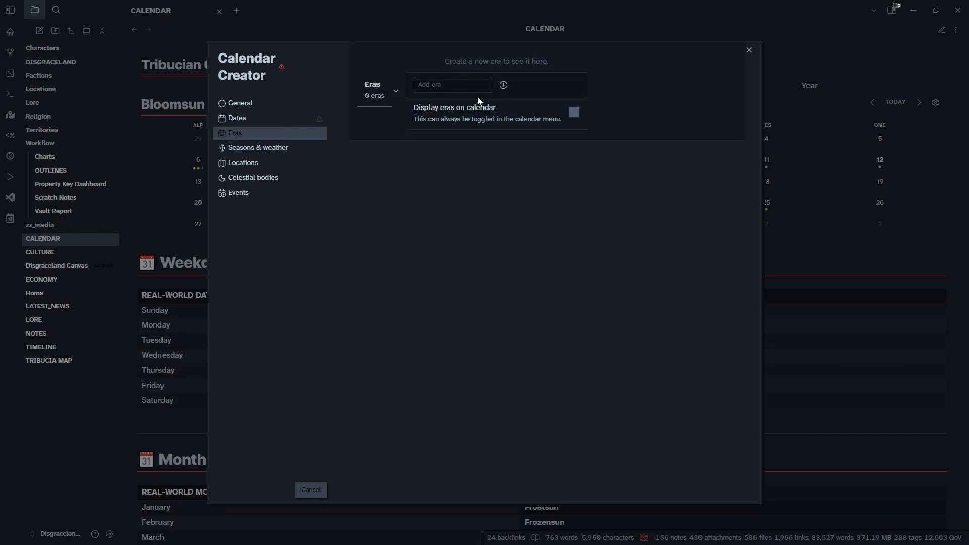
# Step: Create the era 'Horrible Era' with the description 'It was a bad time for everybody'
pyautogui.click(452, 85)
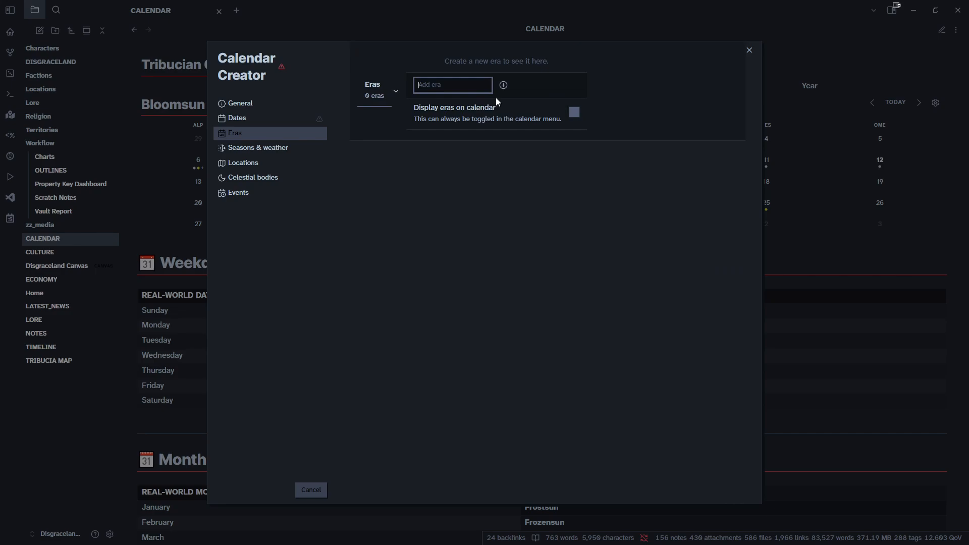
pyautogui.write('Horrible Era')
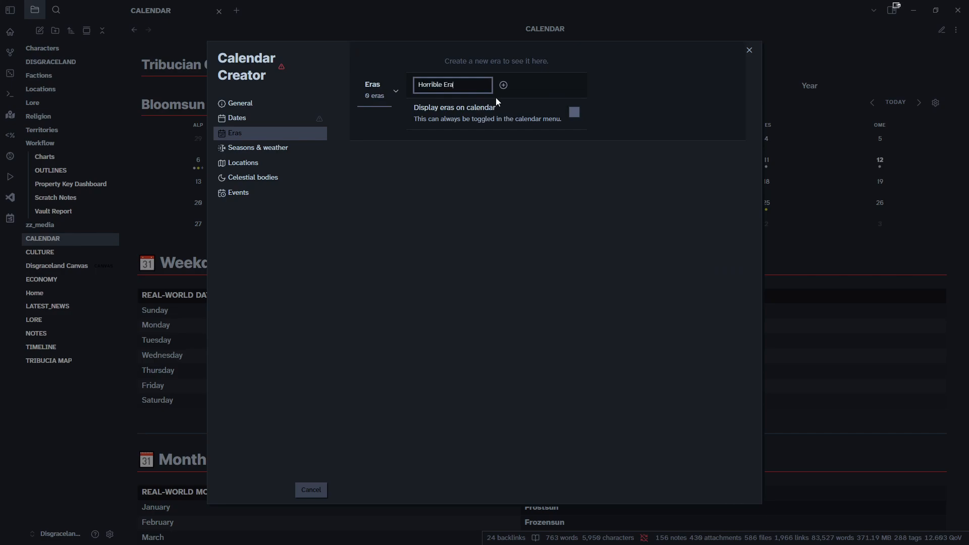
pyautogui.click(503, 85)
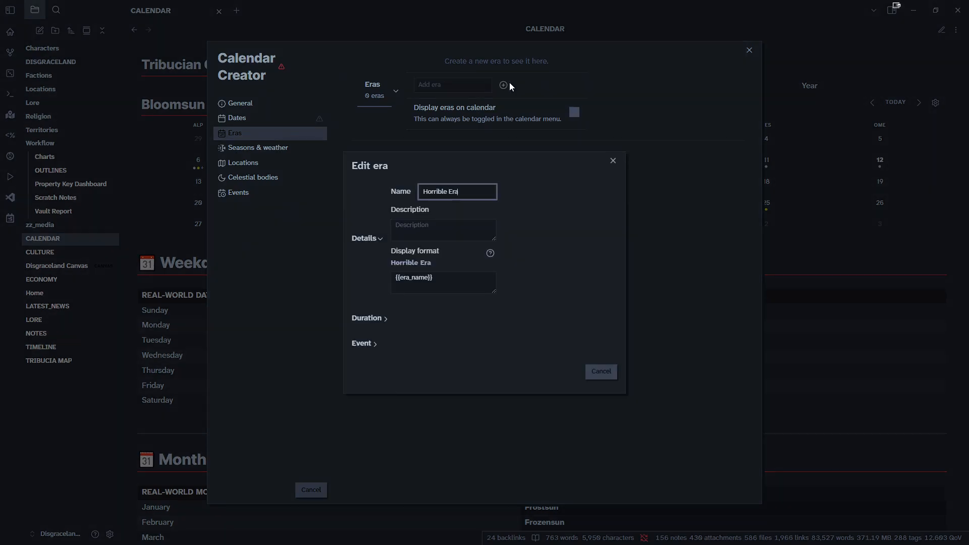
pyautogui.click(442, 230)
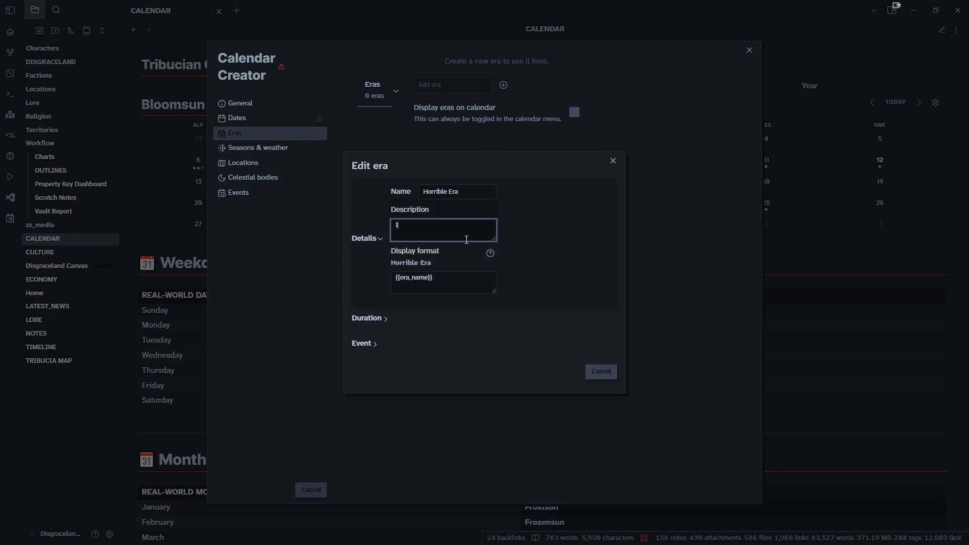
pyautogui.write('It was a bad time for')
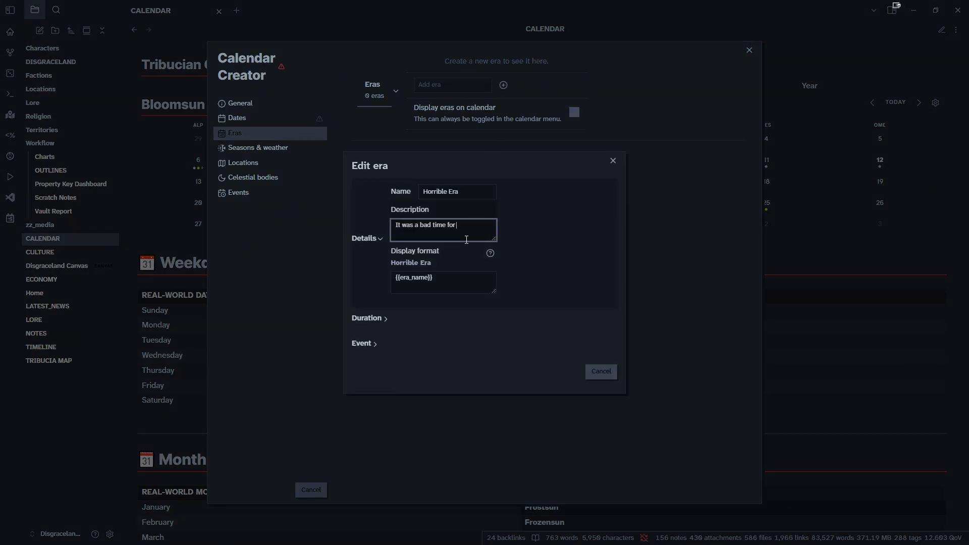
pyautogui.write('everybody')
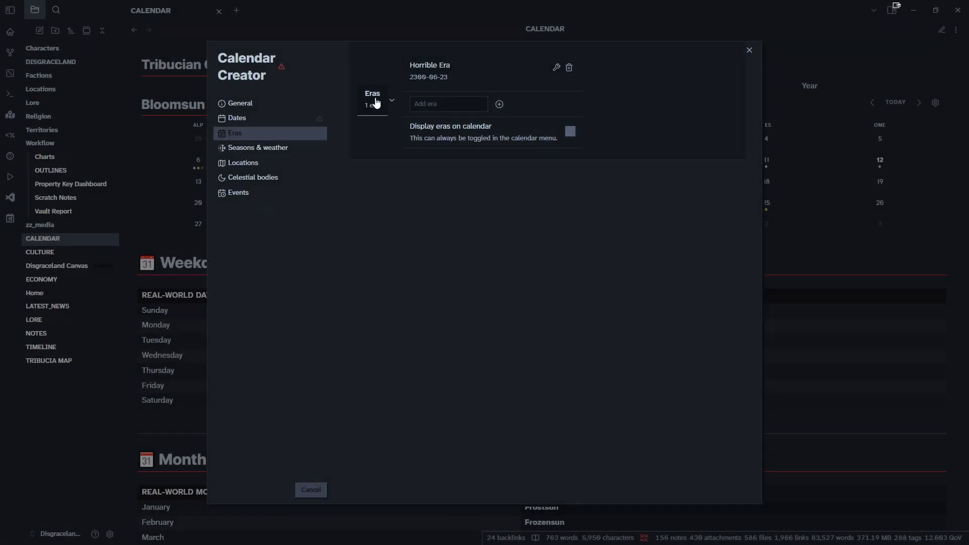
pyautogui.moveTo(423, 96)
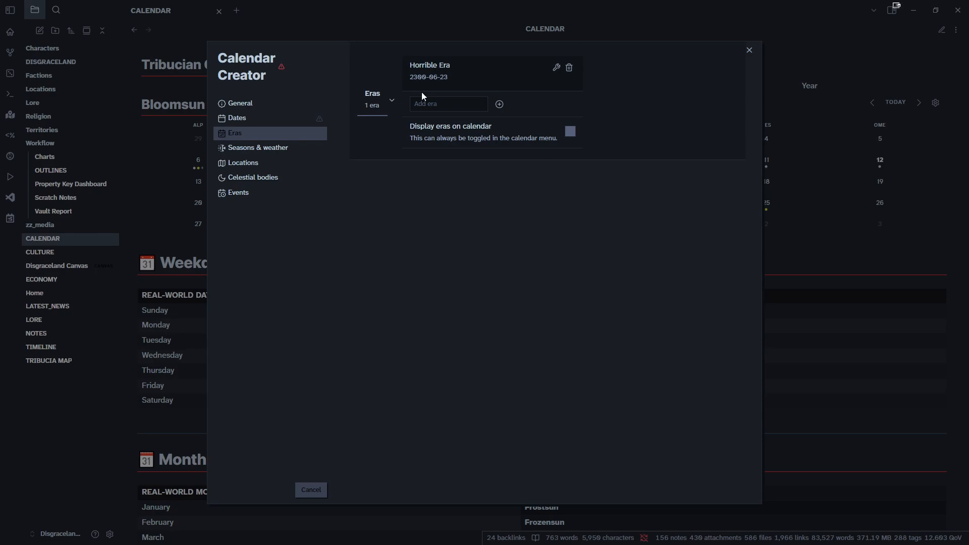
pyautogui.moveTo(450, 128)
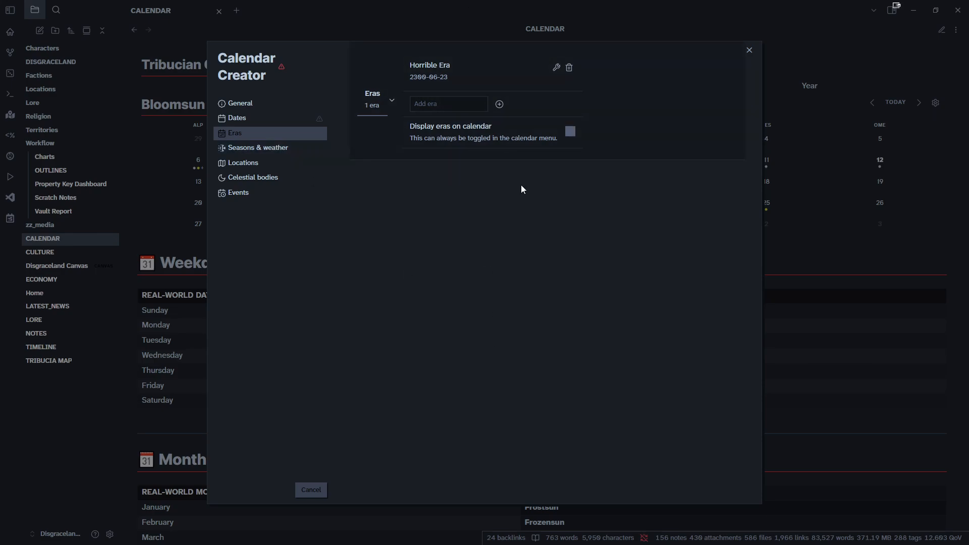
# Step: Under Seasons & weather, add a new season named Hottime
pyautogui.click(256, 146)
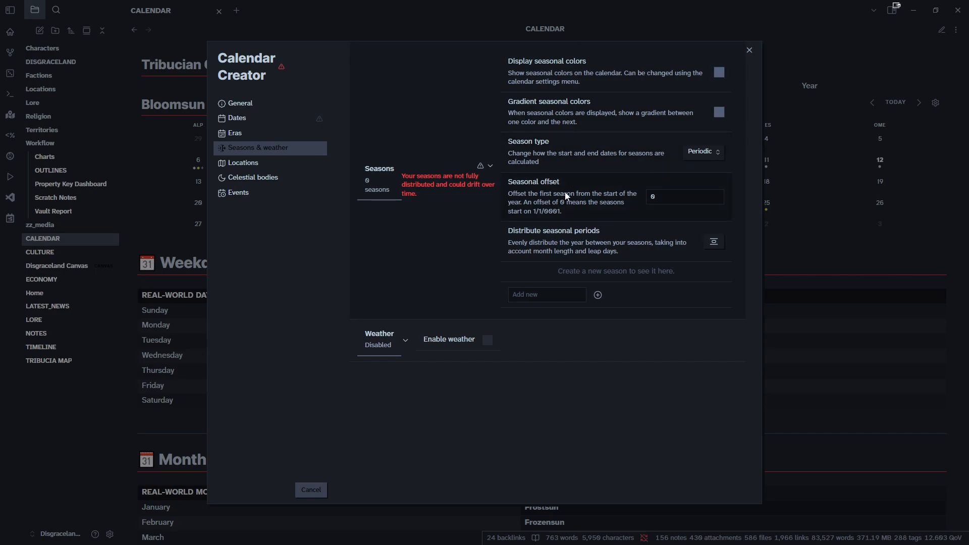
pyautogui.moveTo(514, 85)
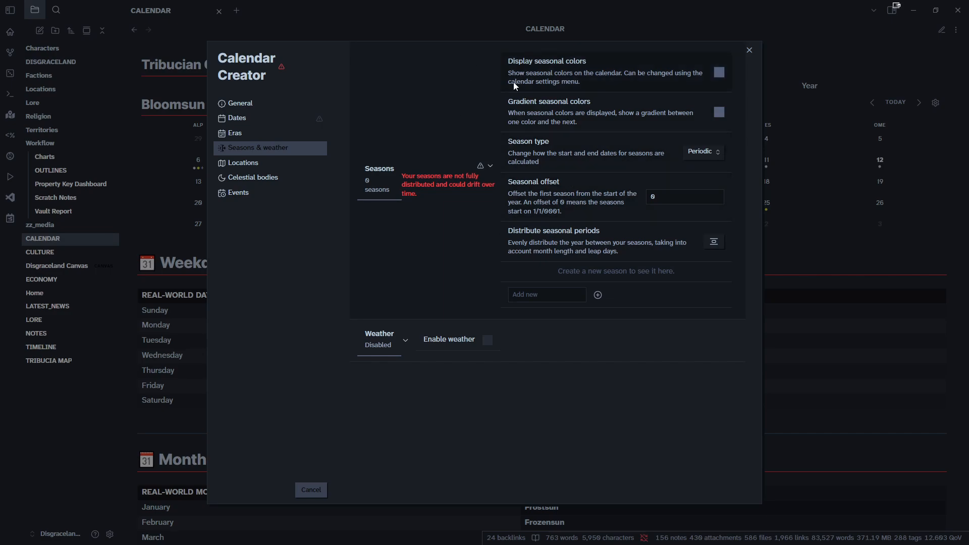
pyautogui.moveTo(489, 212)
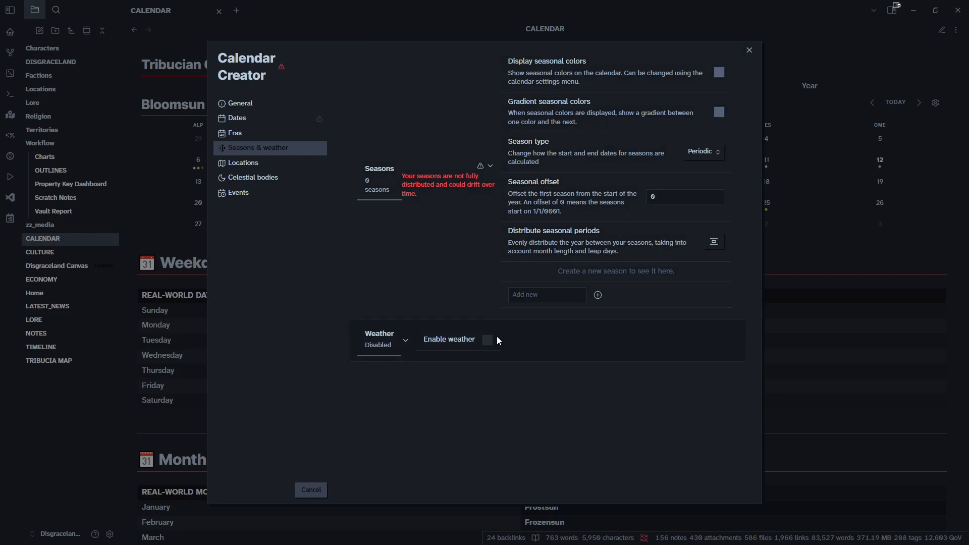
pyautogui.click(546, 294)
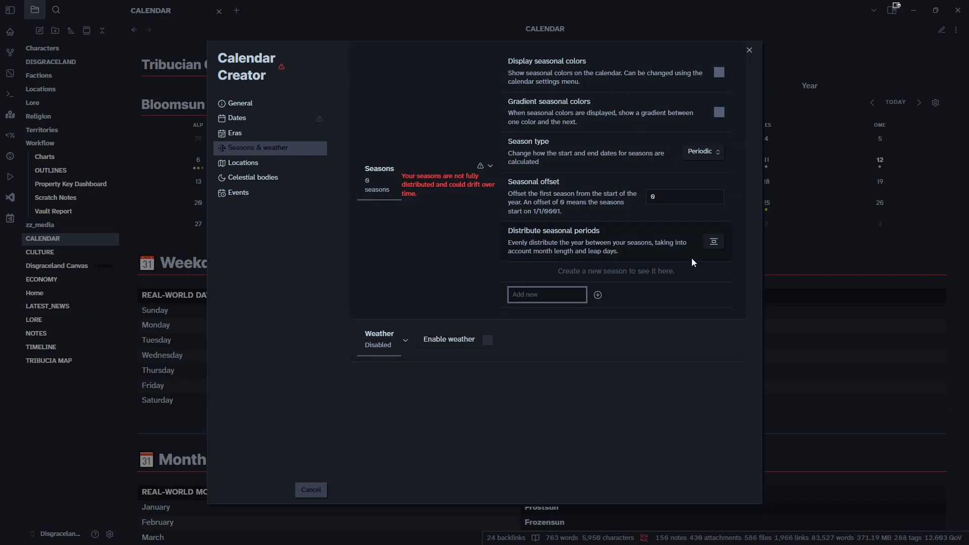
pyautogui.write('Hottim')
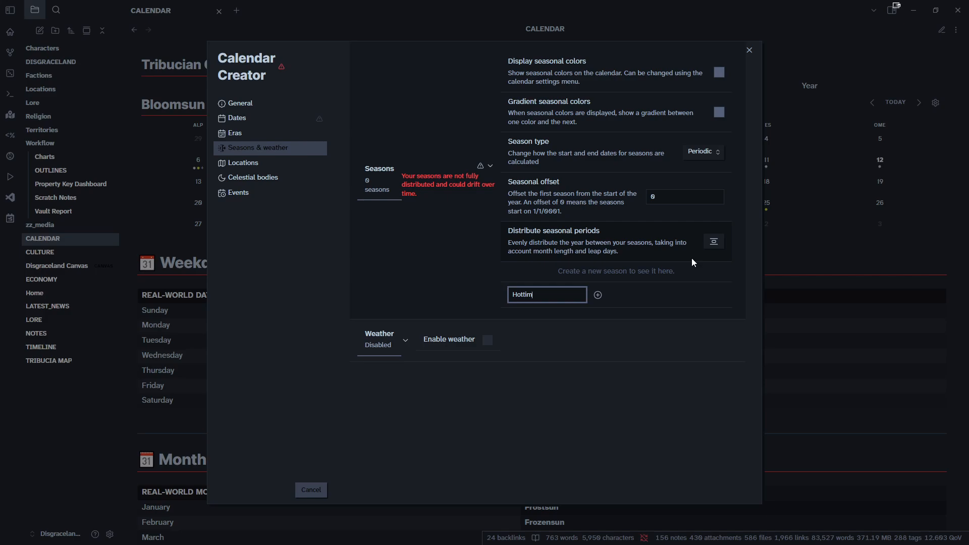
pyautogui.write('e')
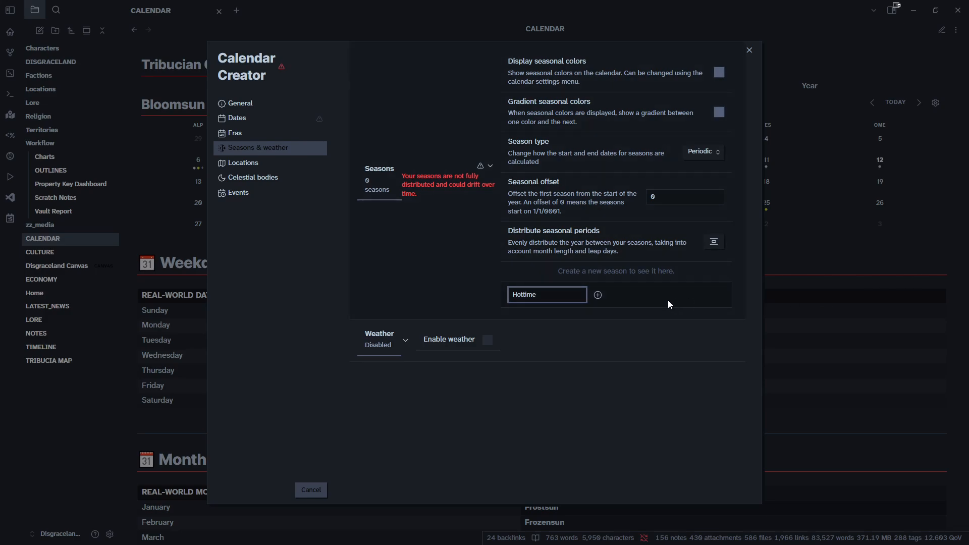
pyautogui.click(596, 295)
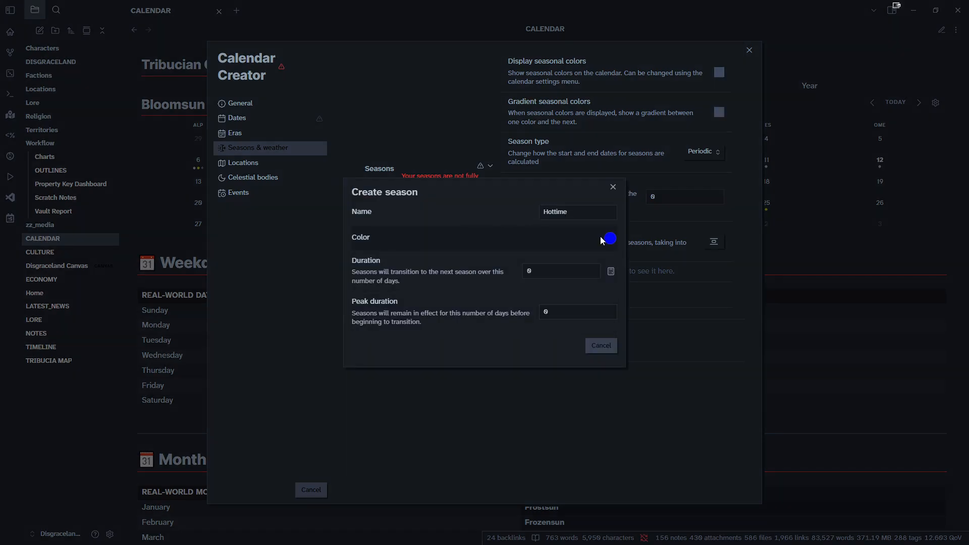
# Step: Make Hottime orange with a 120-day duration and a 90-day peak
pyautogui.click(610, 239)
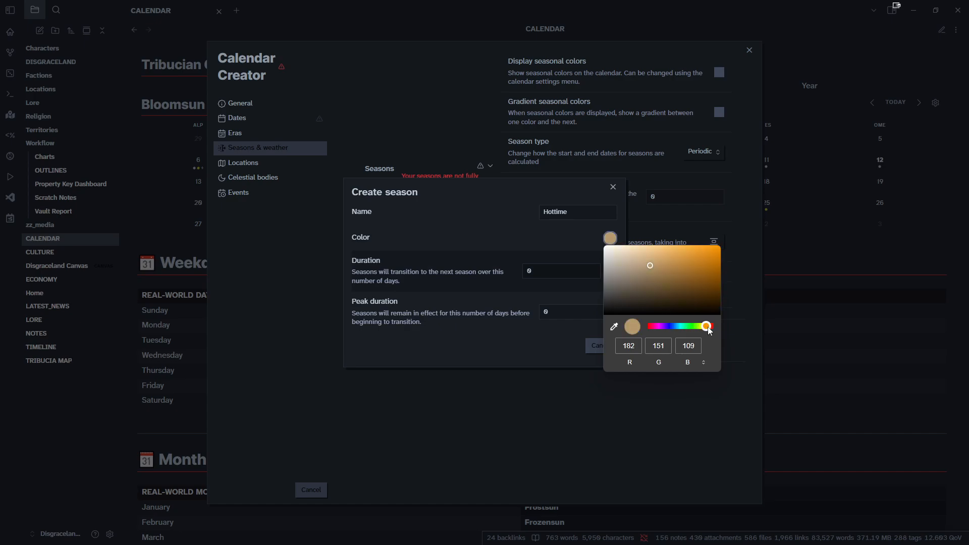
pyautogui.click(511, 232)
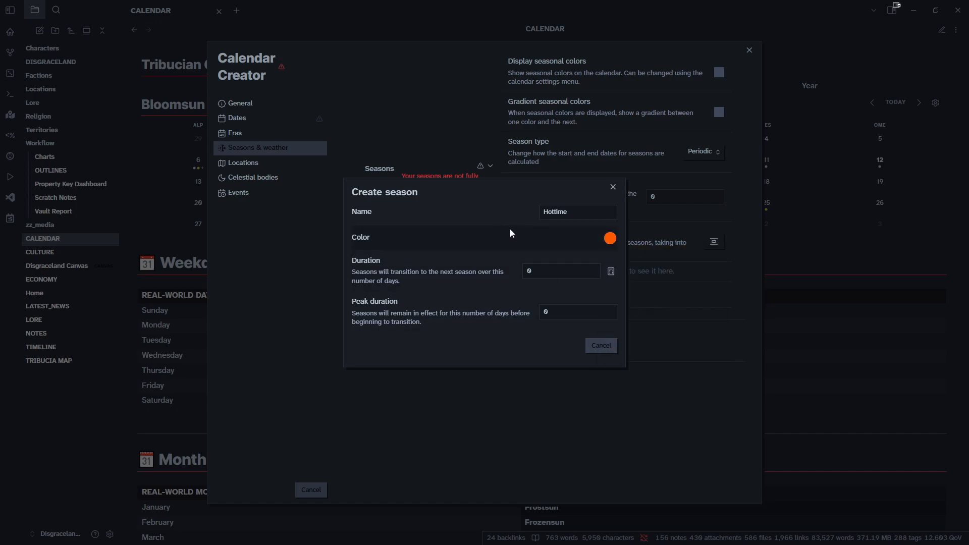
pyautogui.click(559, 270)
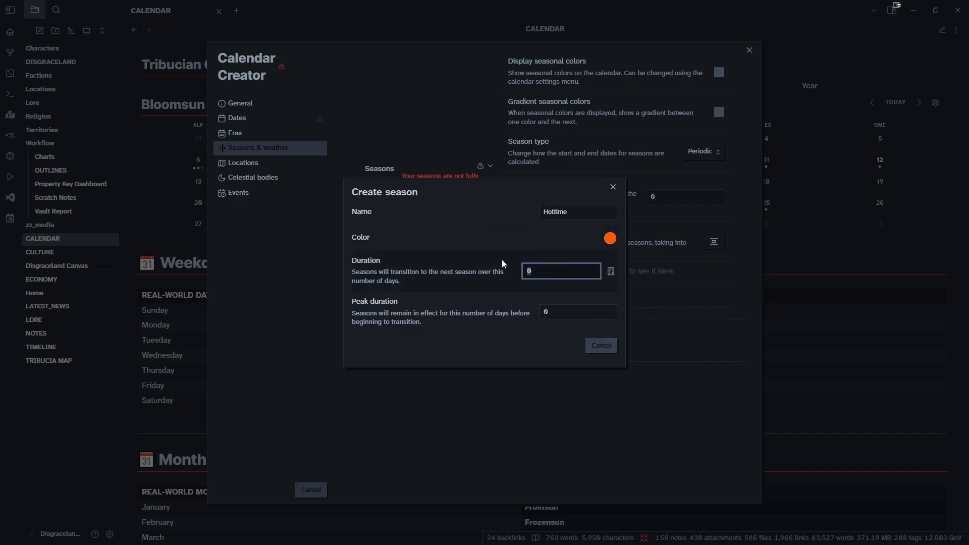
pyautogui.click(559, 271)
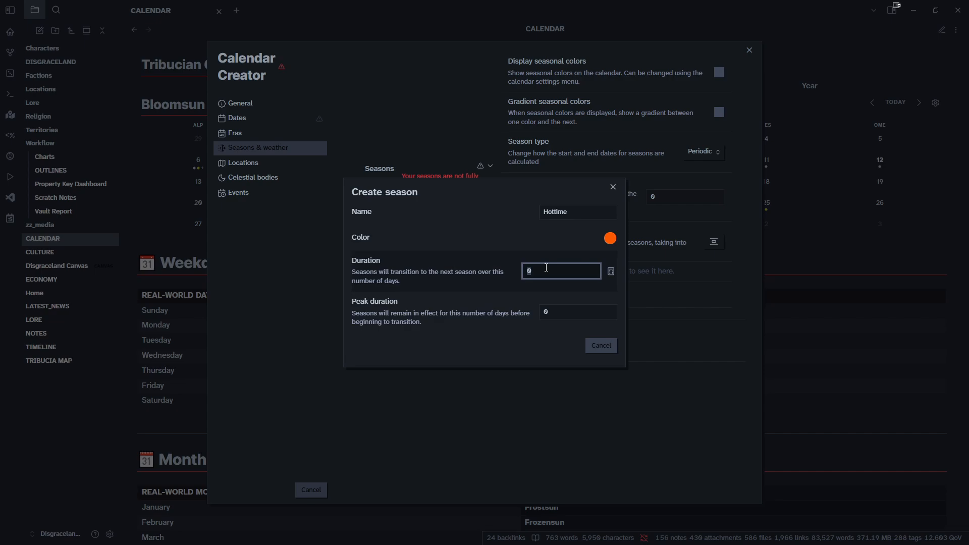
pyautogui.write('120')
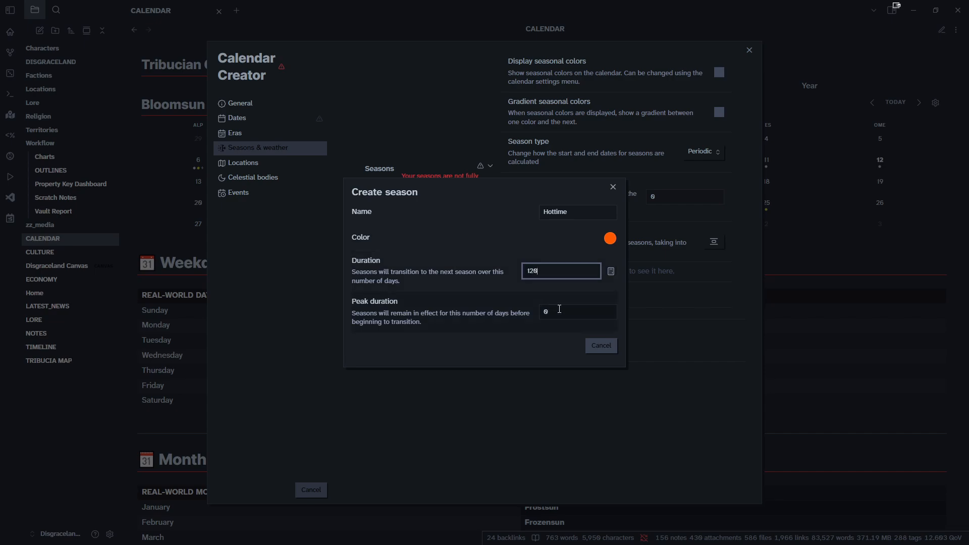
pyautogui.write('90')
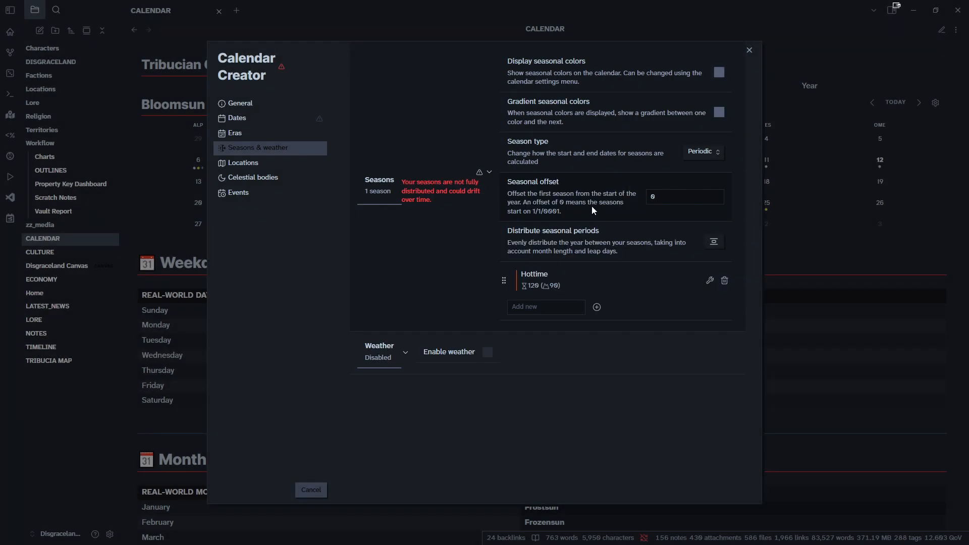
pyautogui.moveTo(515, 272)
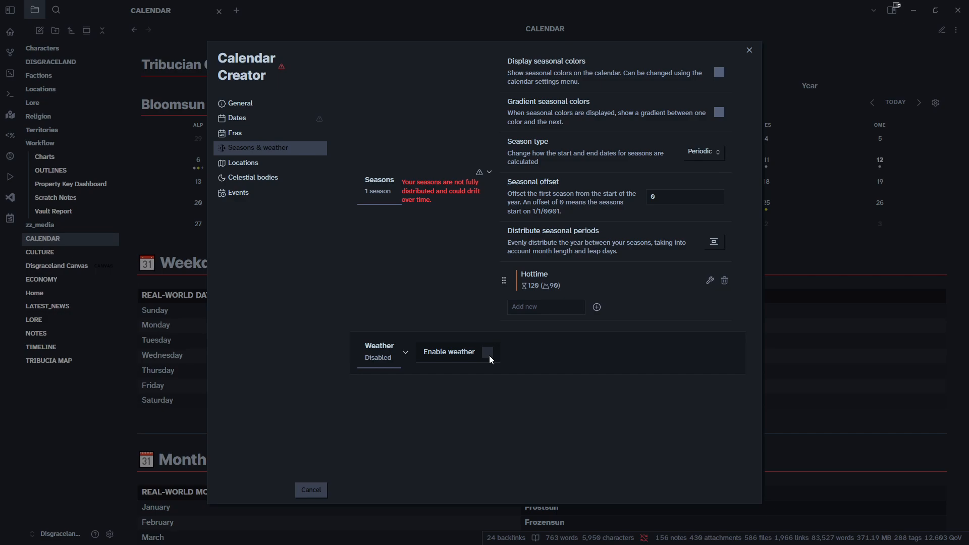
# Step: Turn on weather with Imperial temperature units and review the wind unit options
pyautogui.click(488, 355)
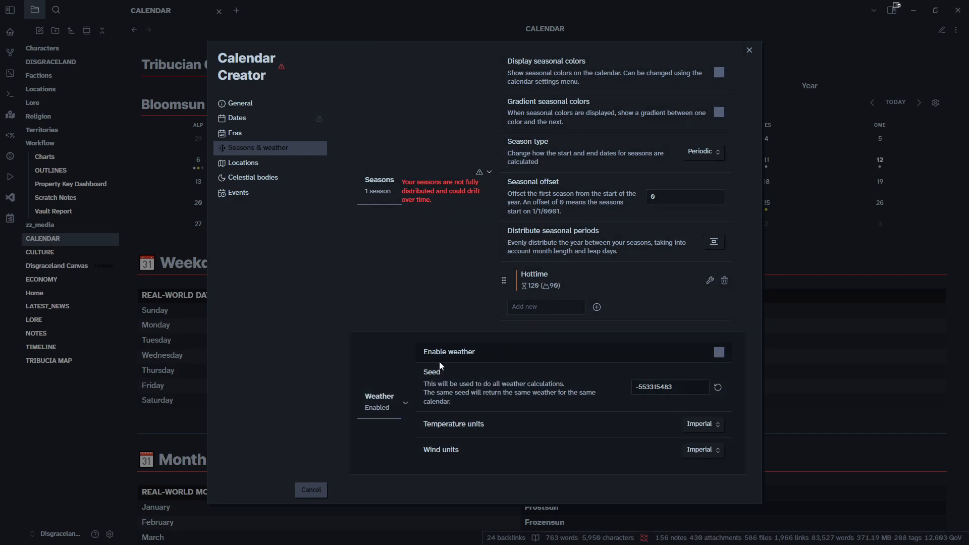
pyautogui.click(702, 423)
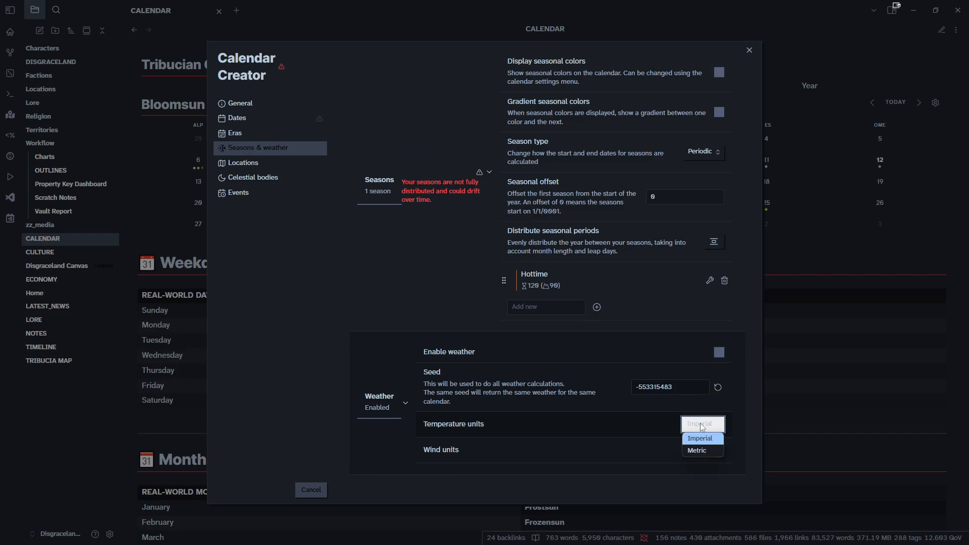
pyautogui.click(699, 437)
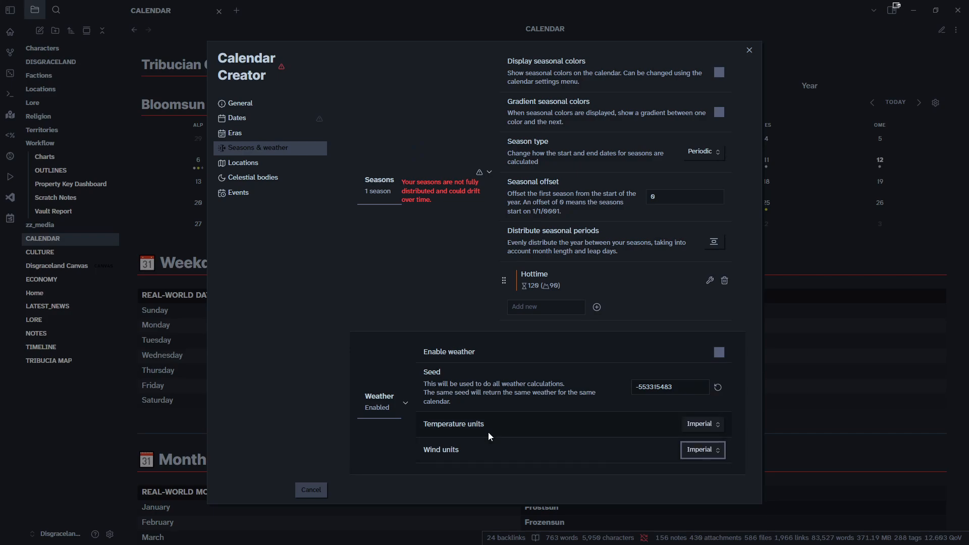
pyautogui.click(242, 163)
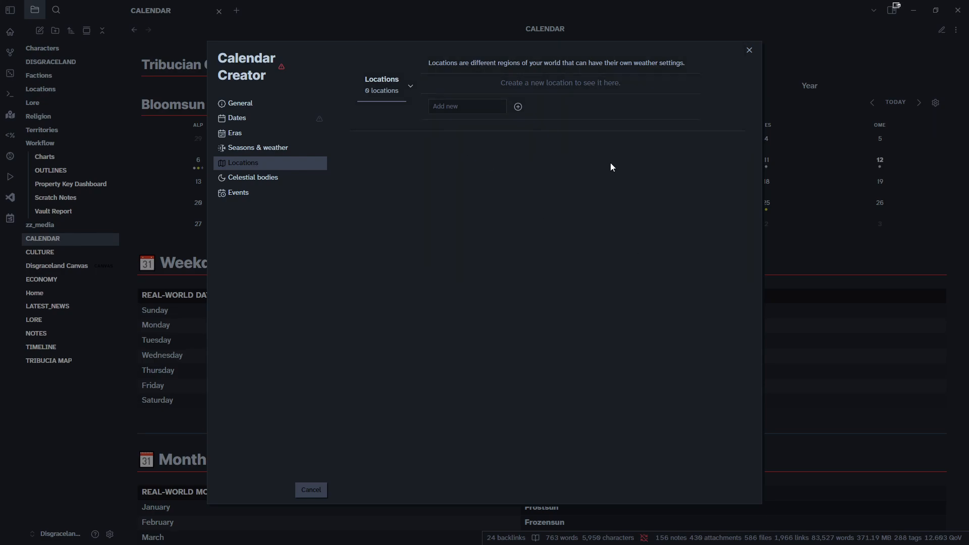
pyautogui.moveTo(433, 197)
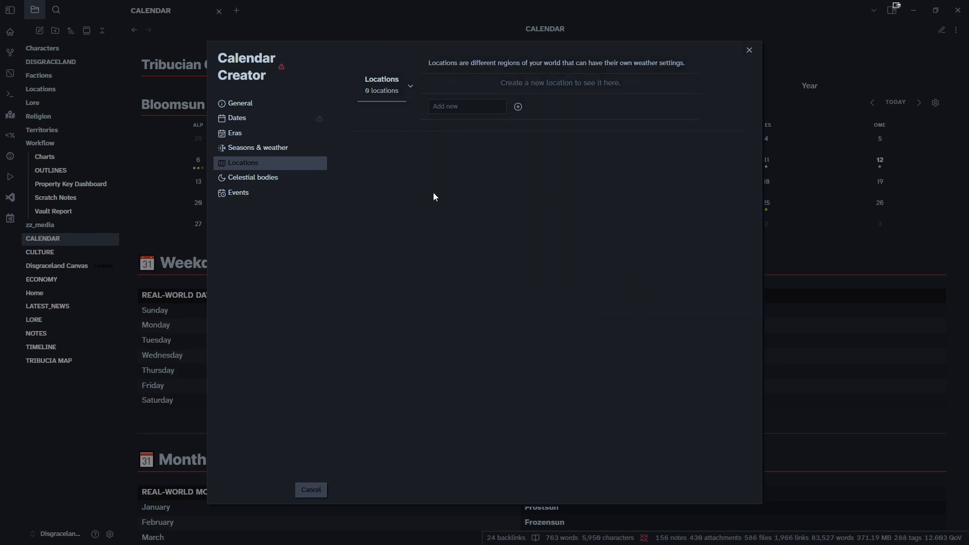
# Step: Show the Celestial bodies settings in the Calendar Creator
pyautogui.click(252, 177)
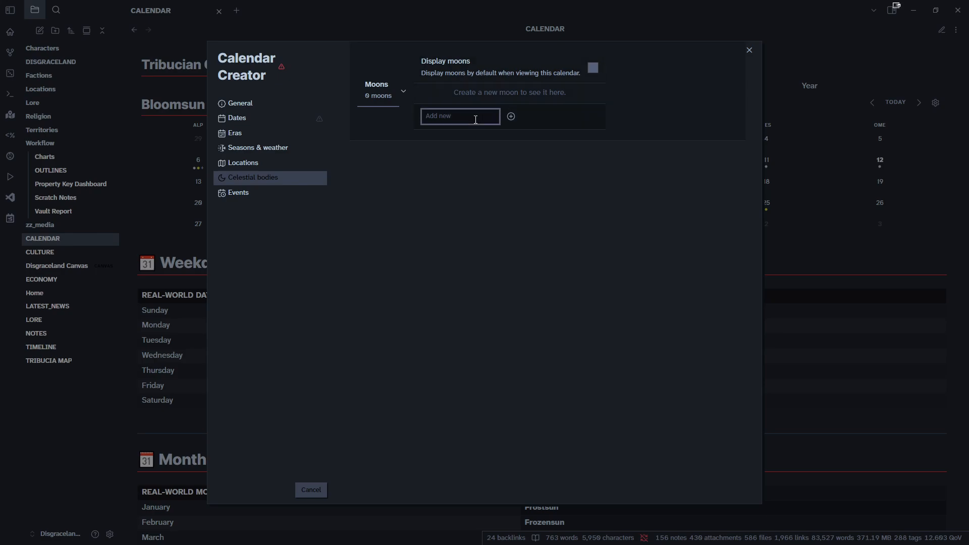
# Step: Add a moon named New Moon to the calendar
pyautogui.write('New M')
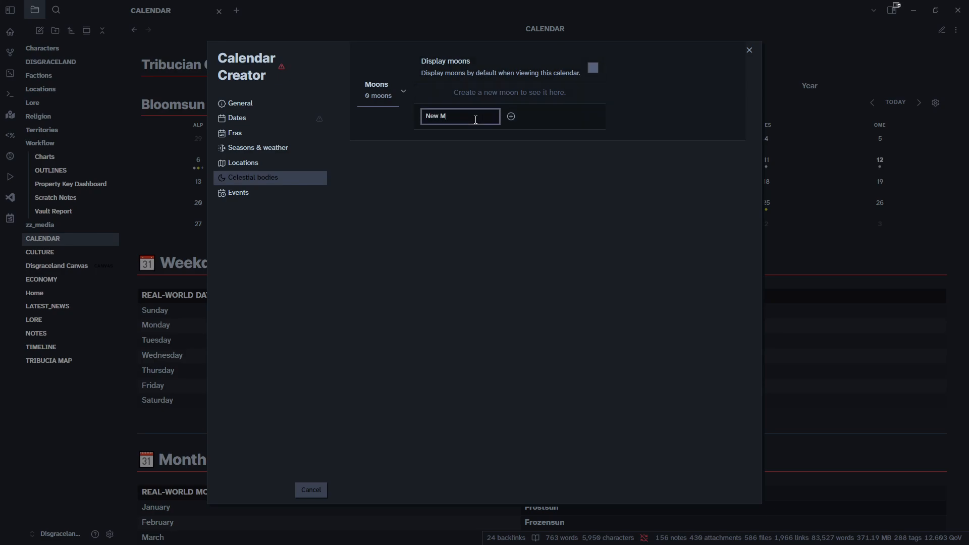
pyautogui.press('ctrl+a')
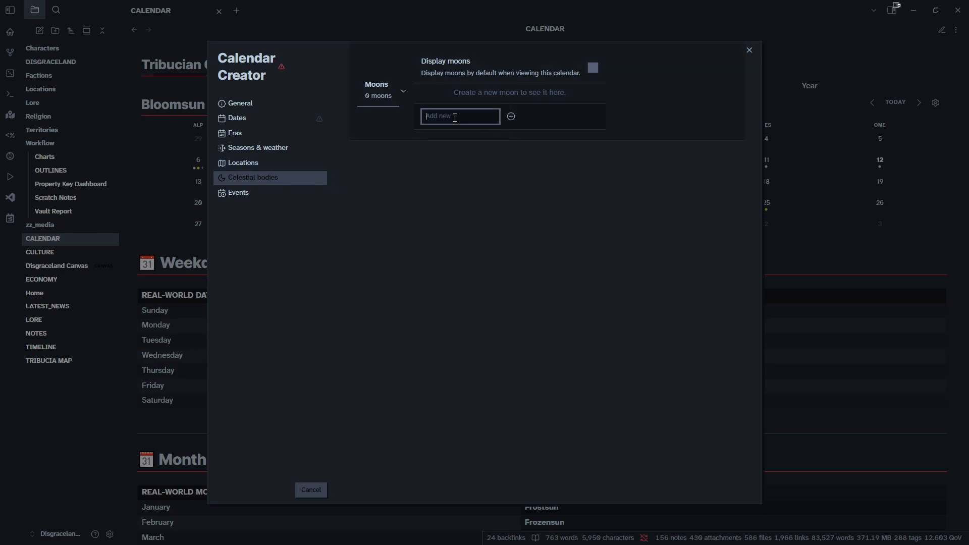
pyautogui.write('News')
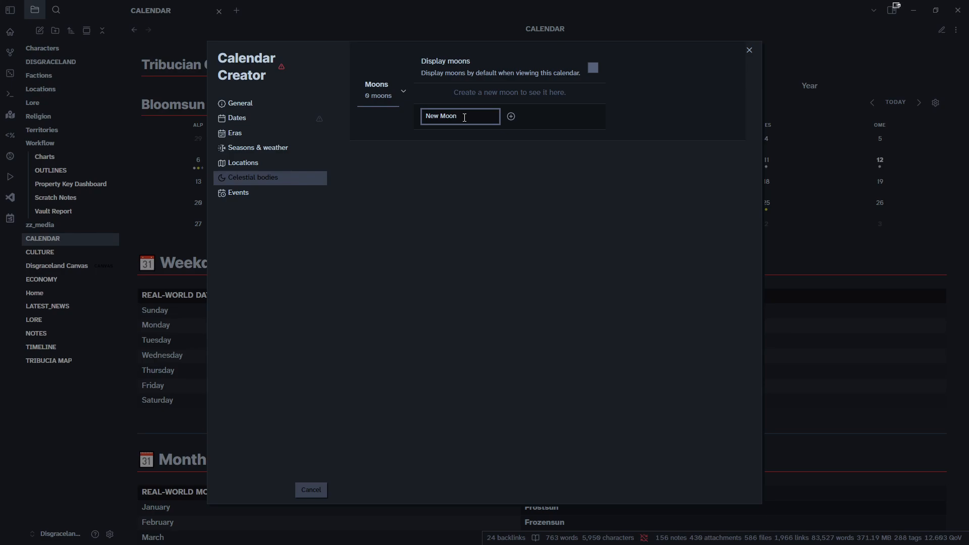
pyautogui.click(510, 116)
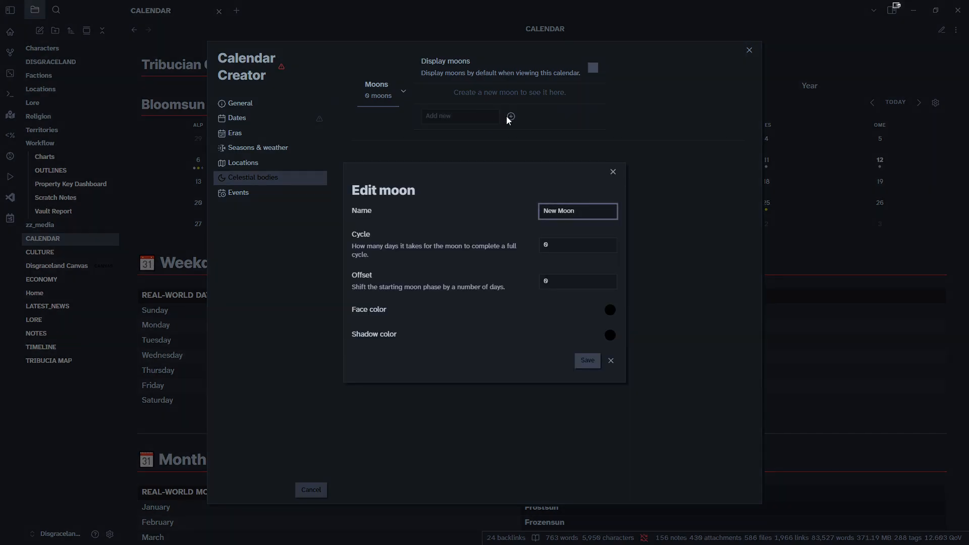
pyautogui.moveTo(373, 339)
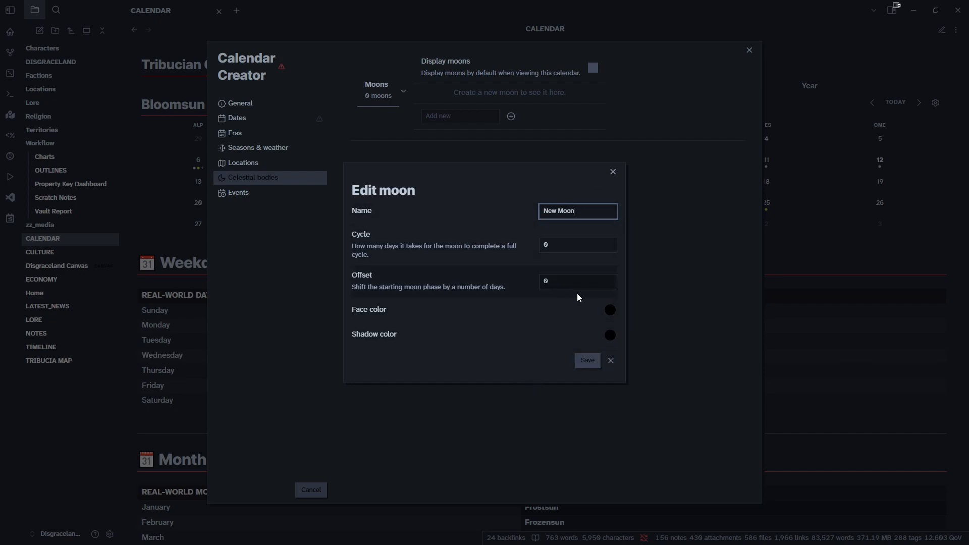
# Step: Give New Moon a 13-day cycle, 2-day offset and blue face, and save it
pyautogui.click(576, 245)
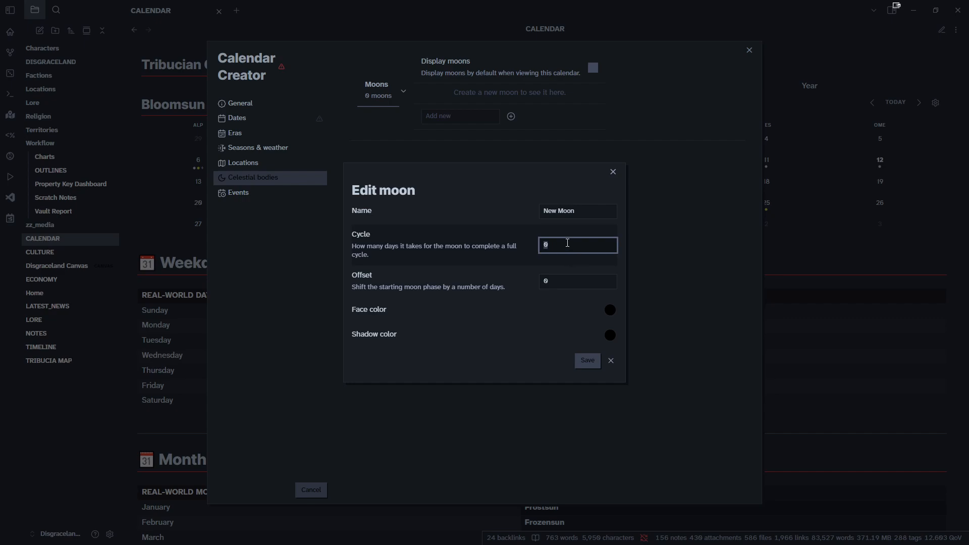
pyautogui.moveTo(436, 238)
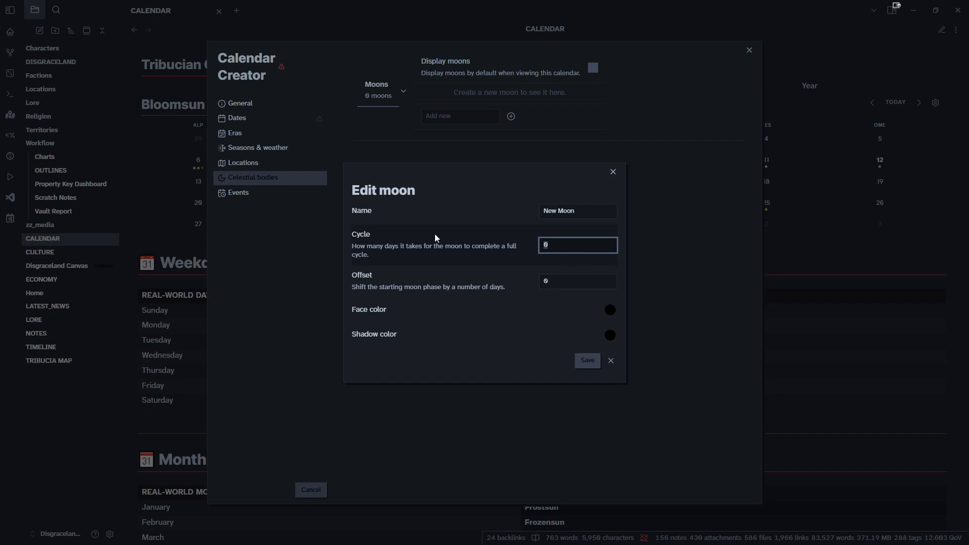
pyautogui.write('13')
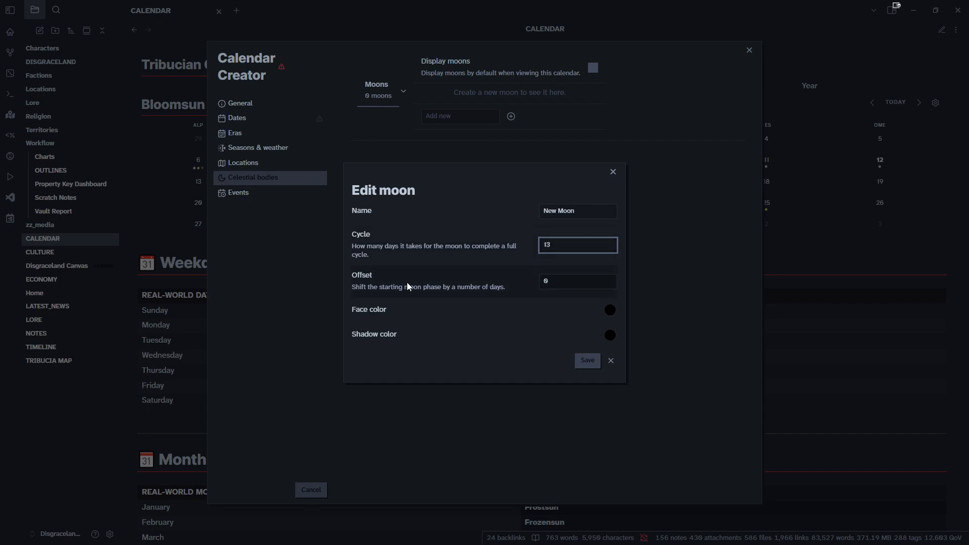
pyautogui.click(576, 281)
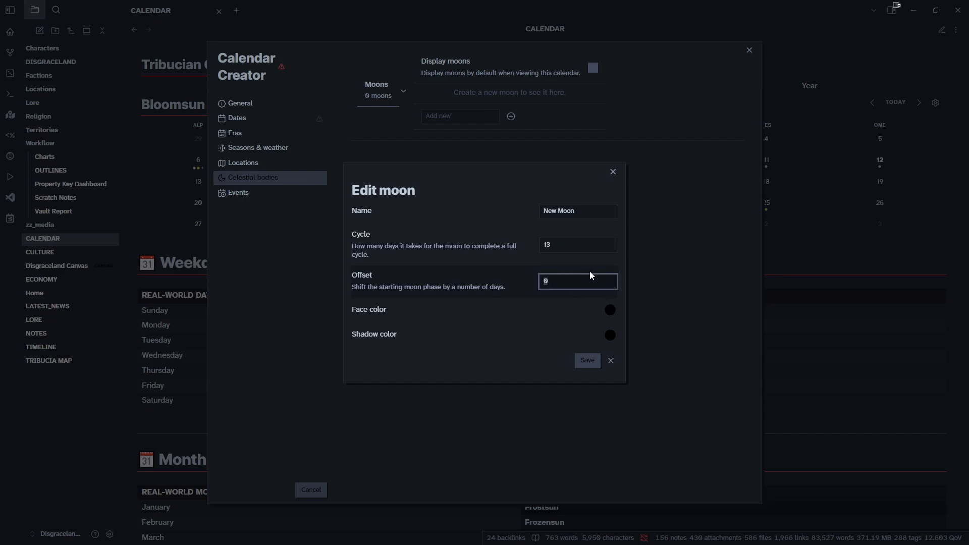
pyautogui.write('2')
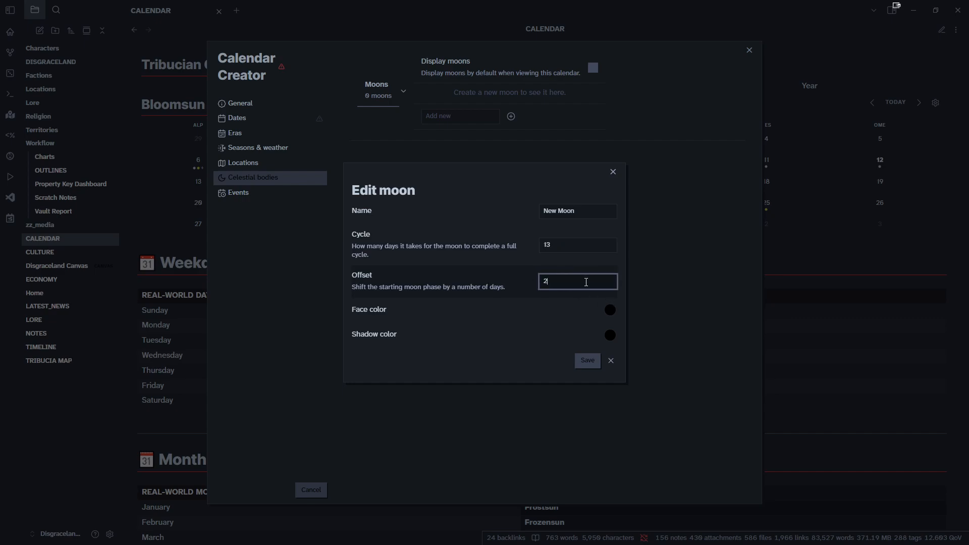
pyautogui.click(608, 309)
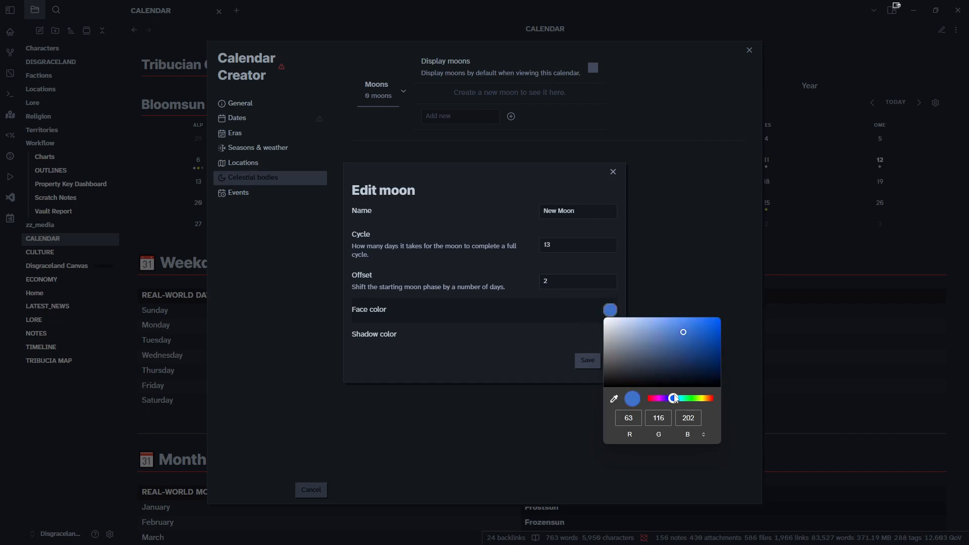
pyautogui.click(586, 360)
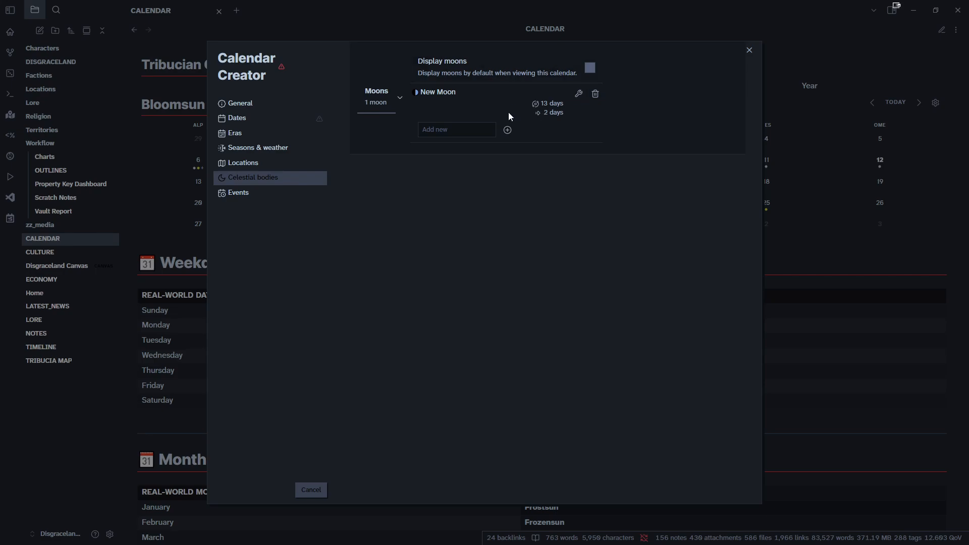
pyautogui.moveTo(448, 117)
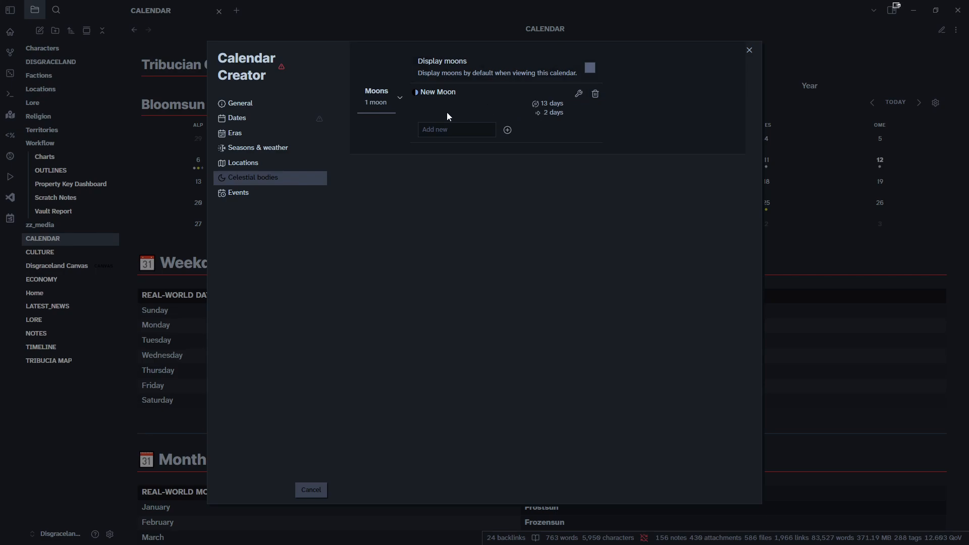
pyautogui.click(238, 193)
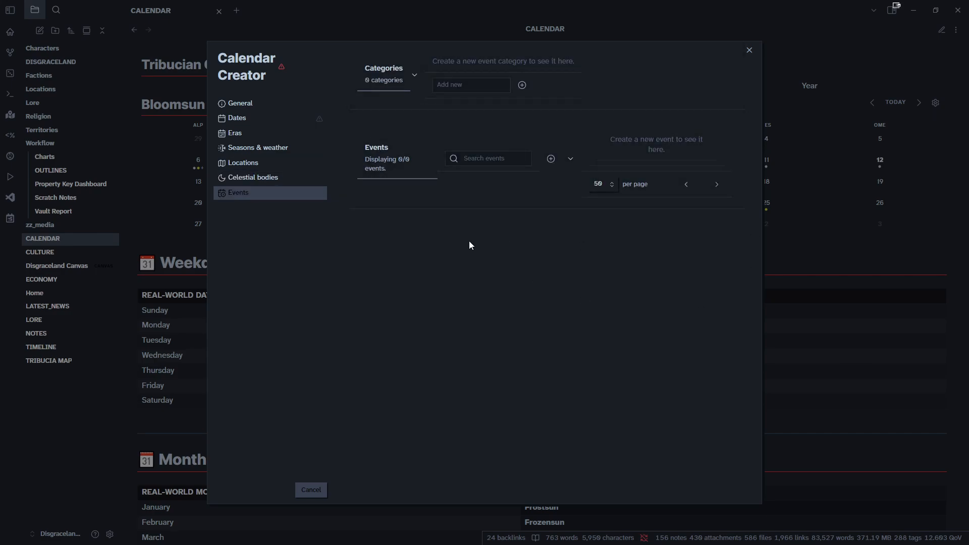
pyautogui.moveTo(458, 273)
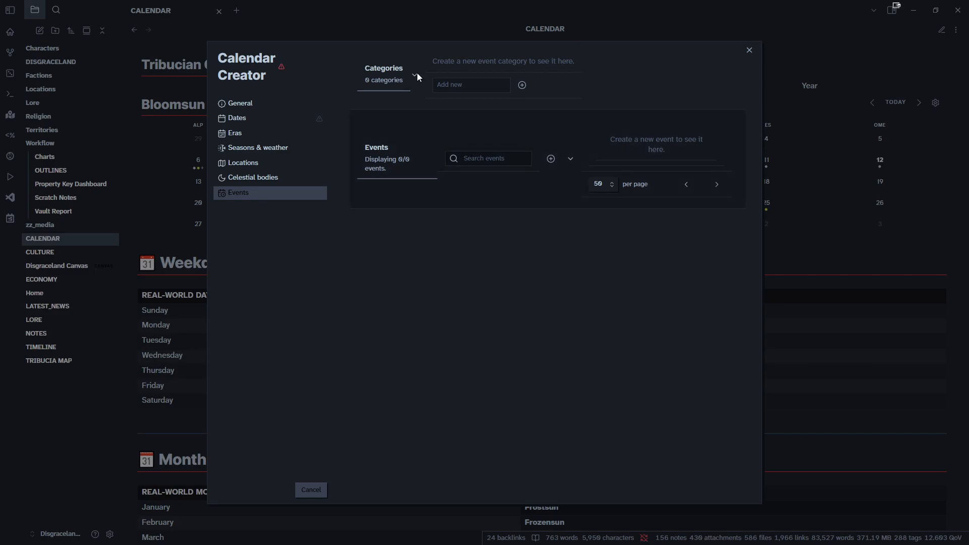
pyautogui.moveTo(498, 246)
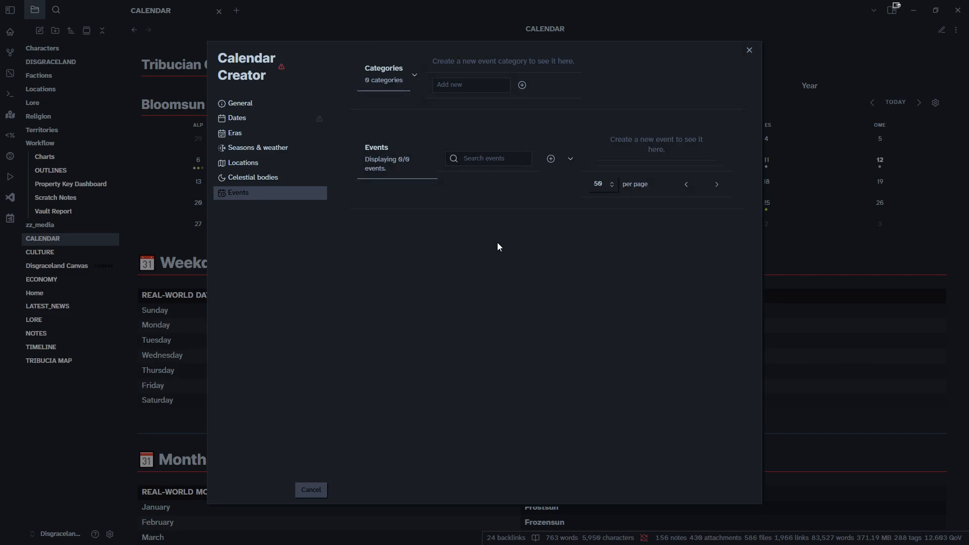
pyautogui.moveTo(410, 301)
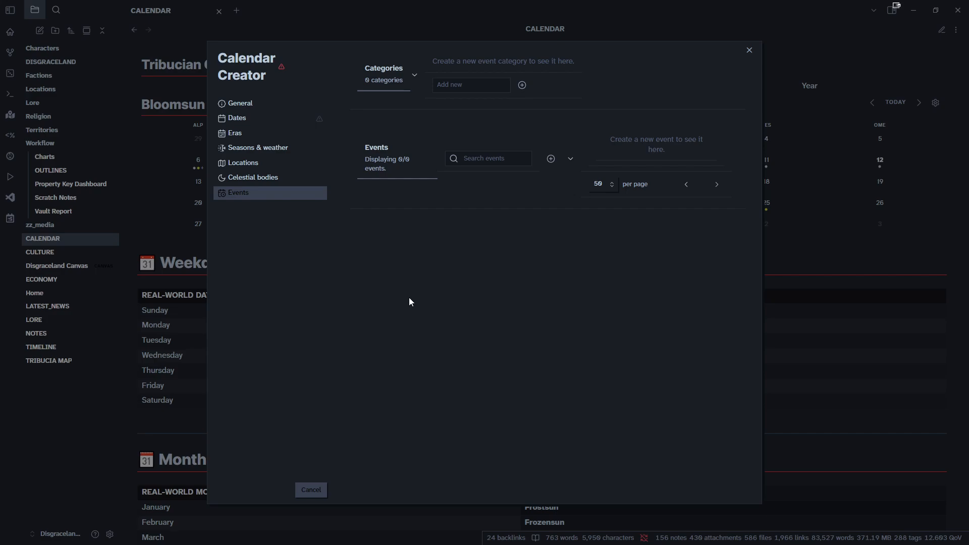
# Step: Start a new event in the Events settings
pyautogui.click(549, 159)
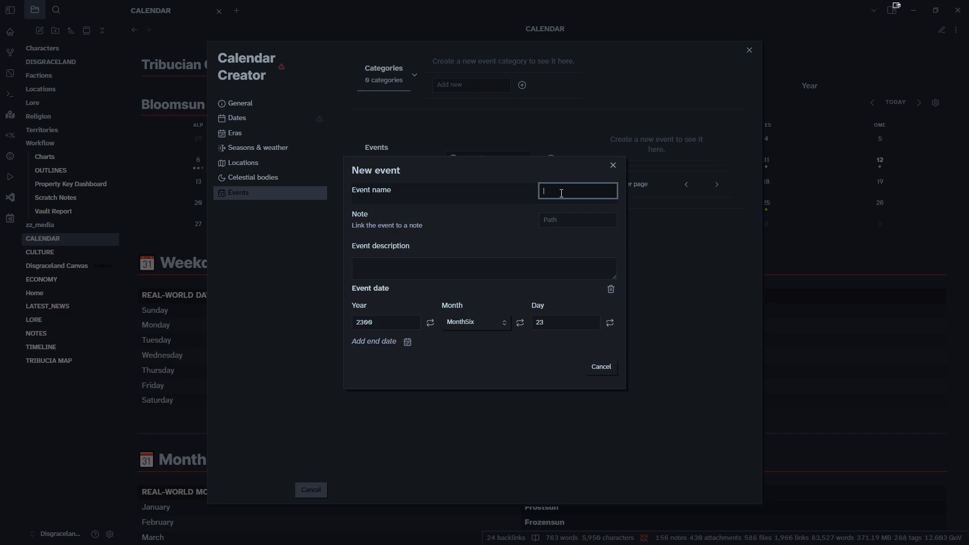
# Step: Name the event The Greatest Party Ever, described as 'It was a great party'
pyautogui.write('The Greatest Party Ever')
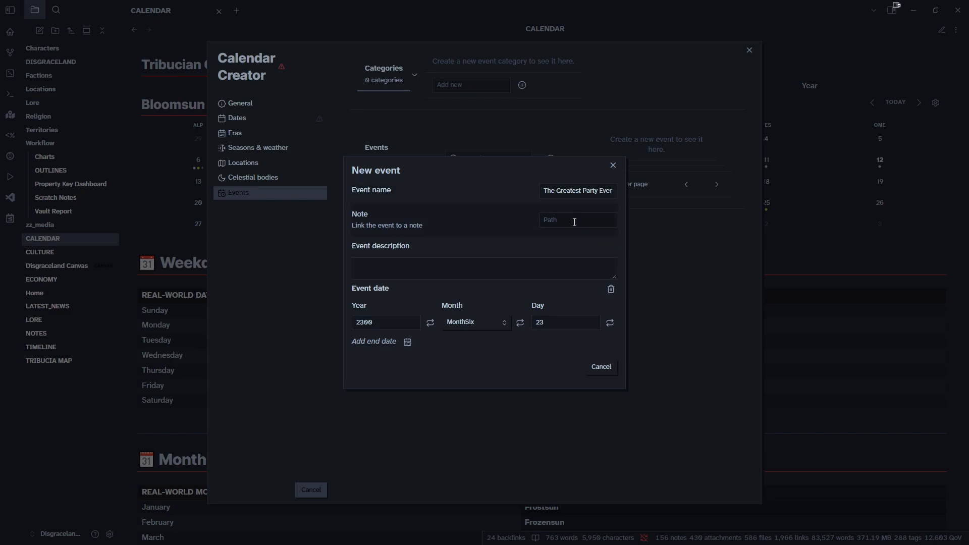
pyautogui.doubleClick(589, 190)
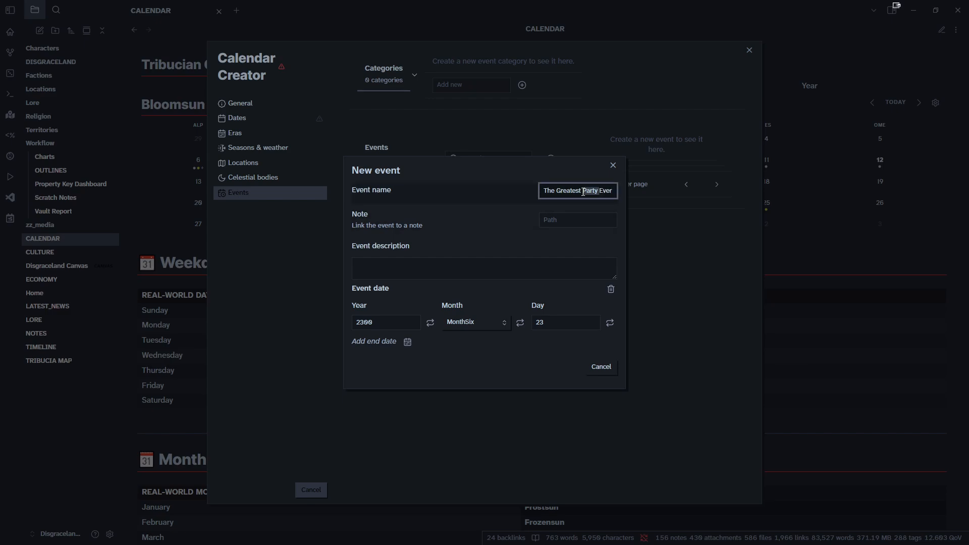
pyautogui.tripleClick(578, 190)
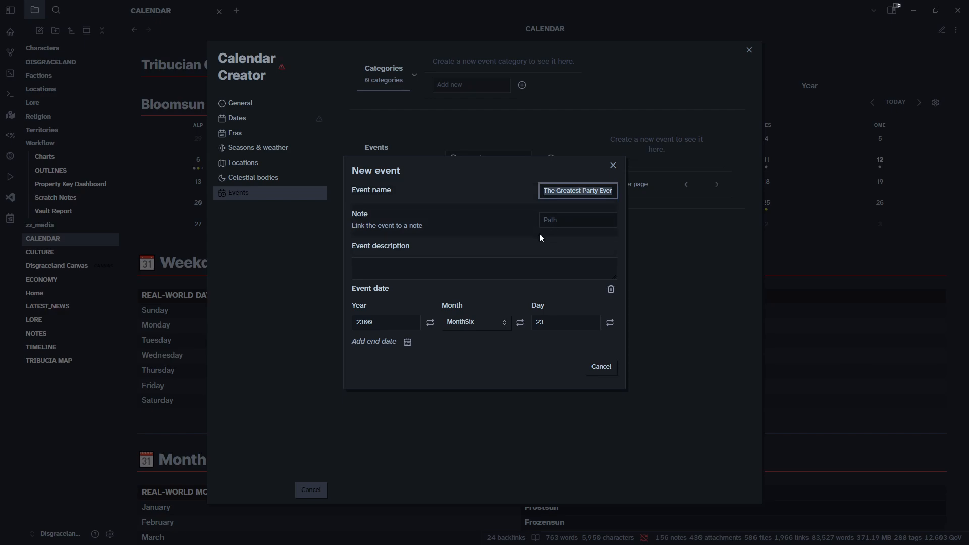
pyautogui.click(484, 267)
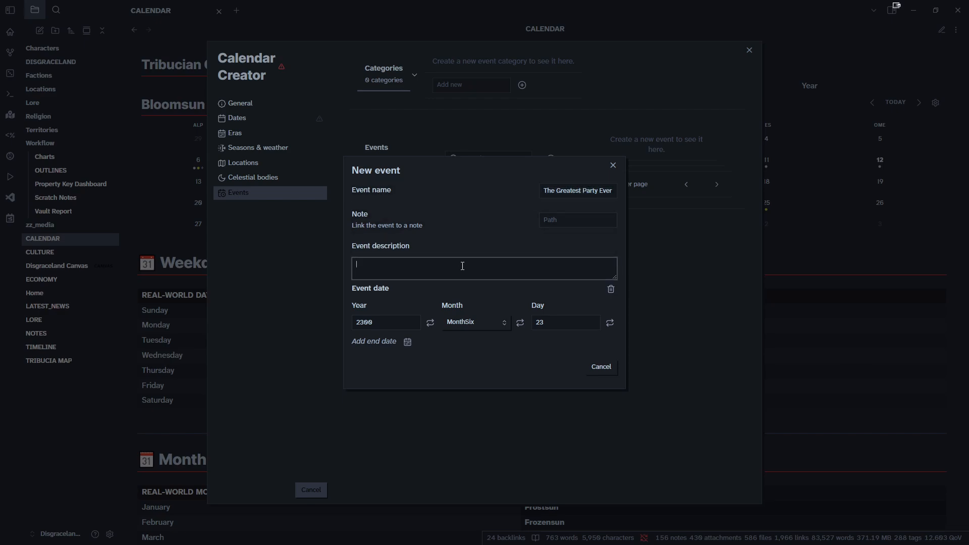
pyautogui.write('It was a g')
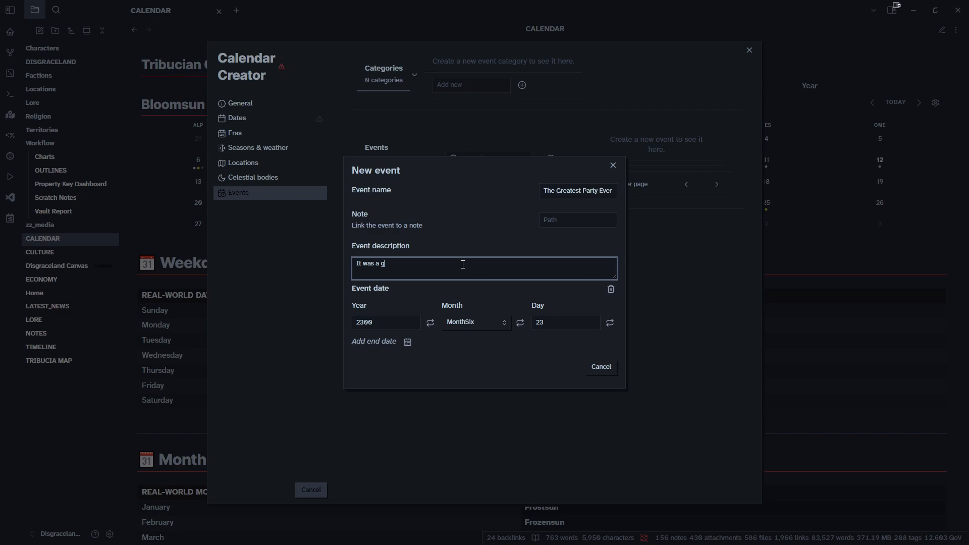
pyautogui.write('reat party')
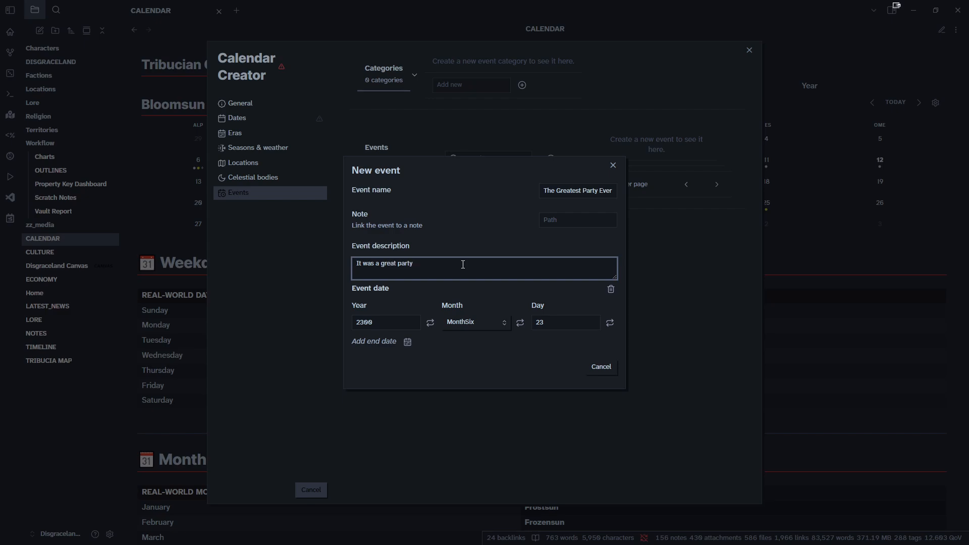
# Step: Set the event's day to 28 and create the Testtest calendar
pyautogui.click(564, 322)
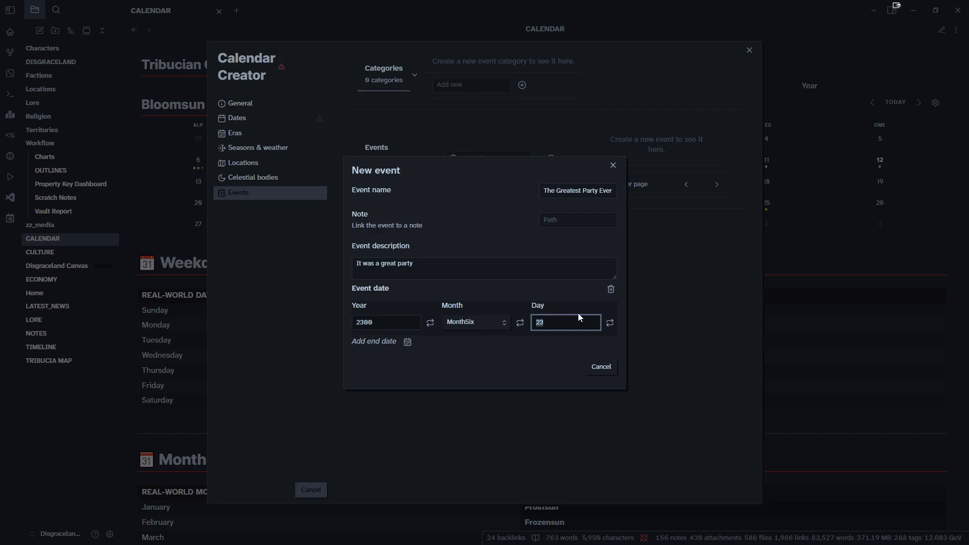
pyautogui.write('28')
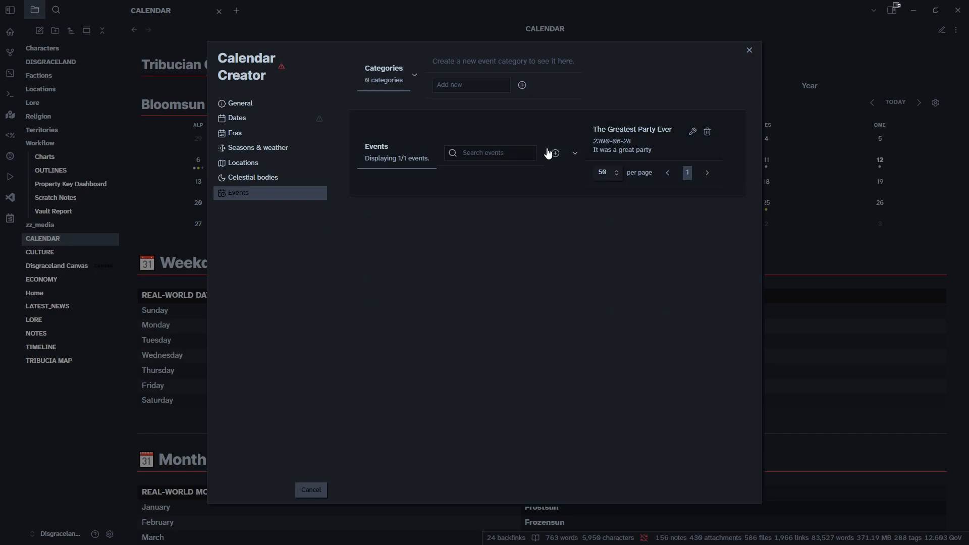
pyautogui.moveTo(255, 70)
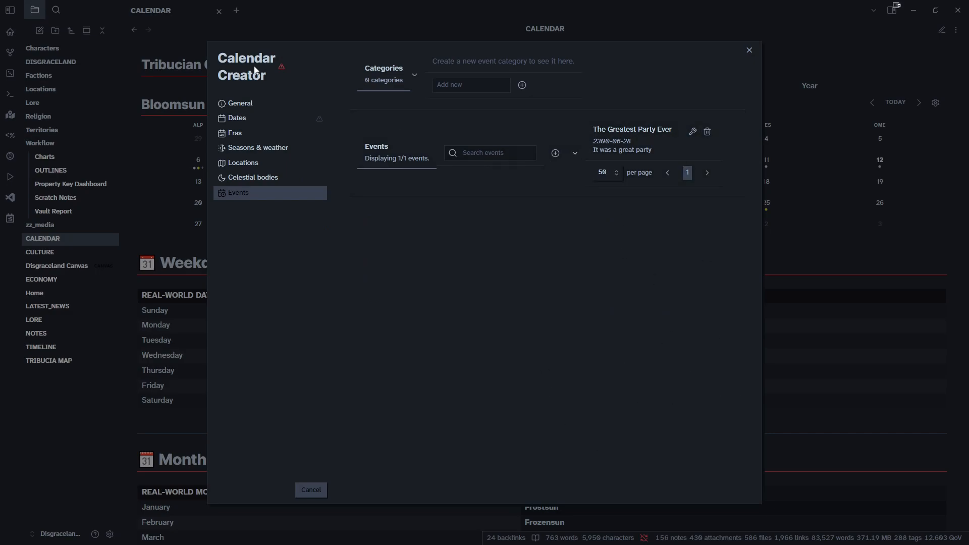
pyautogui.click(239, 103)
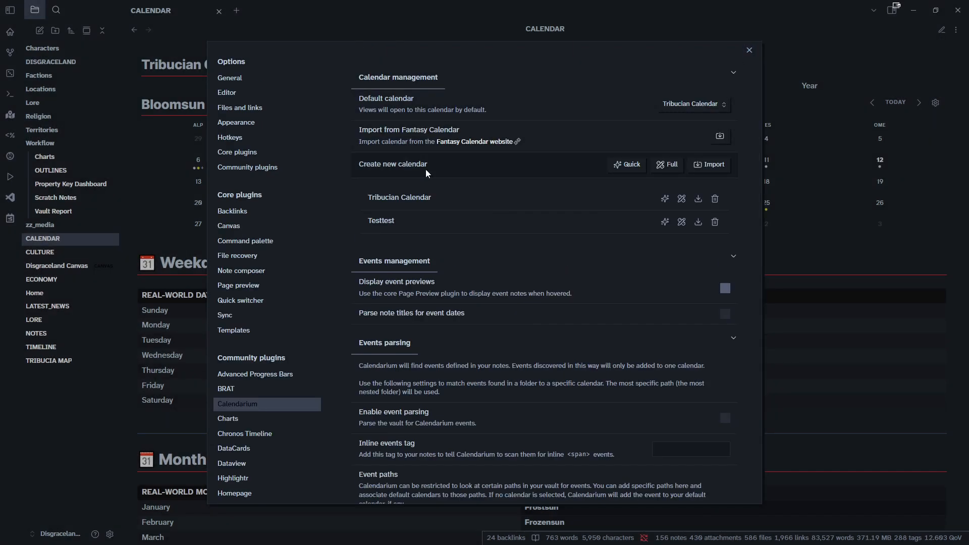
pyautogui.moveTo(465, 192)
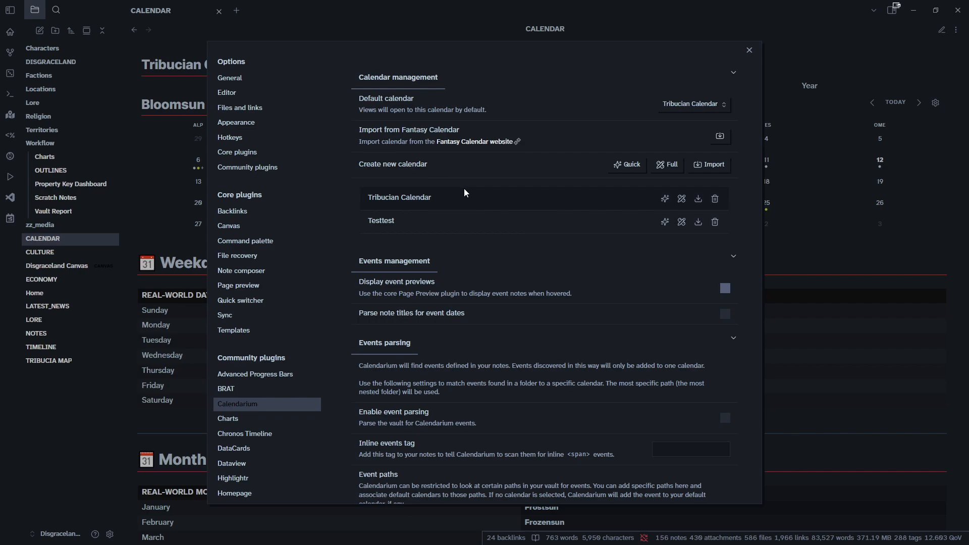
pyautogui.moveTo(423, 228)
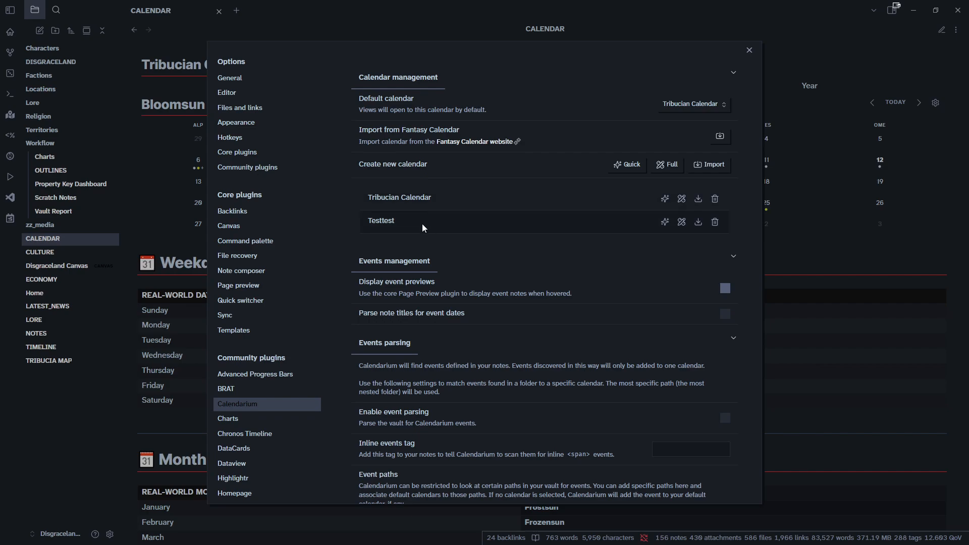
pyautogui.moveTo(438, 123)
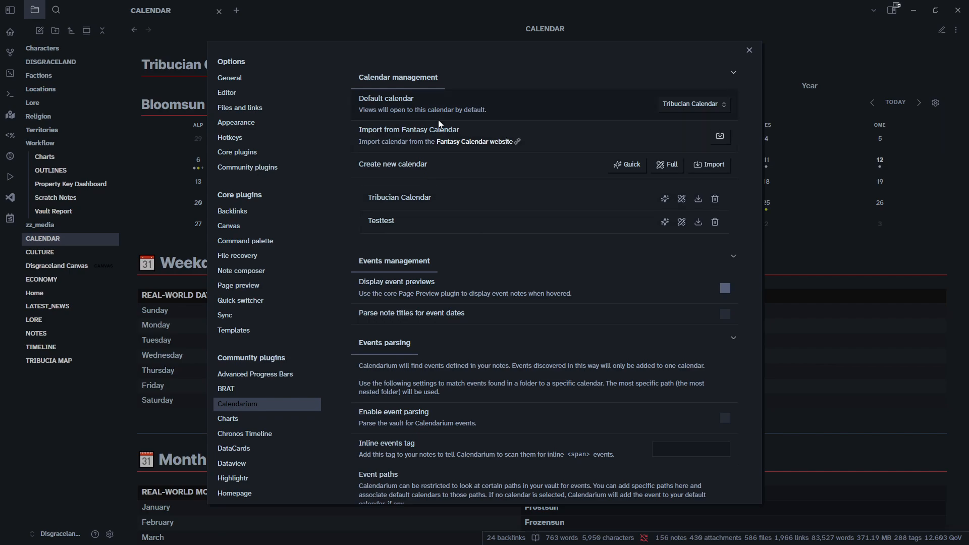
# Step: Choose Testtest as the default calendar and close Settings
pyautogui.click(692, 103)
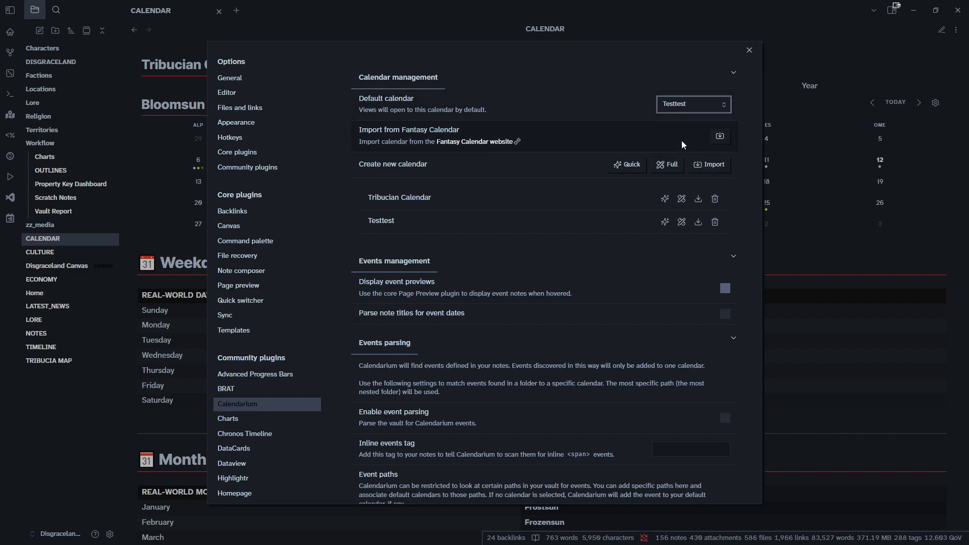
pyautogui.click(749, 50)
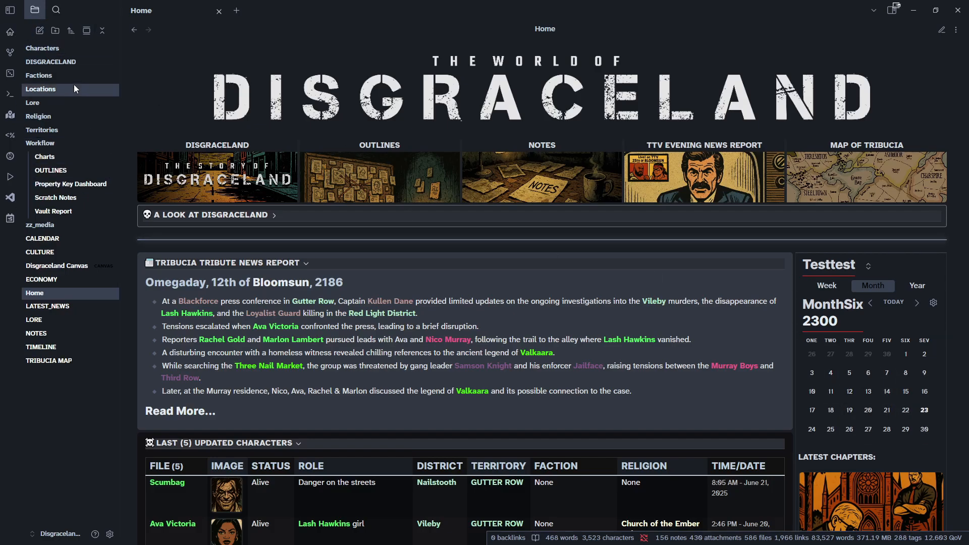
# Step: Check Testtest's month in the CALENDAR note, then create an Untitled note
pyautogui.click(41, 238)
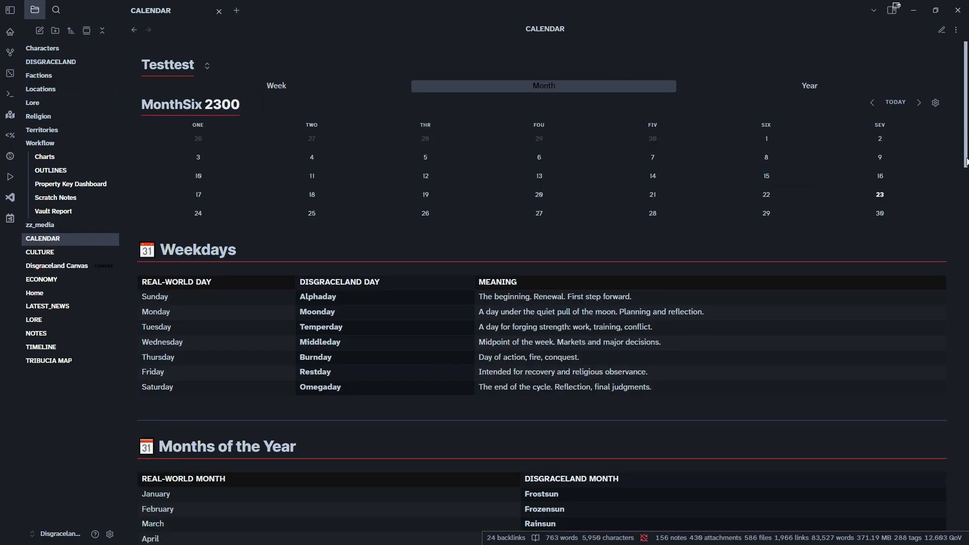
pyautogui.scroll(-3)
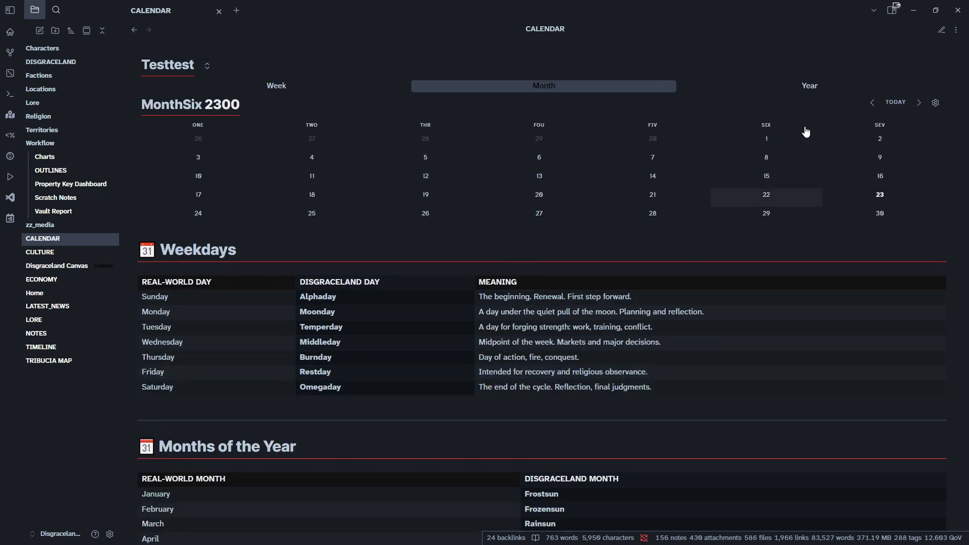
pyautogui.moveTo(39, 75)
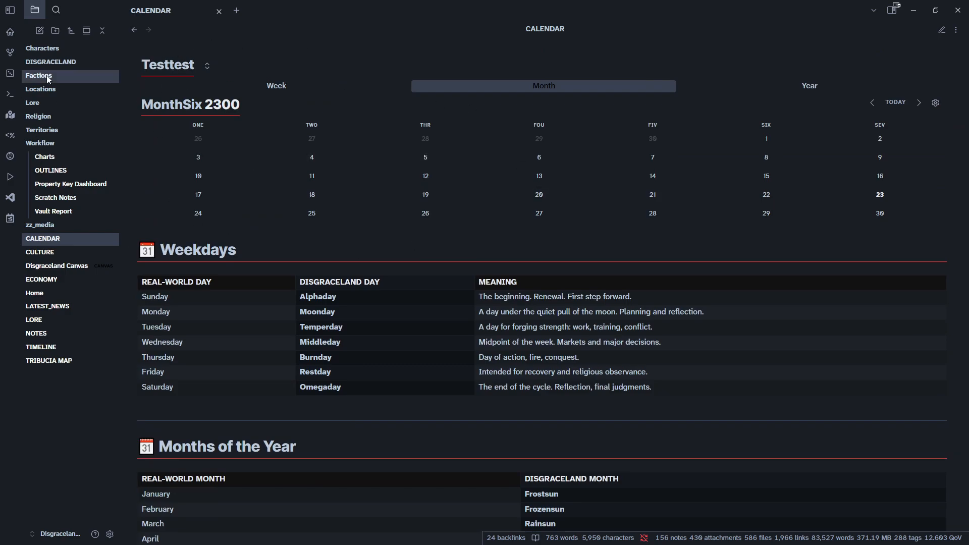
pyautogui.click(35, 293)
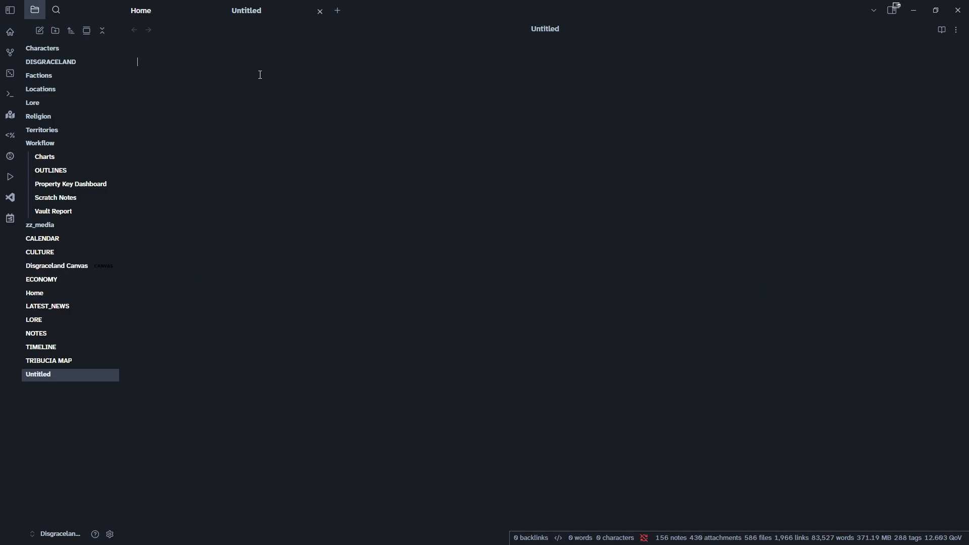
# Step: Type a ```calendarium code block to render Testtest's MonthSix 2300 view
pyautogui.write('```')
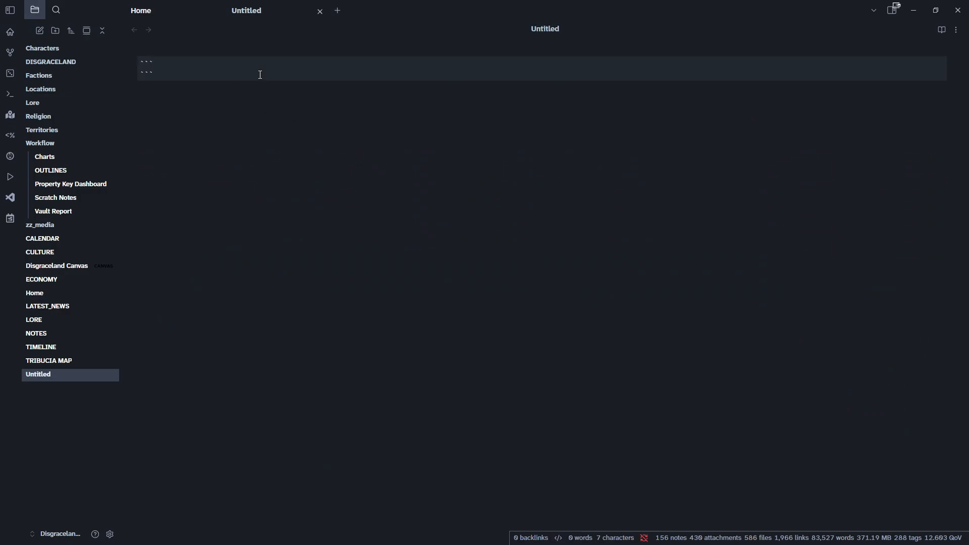
pyautogui.write('calendariu')
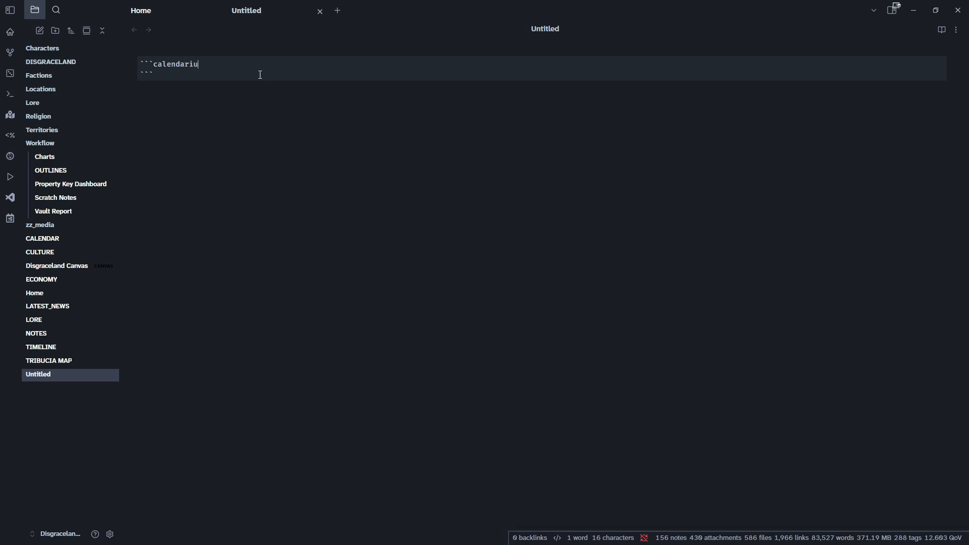
pyautogui.write('m')
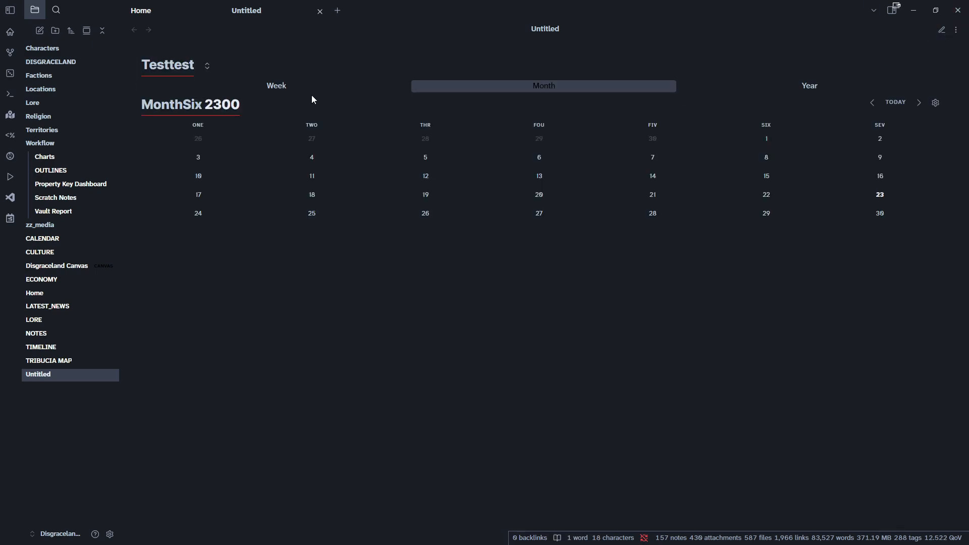
pyautogui.moveTo(390, 297)
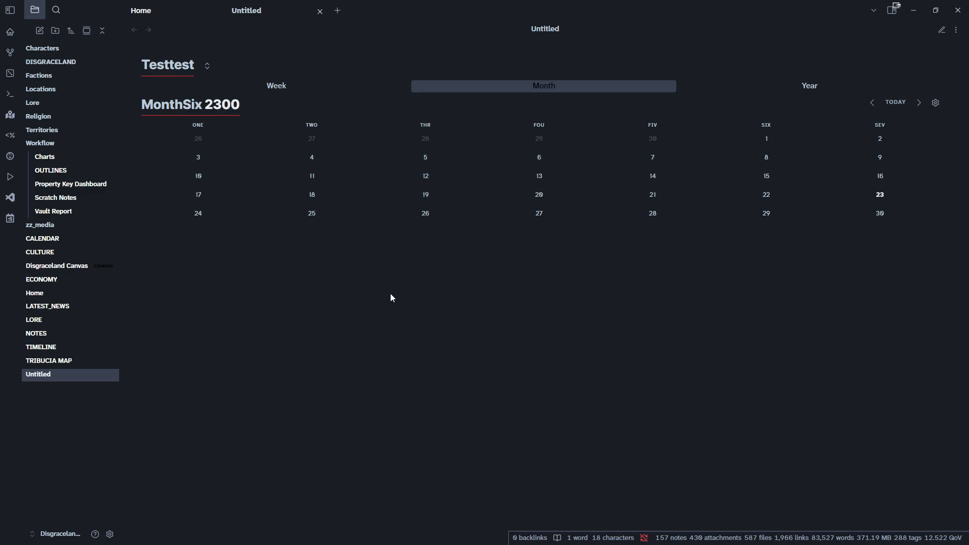
pyautogui.moveTo(430, 248)
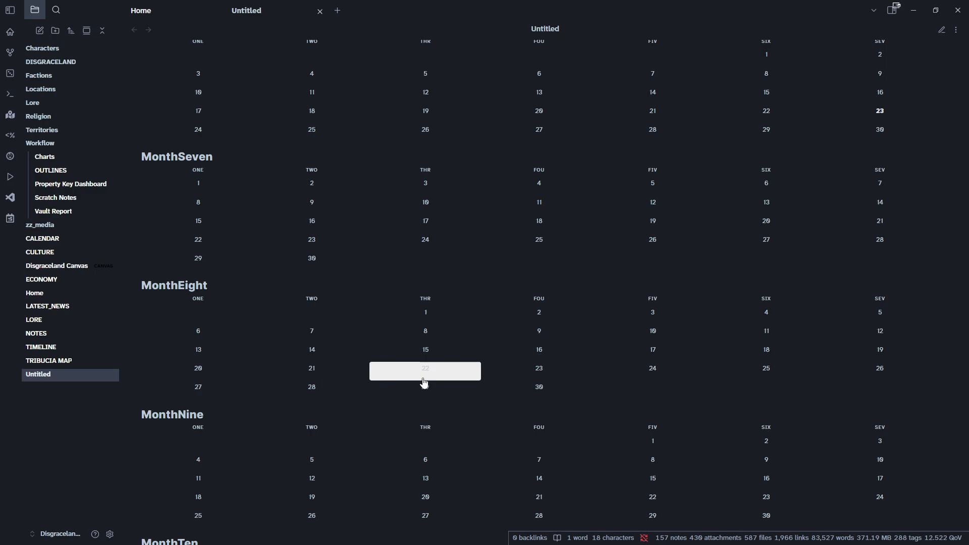
pyautogui.scroll(-3)
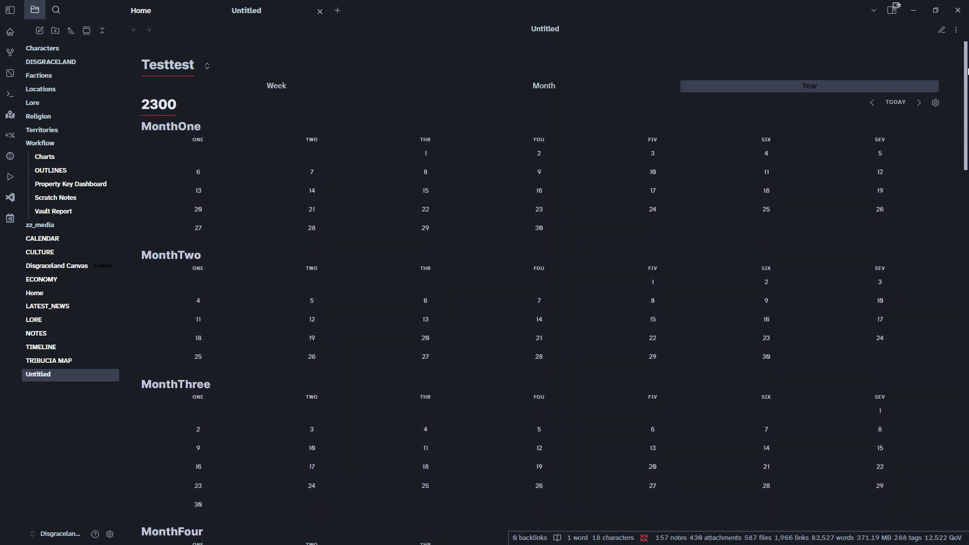
pyautogui.click(276, 85)
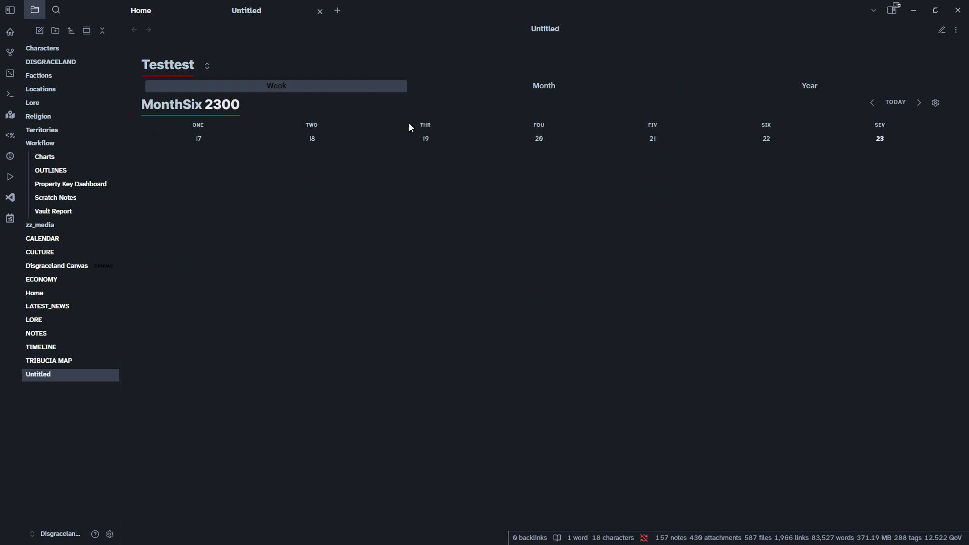
pyautogui.click(543, 86)
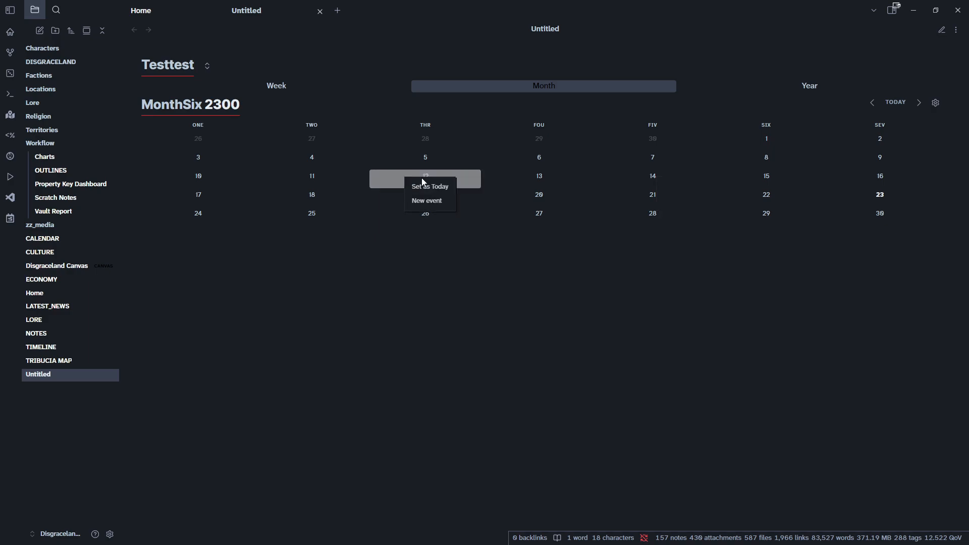
# Step: Set MonthSix 12 as today and start a new event on day 12
pyautogui.click(454, 313)
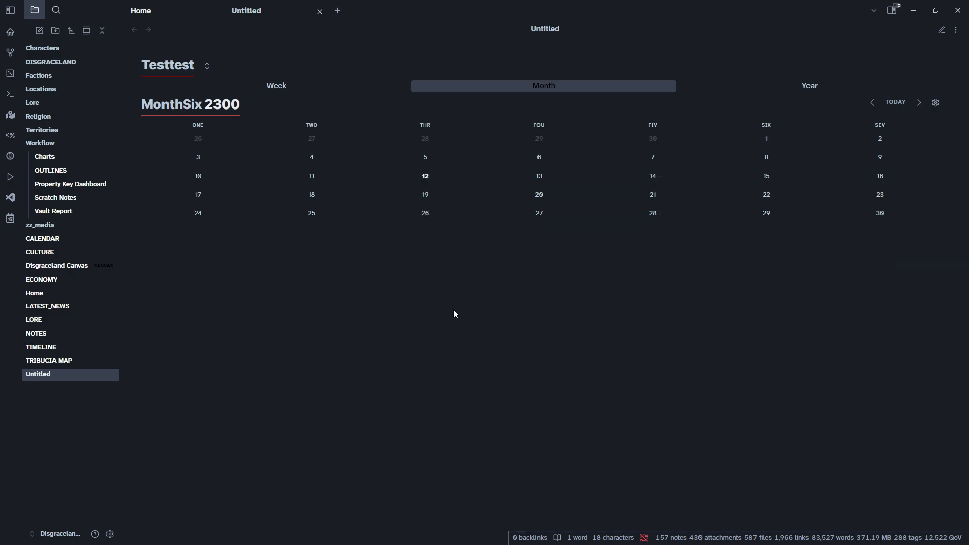
pyautogui.moveTo(434, 126)
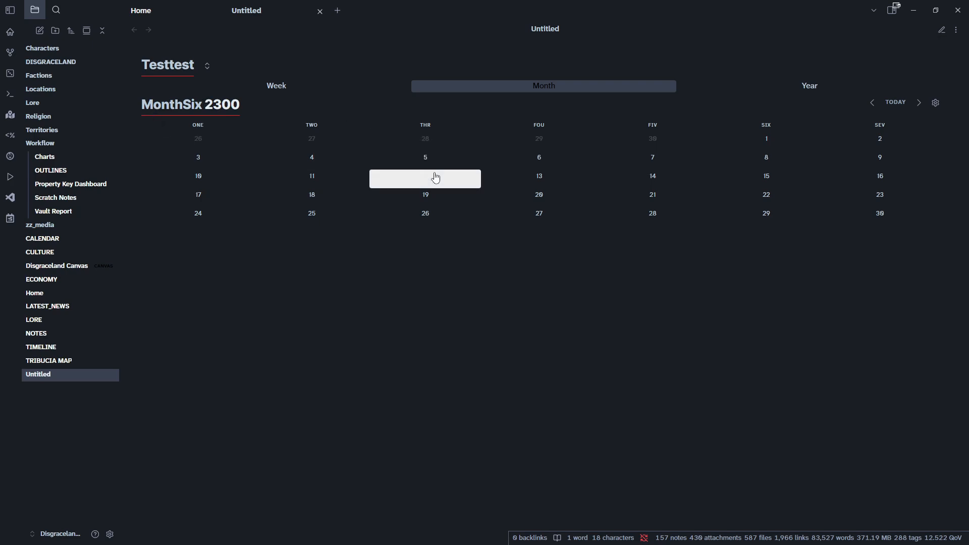
pyautogui.rightClick(425, 179)
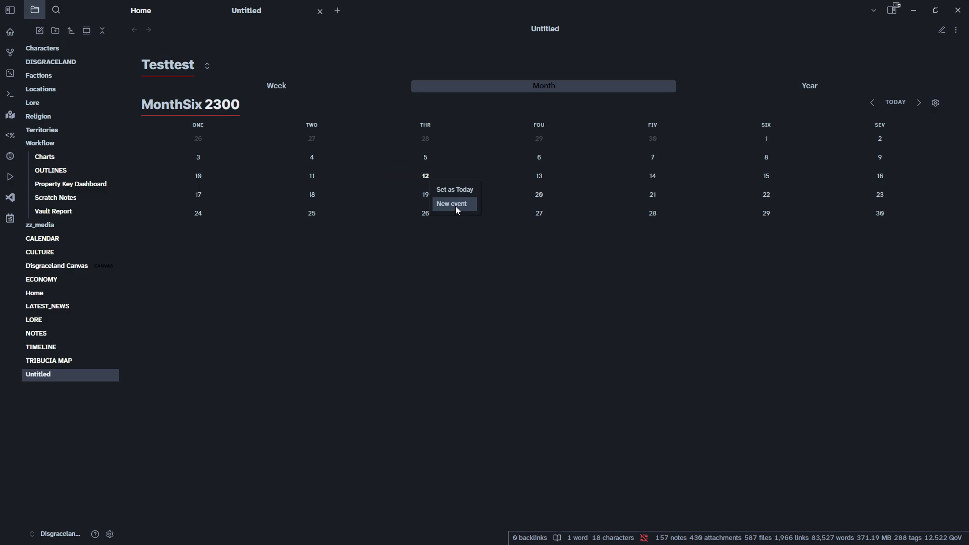
pyautogui.click(451, 204)
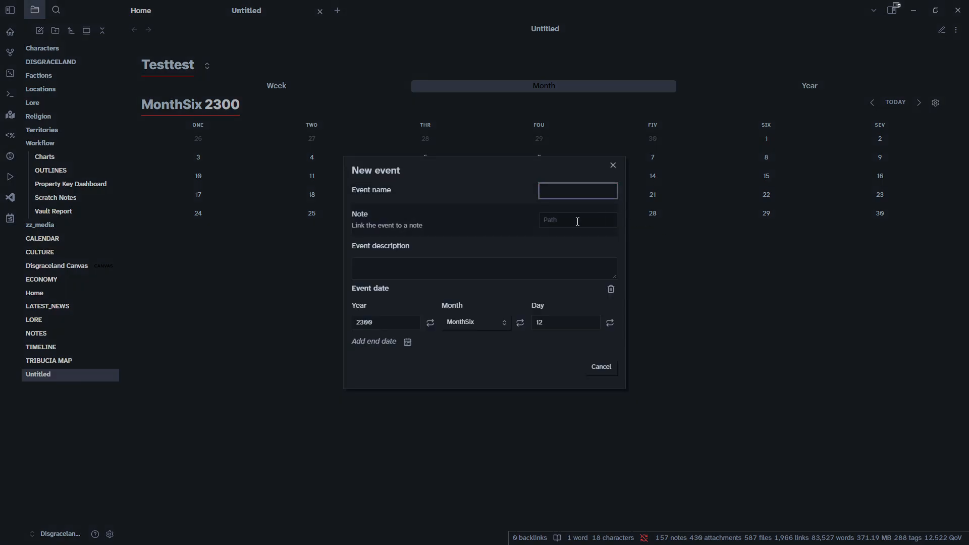
# Step: Link the day-12 event to the Ashmoor Festival.md note
pyautogui.click(577, 220)
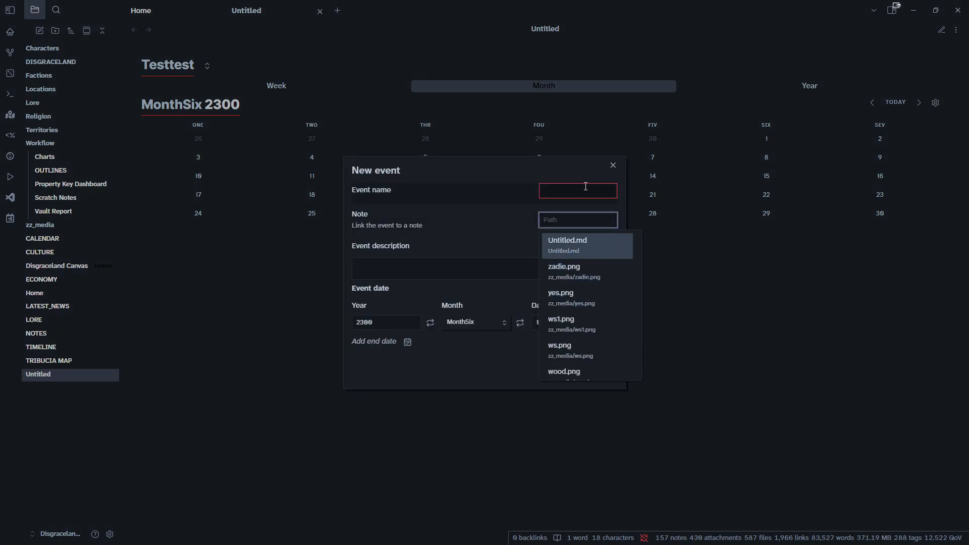
pyautogui.write('ashmoor')
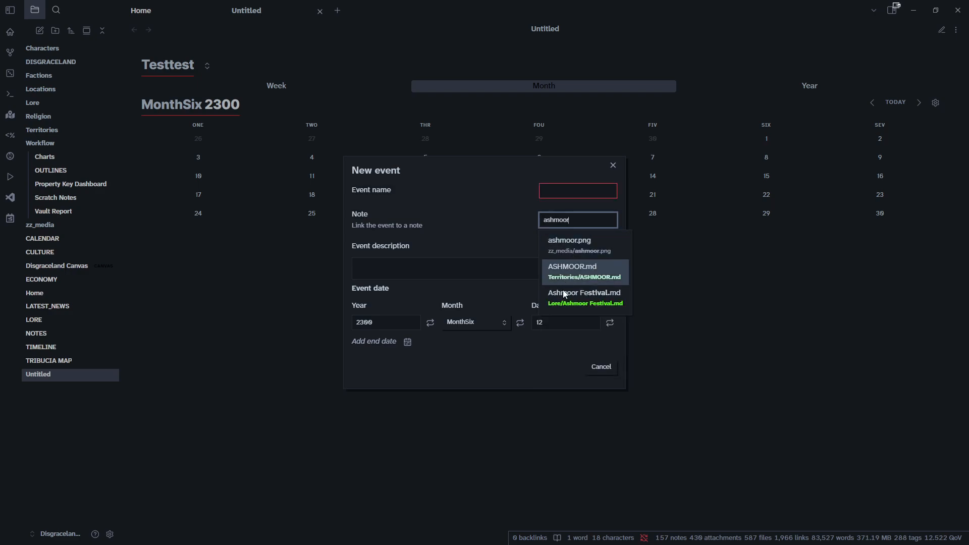
pyautogui.click(584, 292)
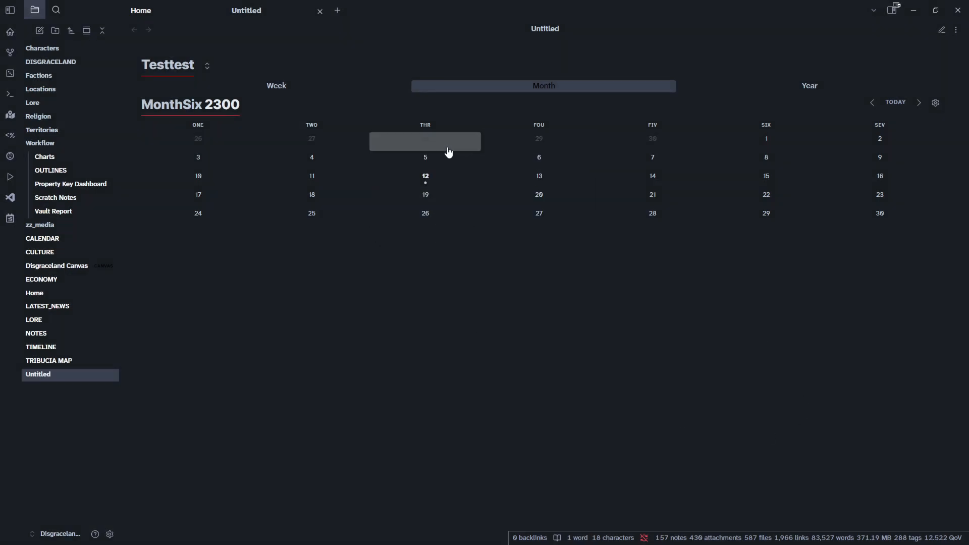
pyautogui.moveTo(425, 198)
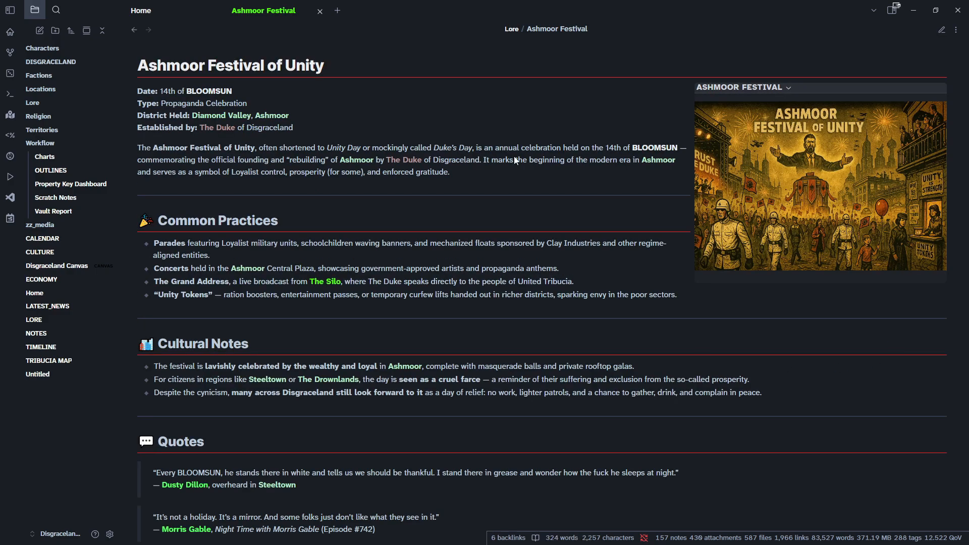
pyautogui.click(38, 374)
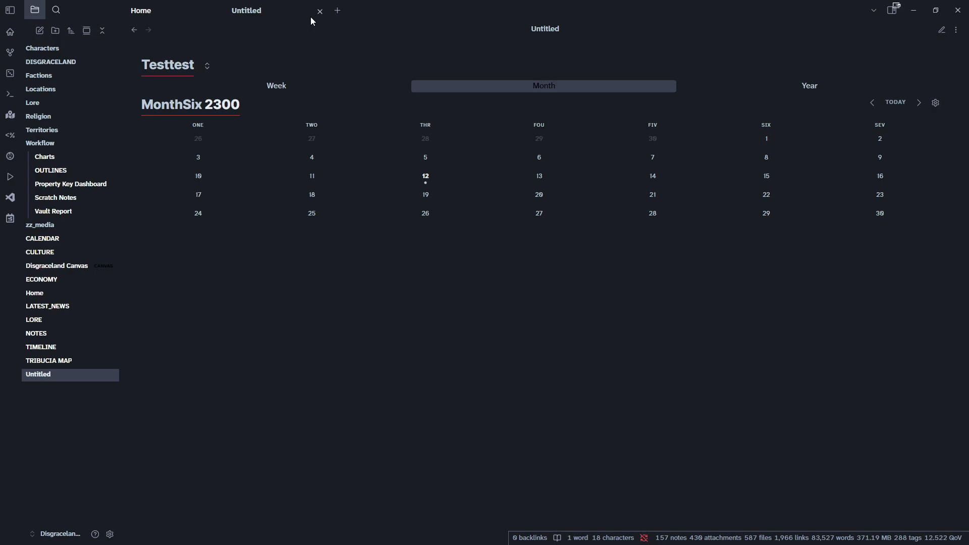
pyautogui.moveTo(809, 212)
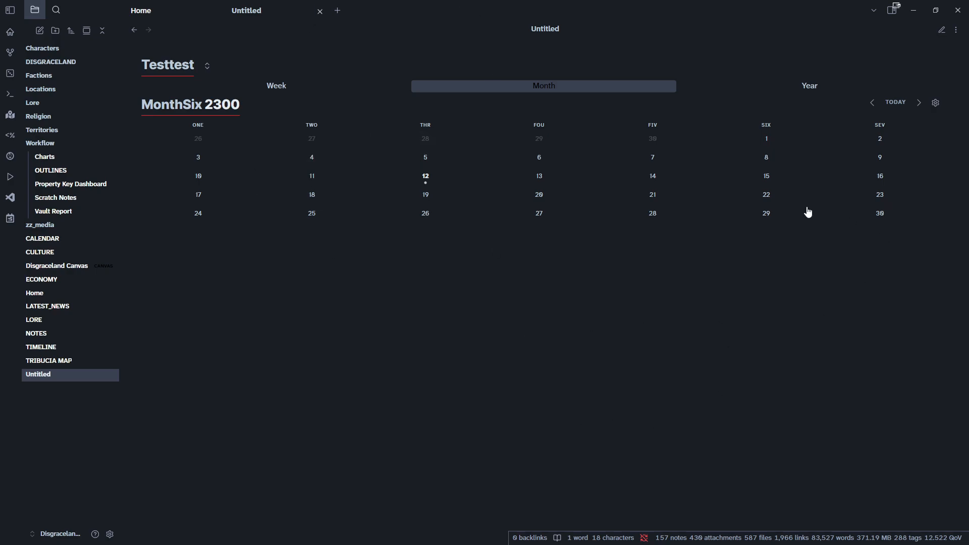
pyautogui.moveTo(341, 218)
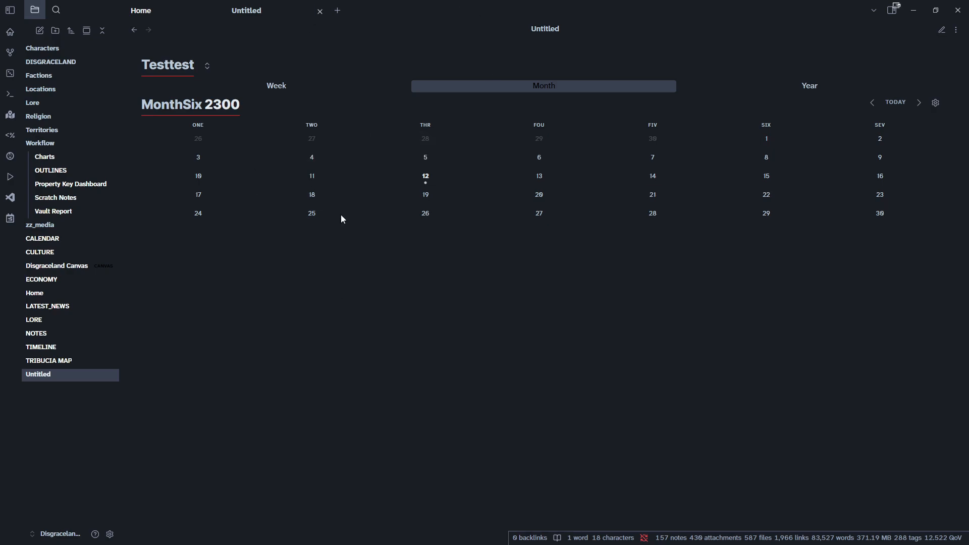
pyautogui.moveTo(523, 313)
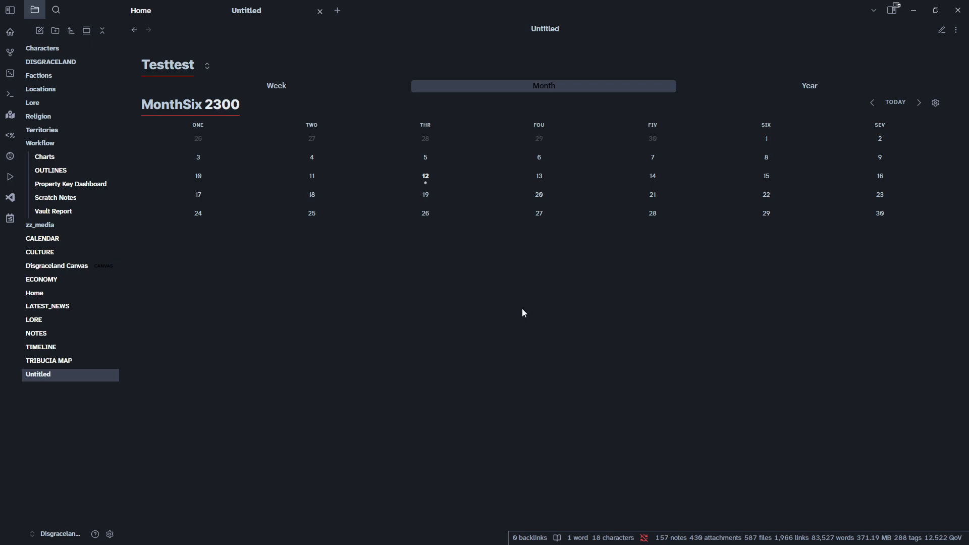
pyautogui.moveTo(436, 82)
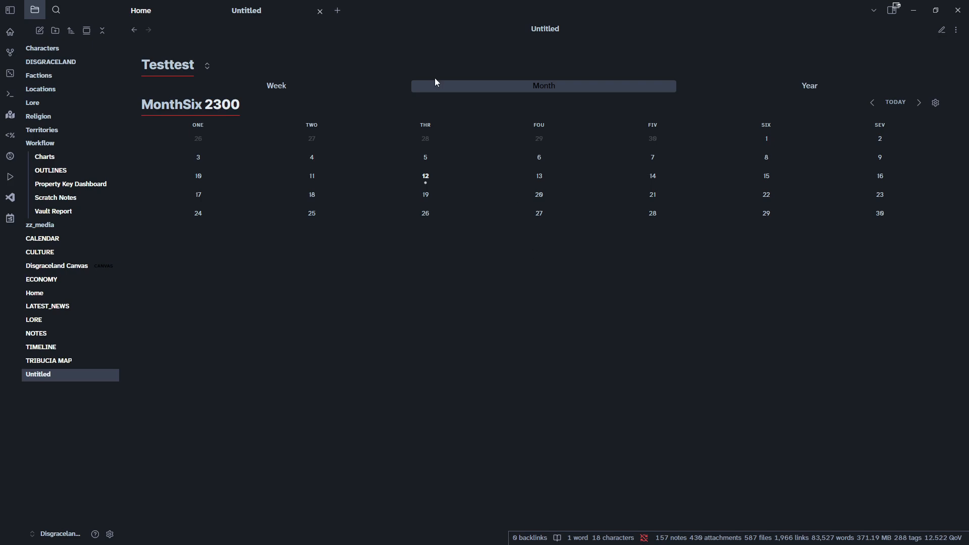
pyautogui.moveTo(212, 44)
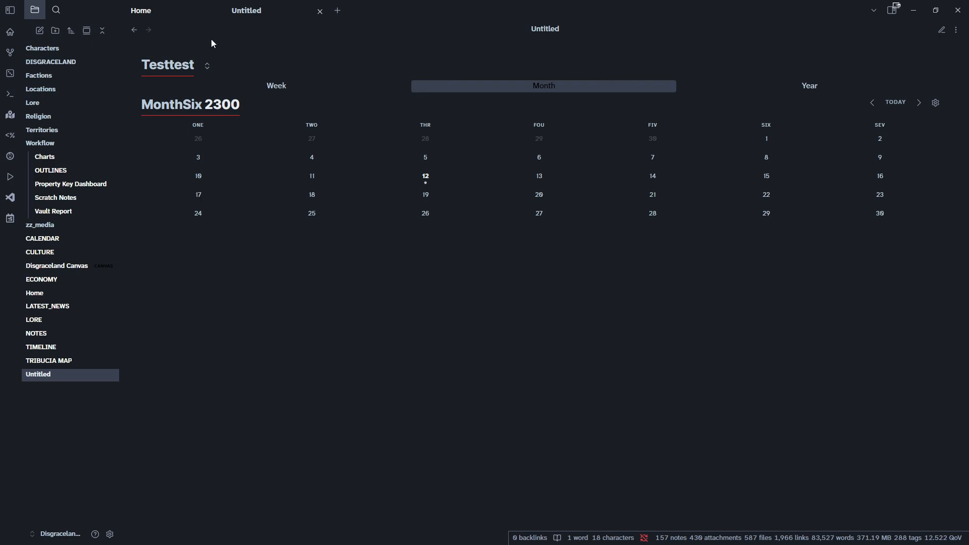
pyautogui.moveTo(187, 407)
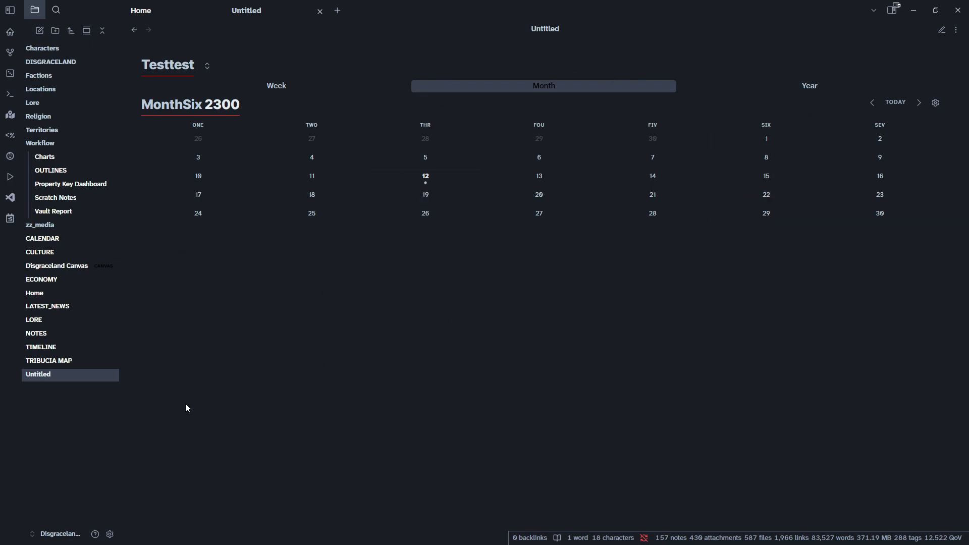
pyautogui.moveTo(406, 379)
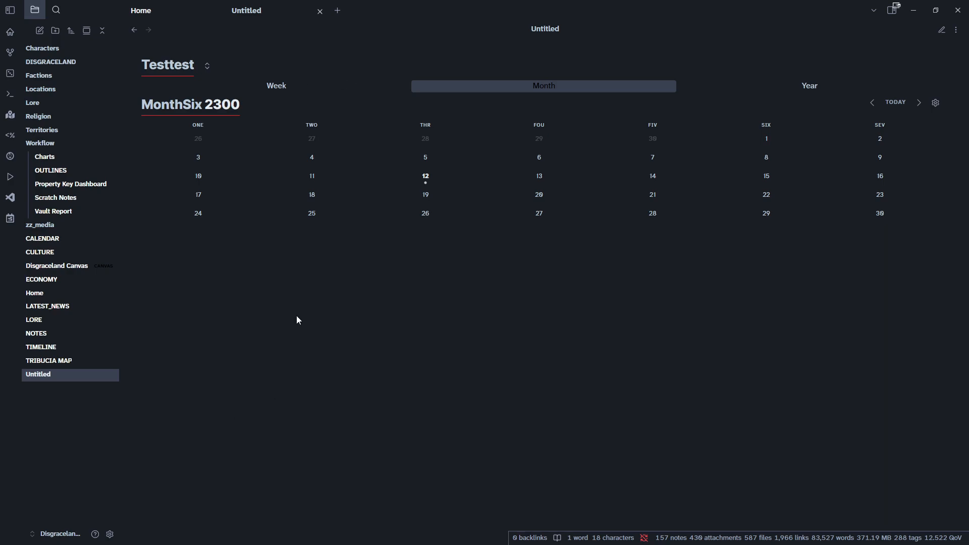
pyautogui.moveTo(328, 264)
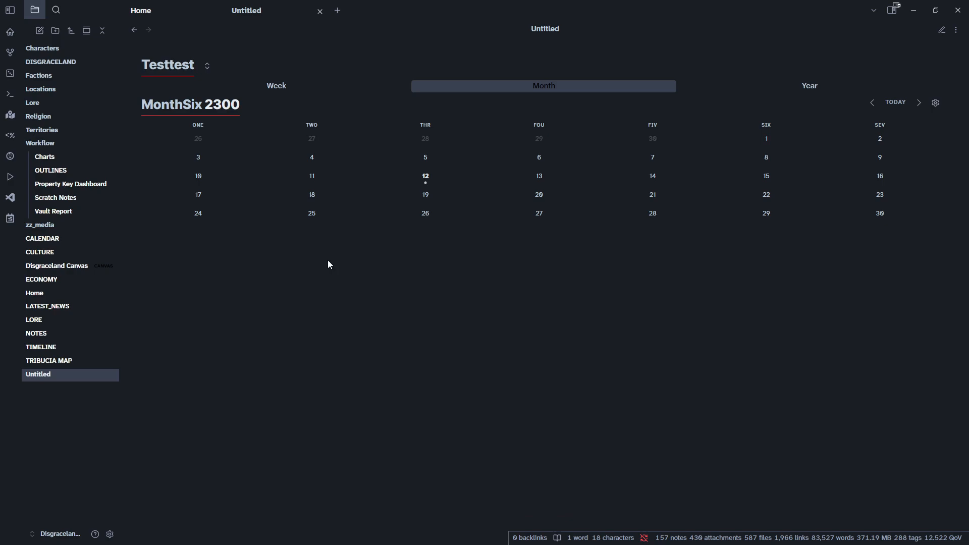
pyautogui.moveTo(516, 333)
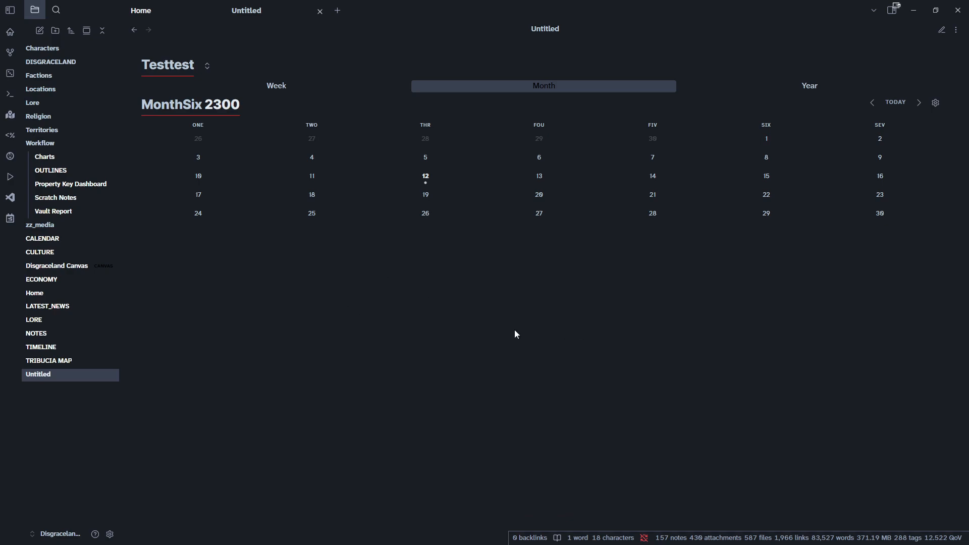
pyautogui.moveTo(297, 276)
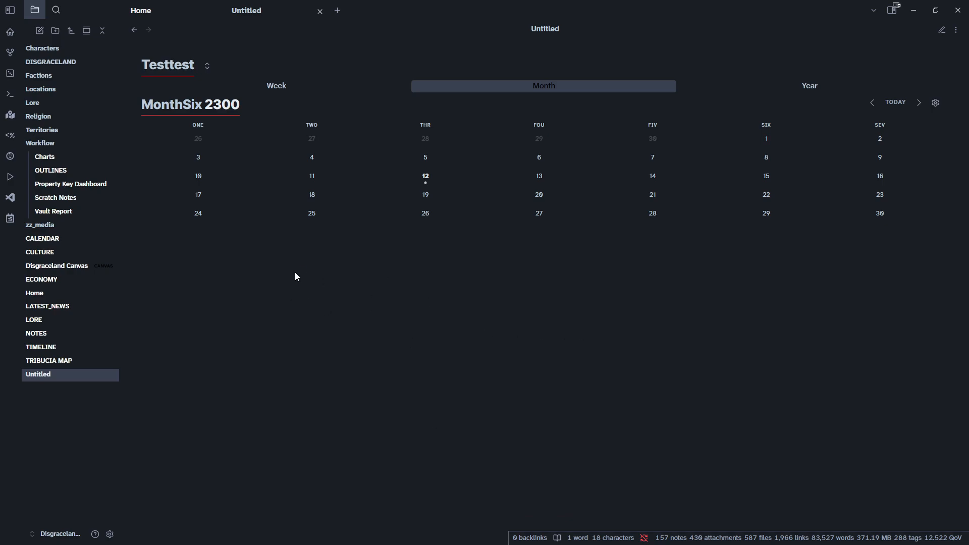